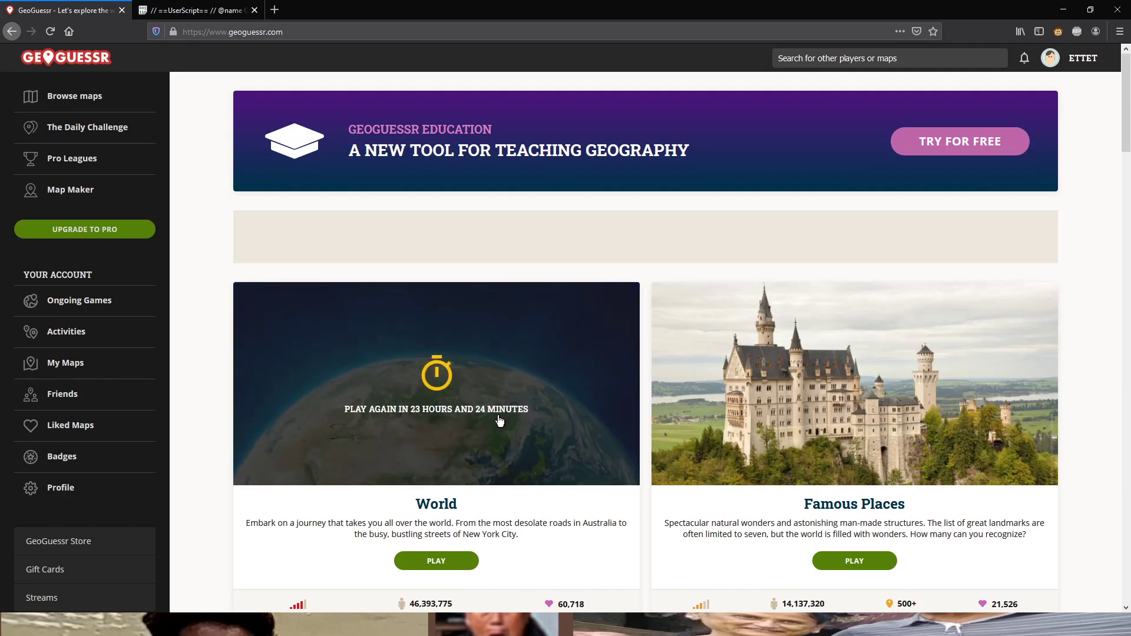
pyautogui.moveTo(415, 429)
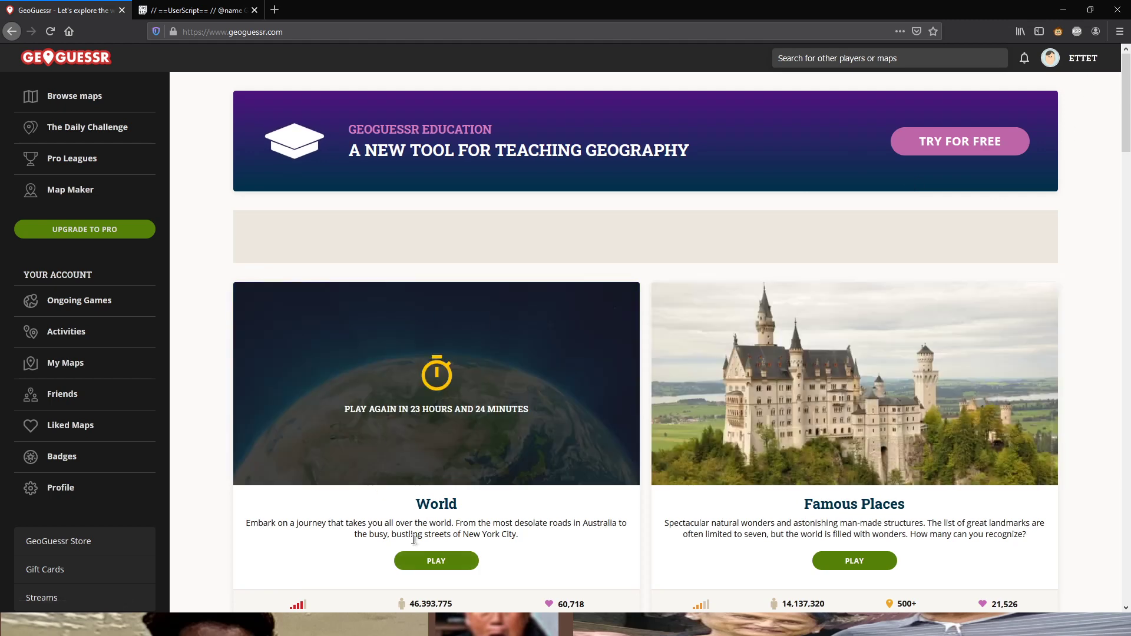
pyautogui.moveTo(385, 392)
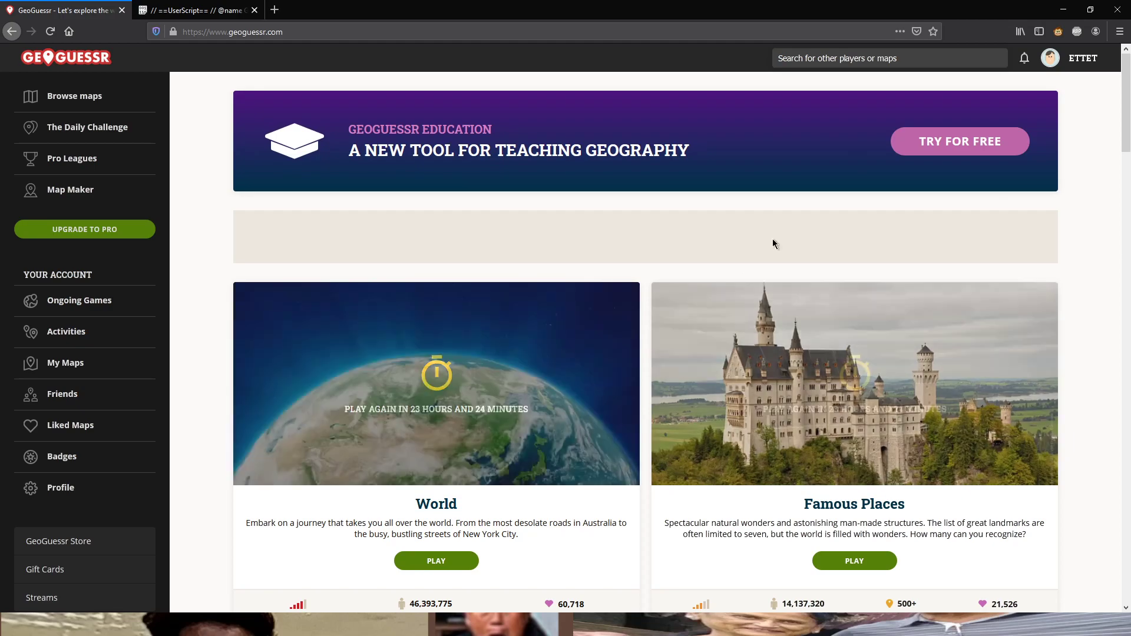
# Search 'a d', open the A Diverse World map page, and scroll to its highscores
pyautogui.scroll(-3)
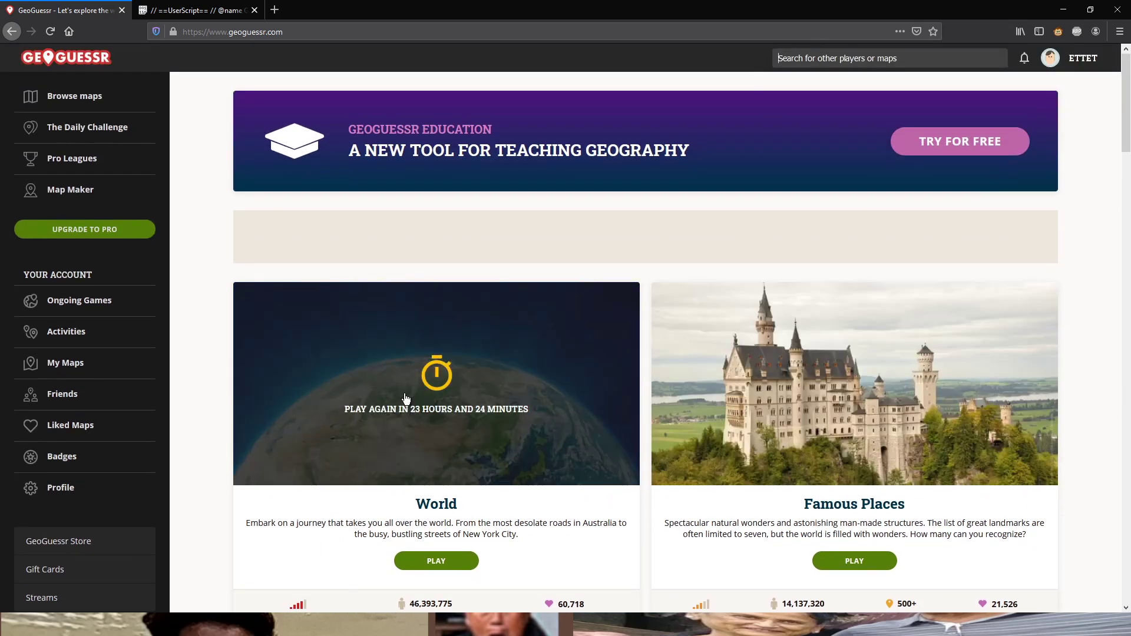
pyautogui.write('a diverse')
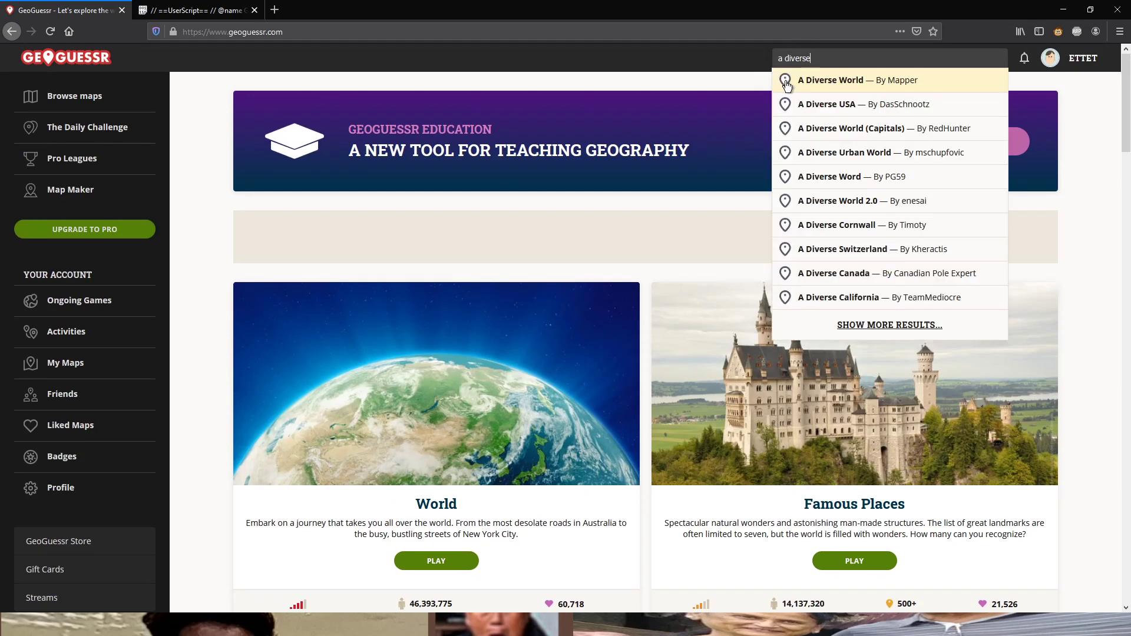
pyautogui.click(829, 80)
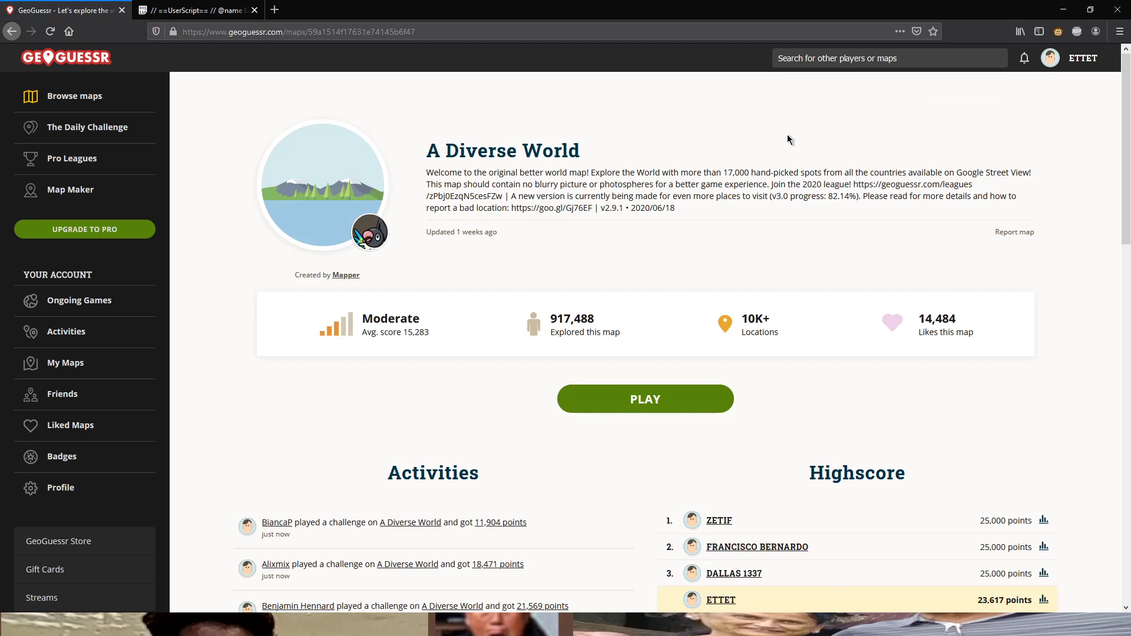
pyautogui.moveTo(584, 251)
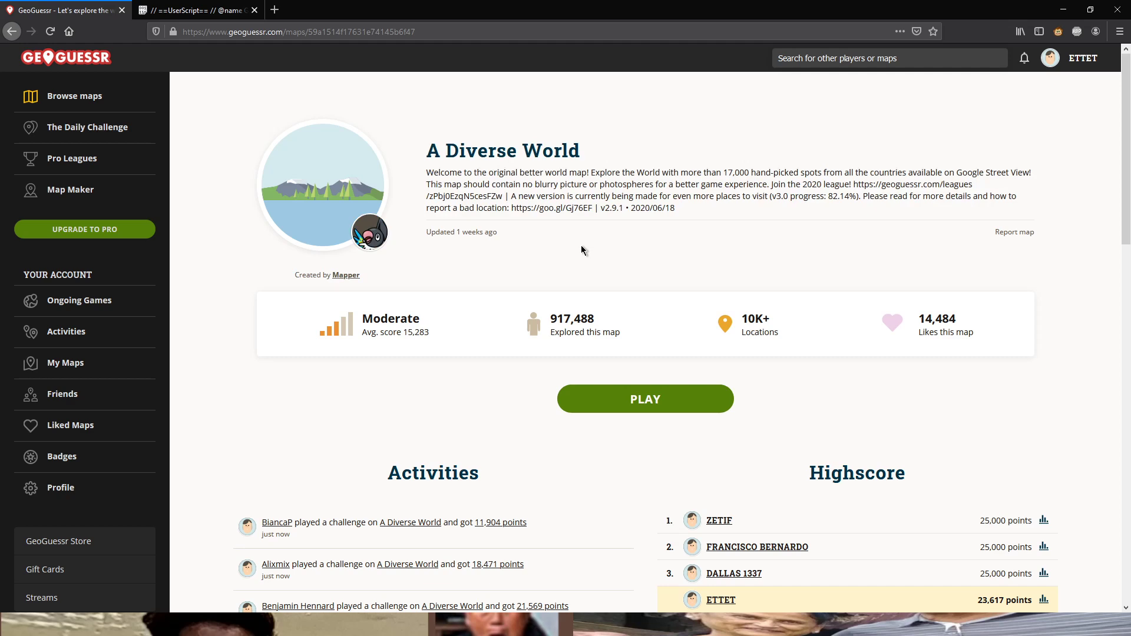
pyautogui.scroll(-3)
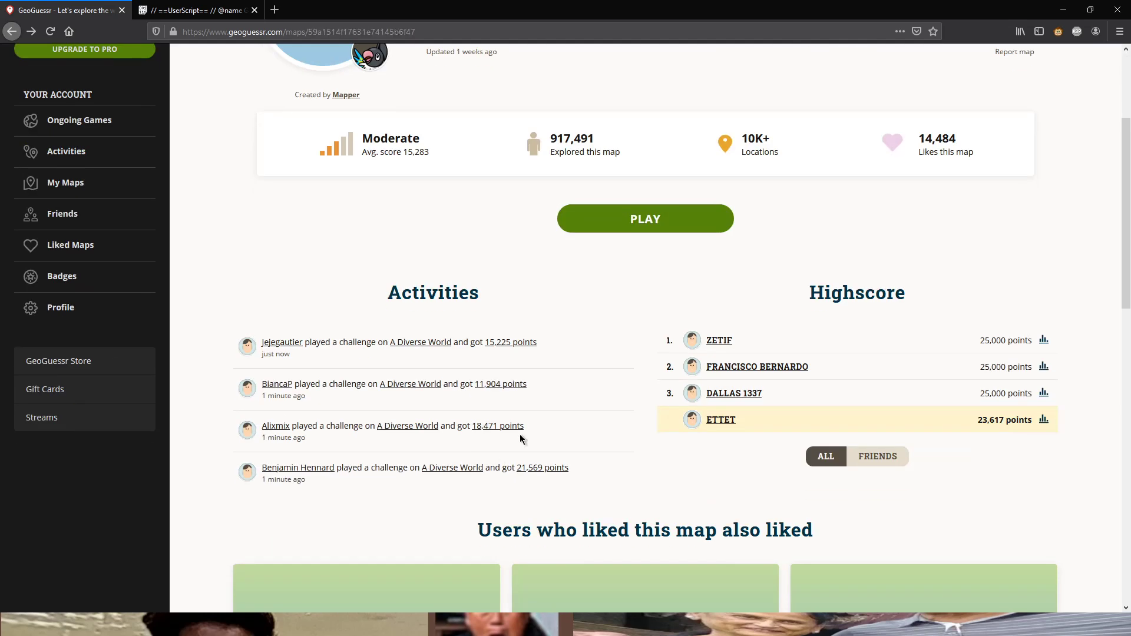
# Open a player's Challenge Highscore results from the activity feed and select its address text
pyautogui.click(644, 218)
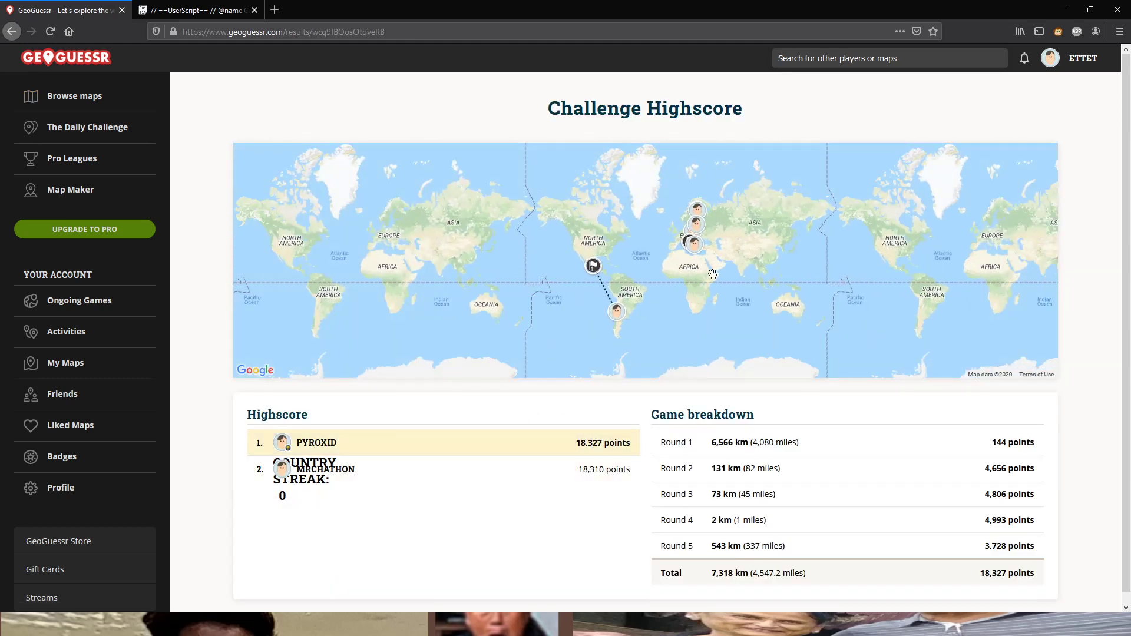
pyautogui.moveTo(795, 259)
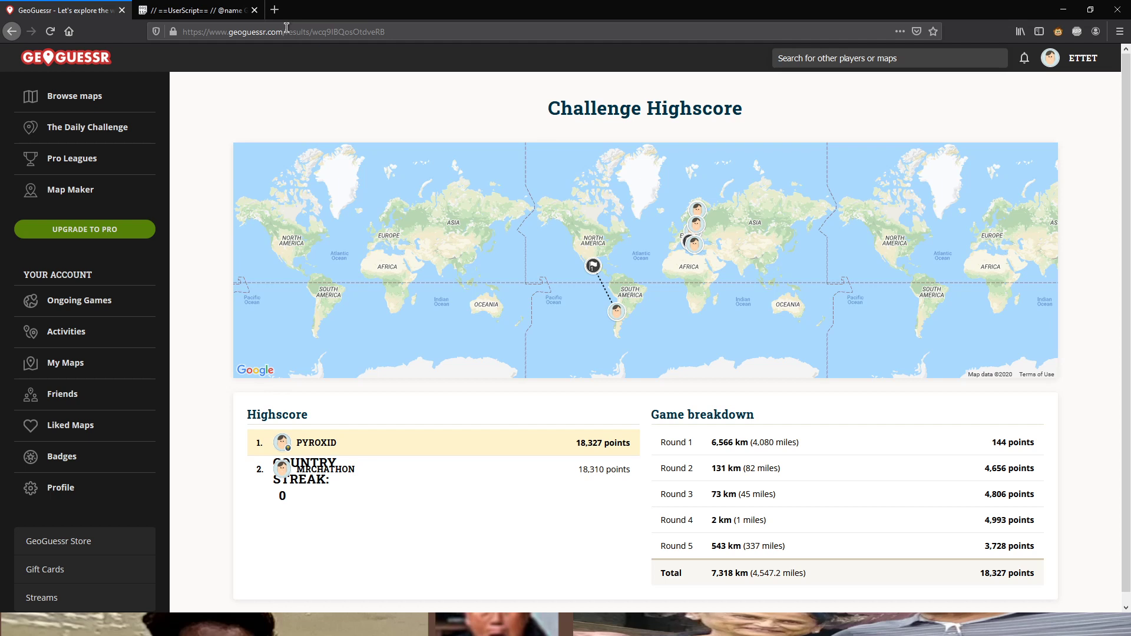
pyautogui.doubleClick(293, 32)
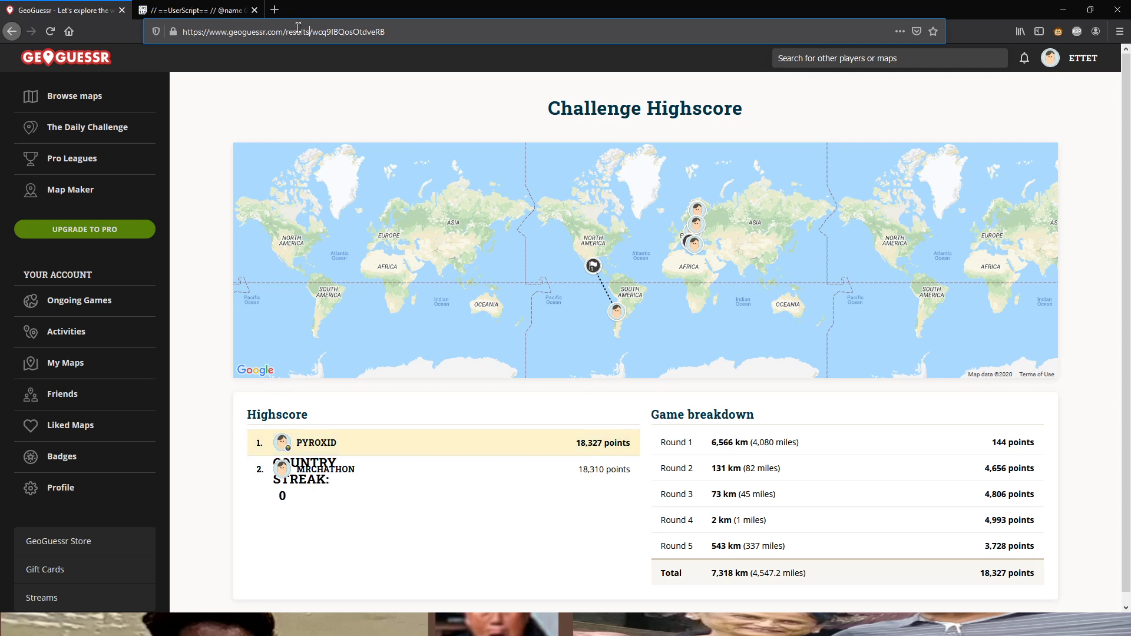
# Change 'results' to 'challenge' in the address to load the five-round challenge start notice
pyautogui.doubleClick(298, 31)
pyautogui.write('challenge')
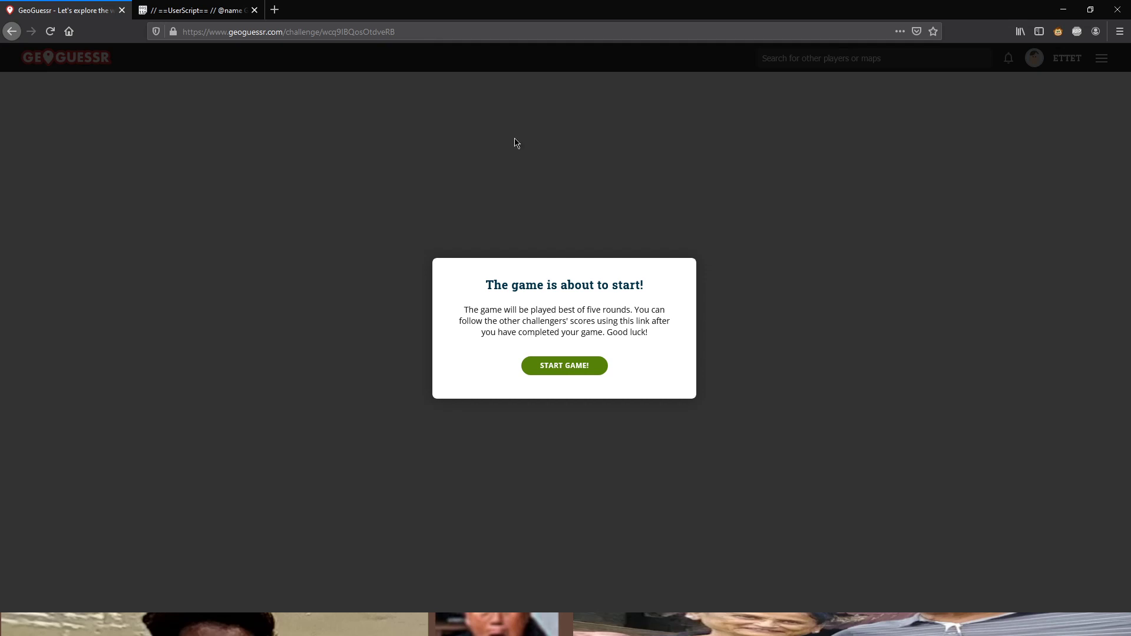
pyautogui.moveTo(487, 280); pyautogui.dragTo(647, 334)
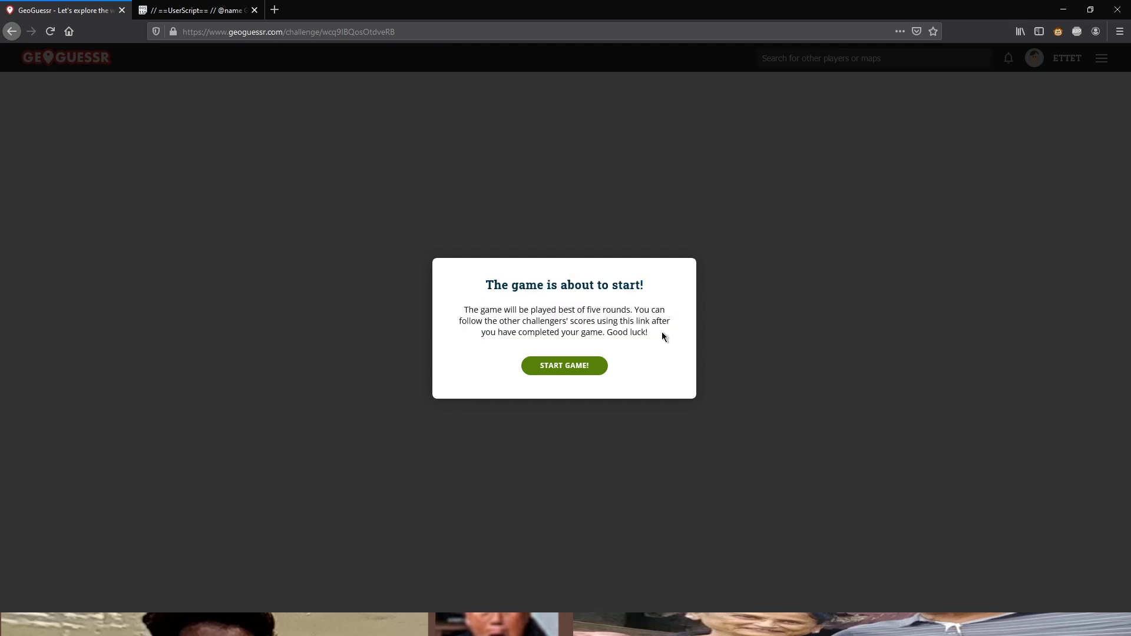
pyautogui.moveTo(1055, 62)
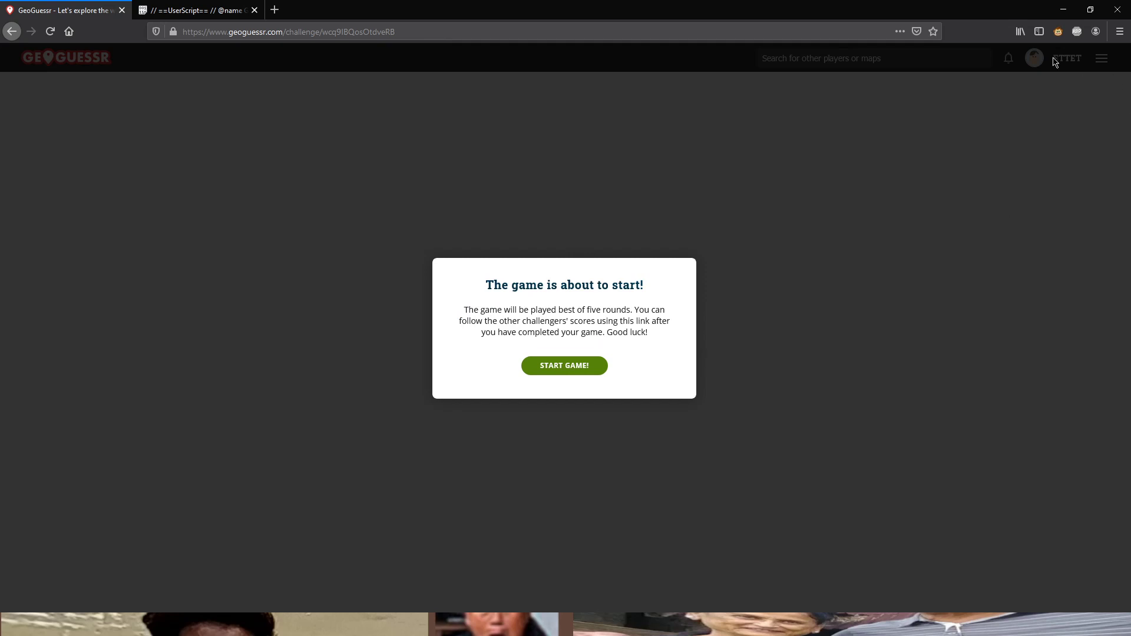
pyautogui.moveTo(564, 365)
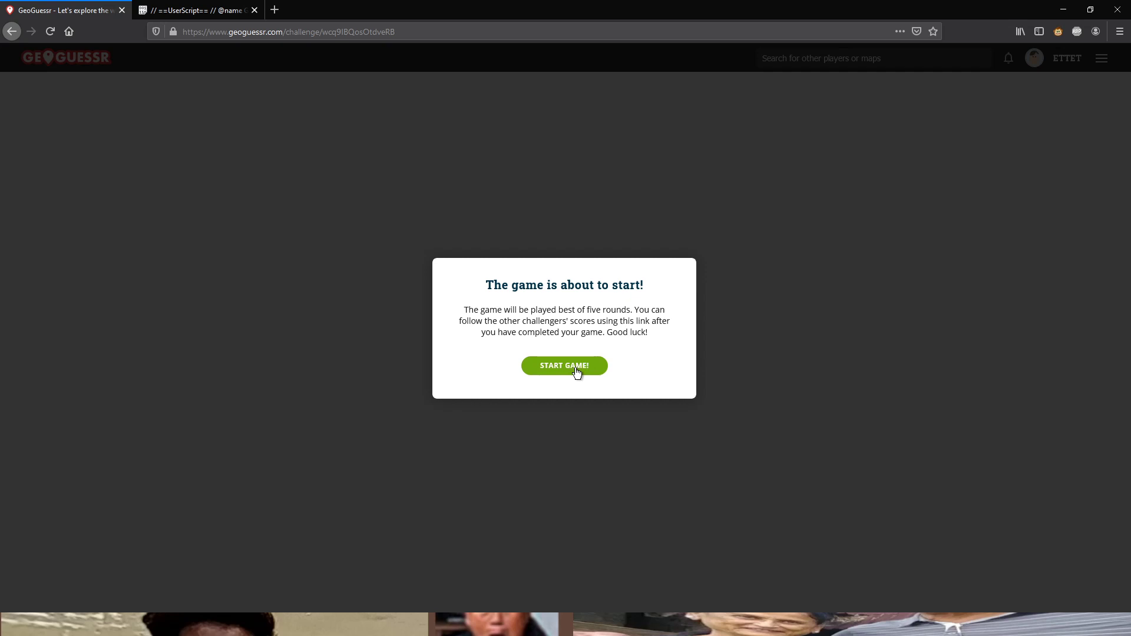
# Start the challenge, travel down the road, and guess in Mexico for 4,098 points
pyautogui.click(564, 365)
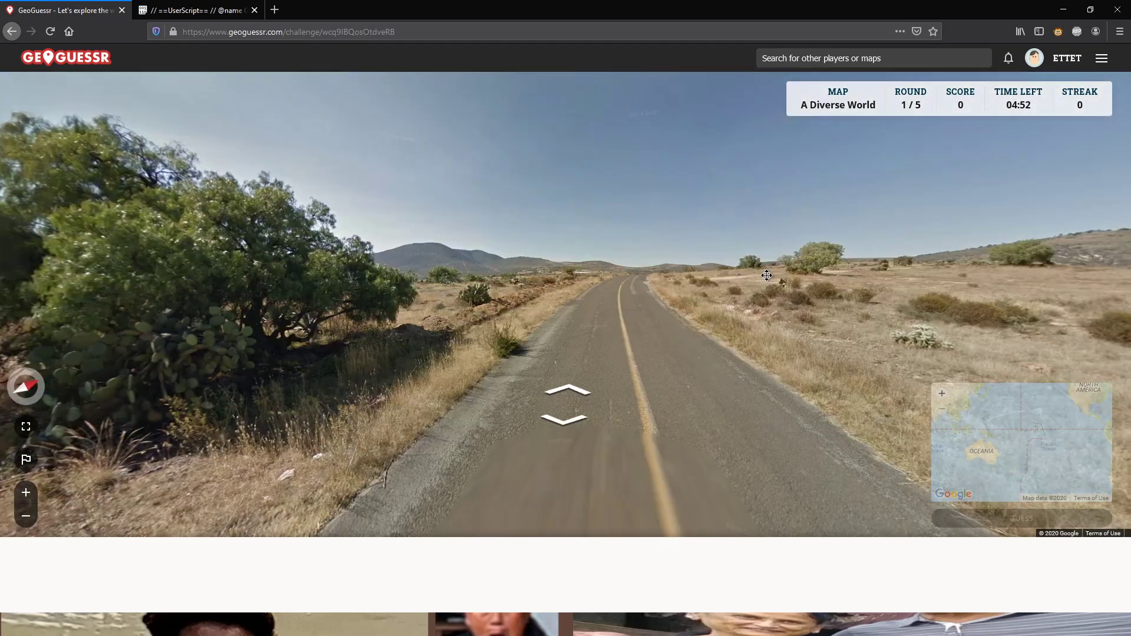
pyautogui.click(567, 401)
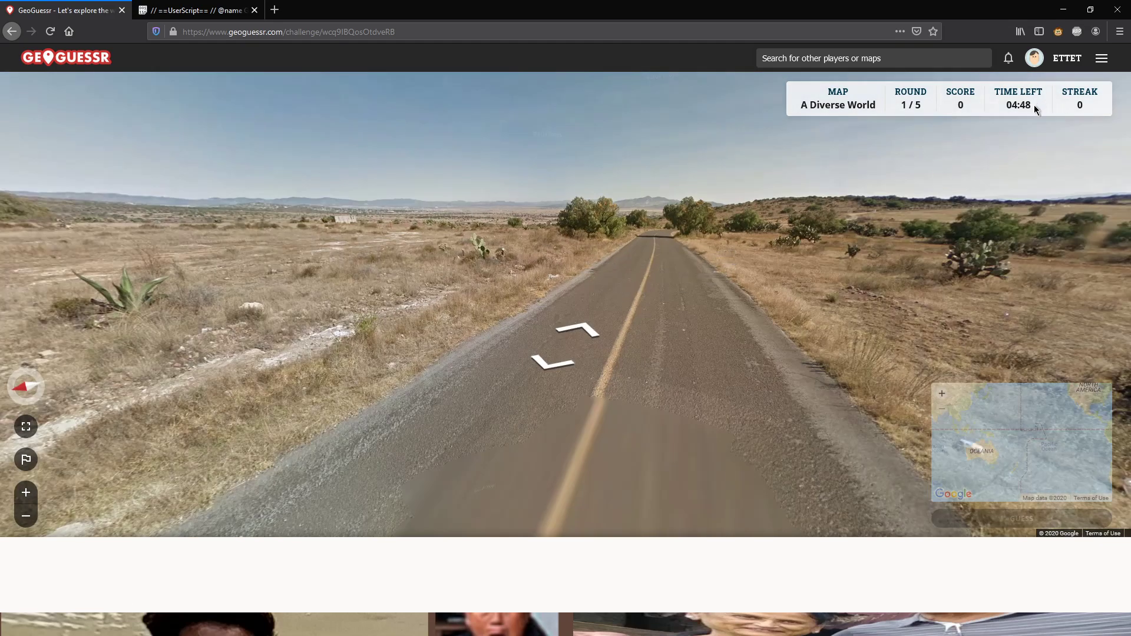
pyautogui.moveTo(724, 250)
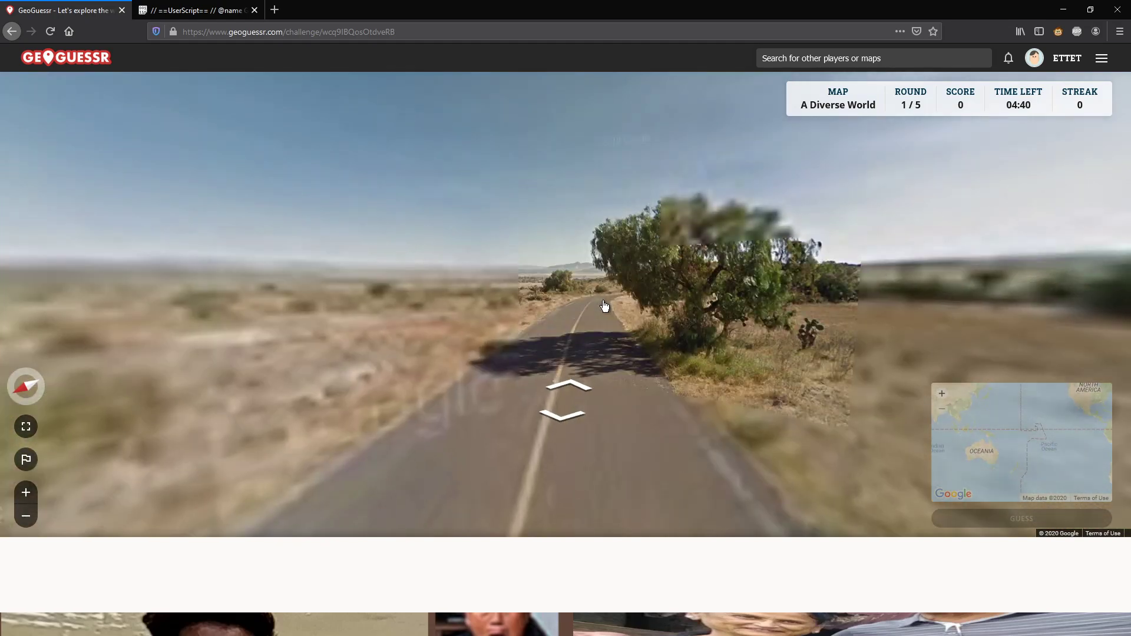
pyautogui.click(569, 393)
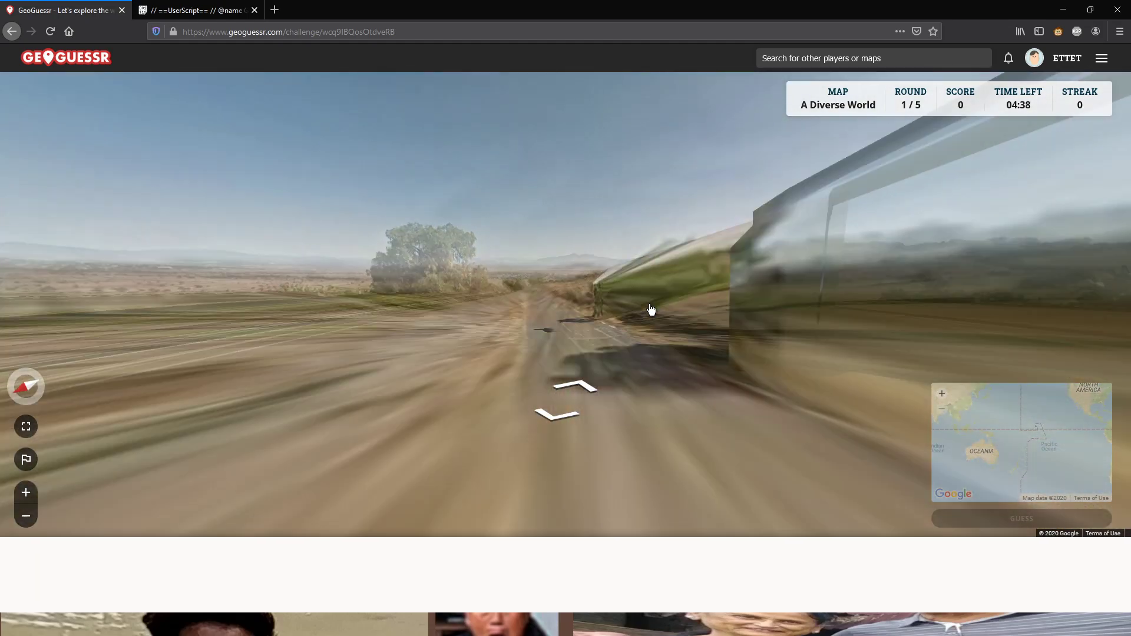
pyautogui.click(566, 393)
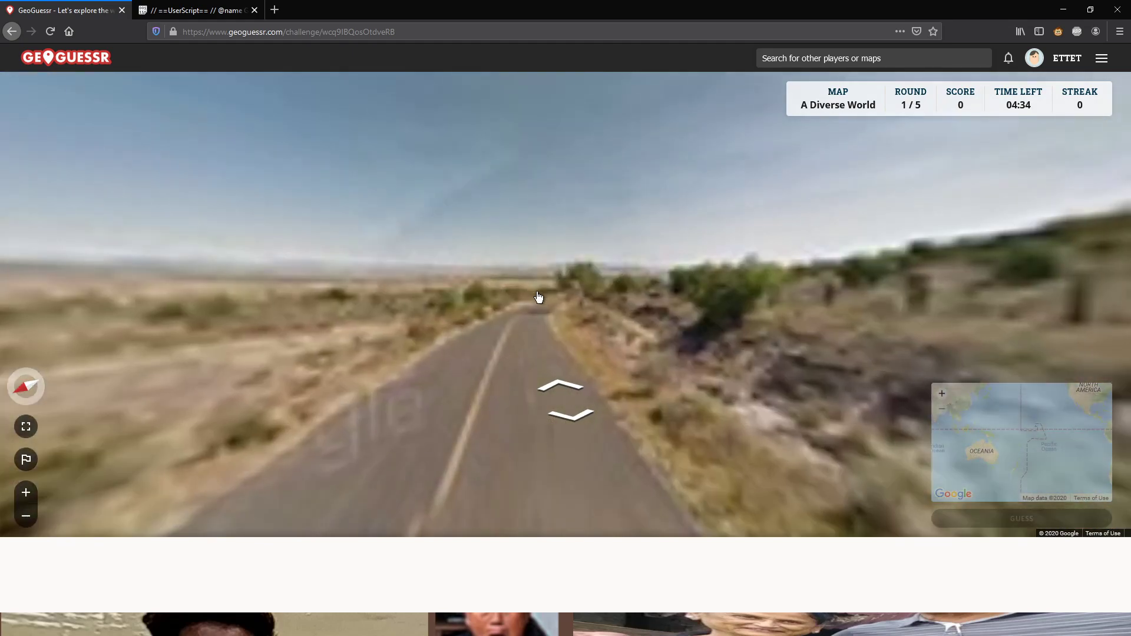
pyautogui.click(568, 397)
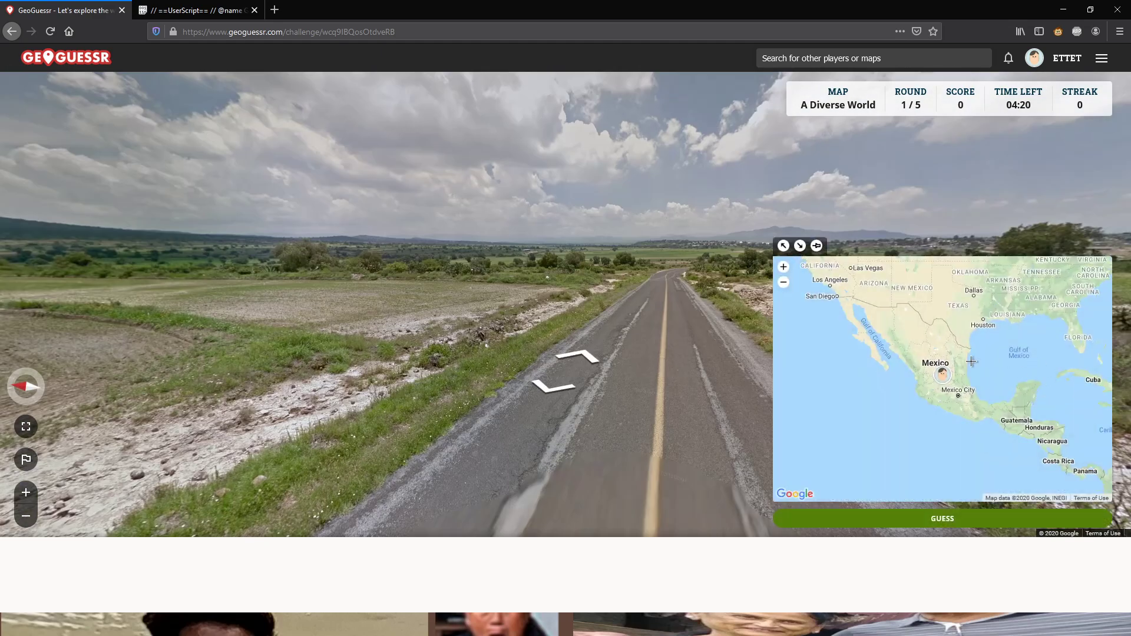
pyautogui.click(941, 518)
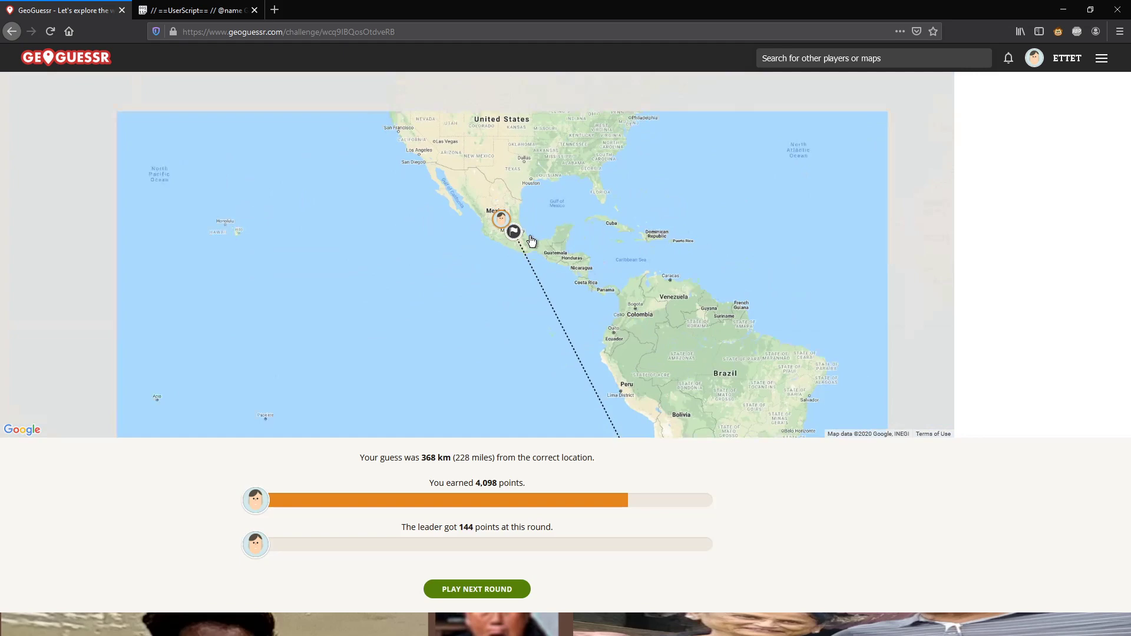
# Zoom out the round 1 result map and go back to the A Diverse World page
pyautogui.scroll(-3)
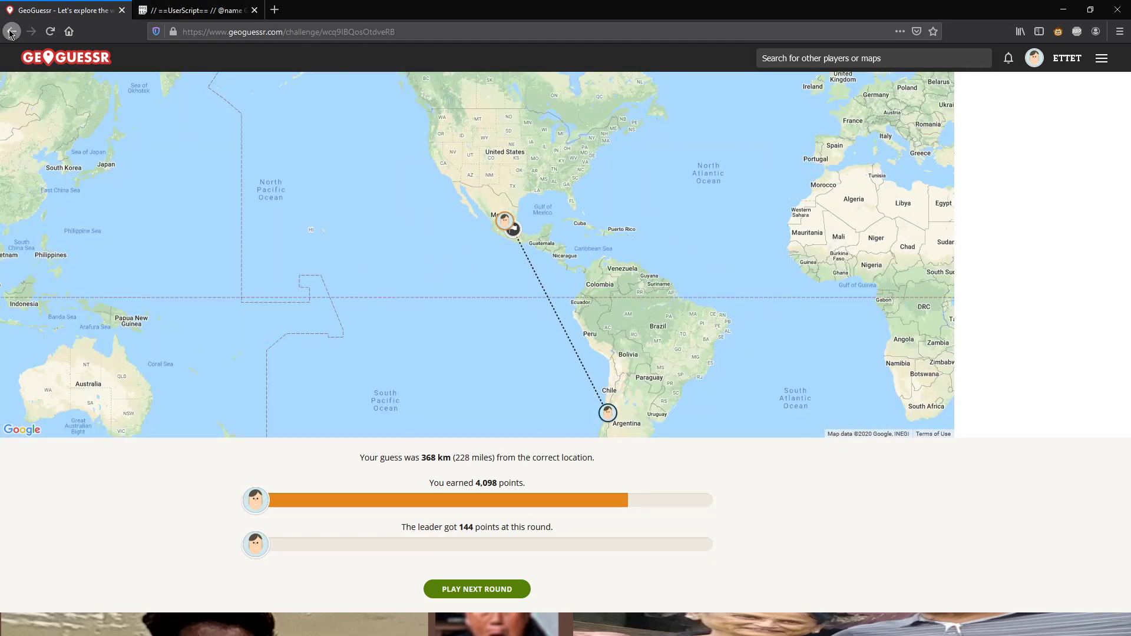
pyautogui.click(12, 32)
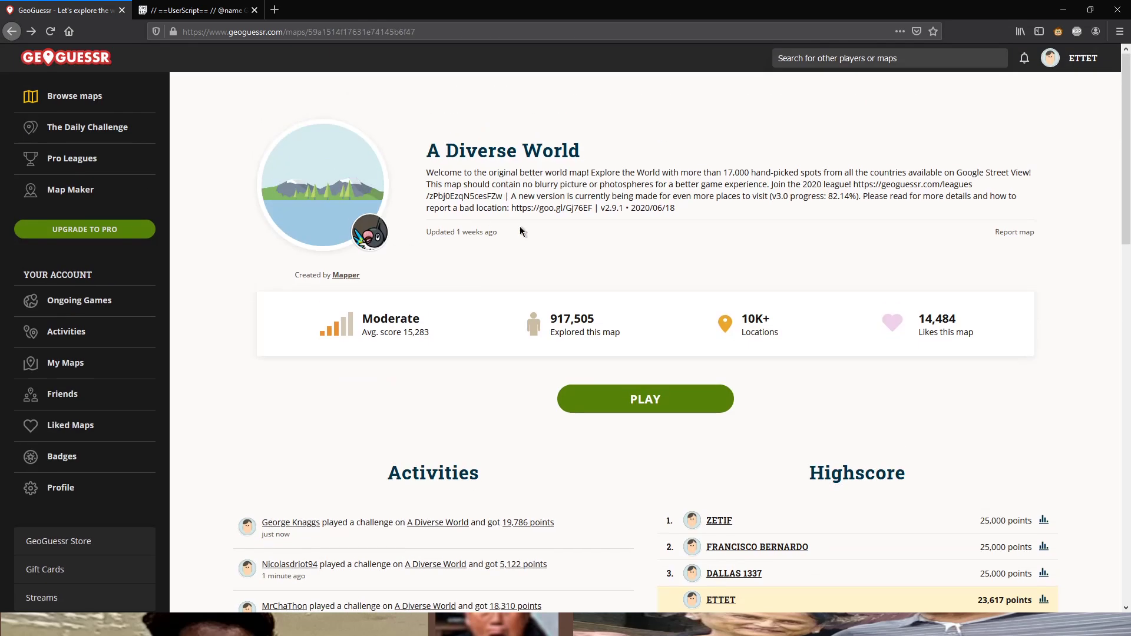
pyautogui.moveTo(569, 229)
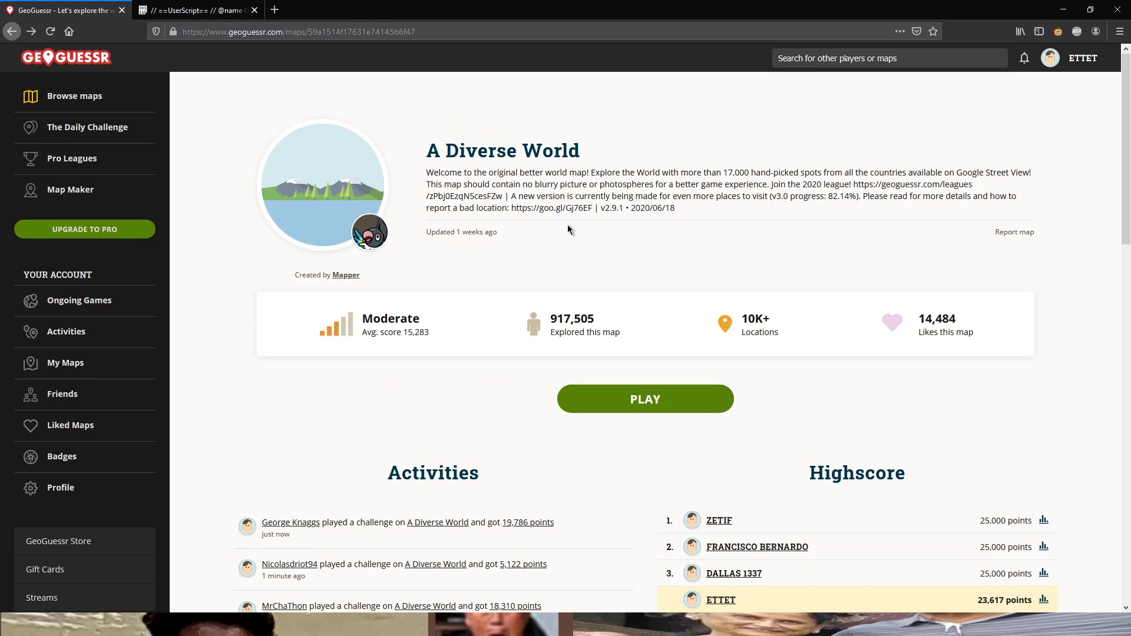
pyautogui.moveTo(113, 298)
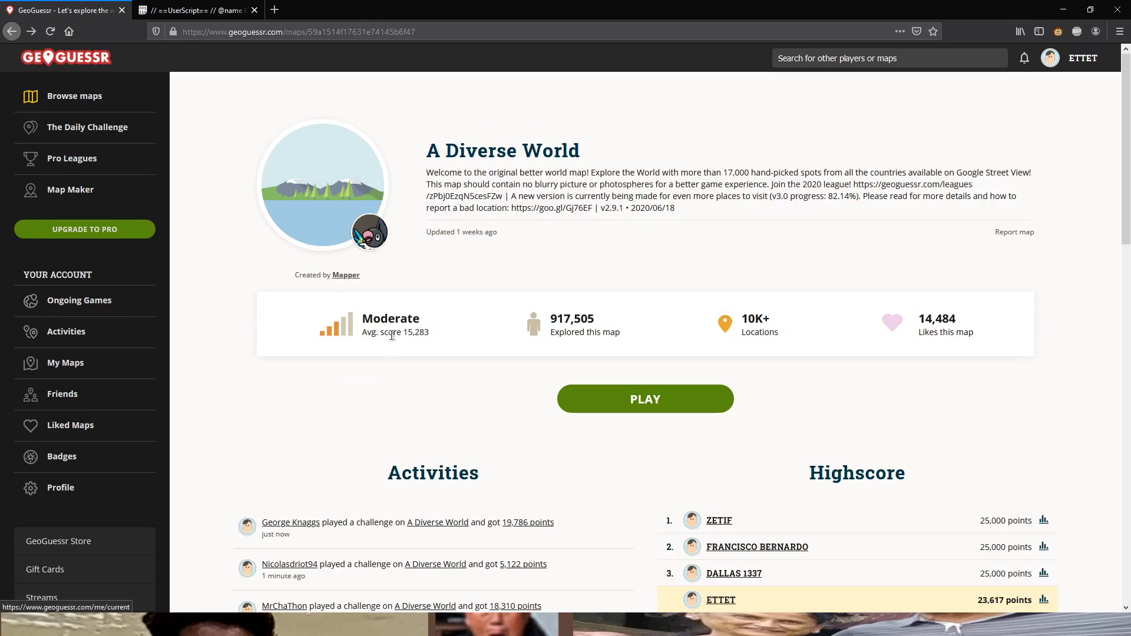
# Scroll the map page and open Ongoing Games, listing A Diverse World at round 2 of 5
pyautogui.scroll(-3)
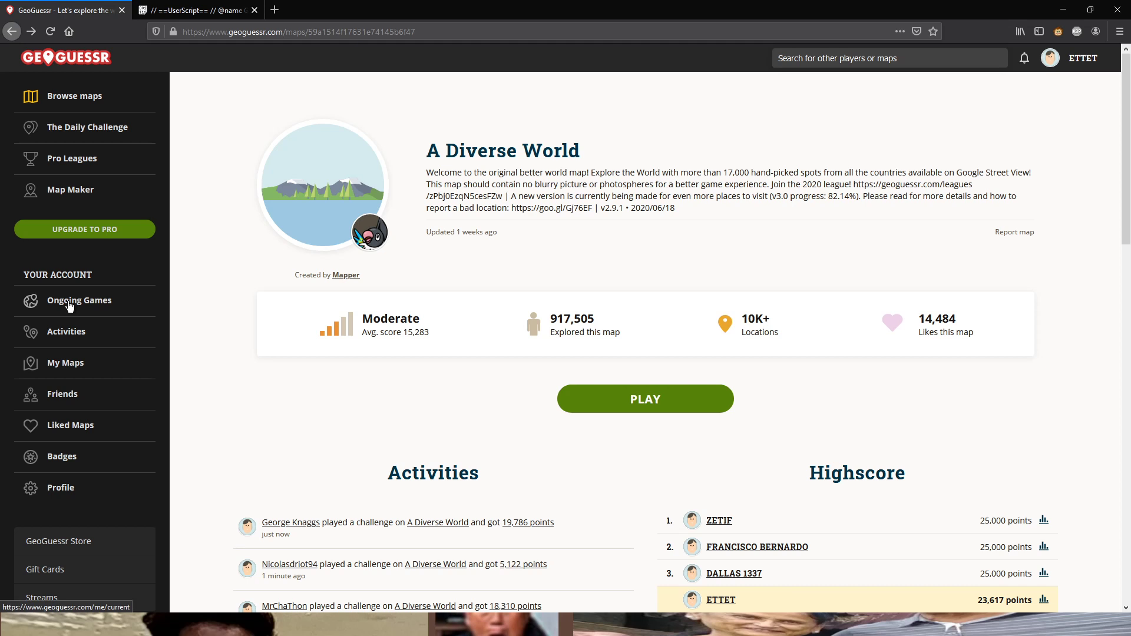
pyautogui.click(78, 299)
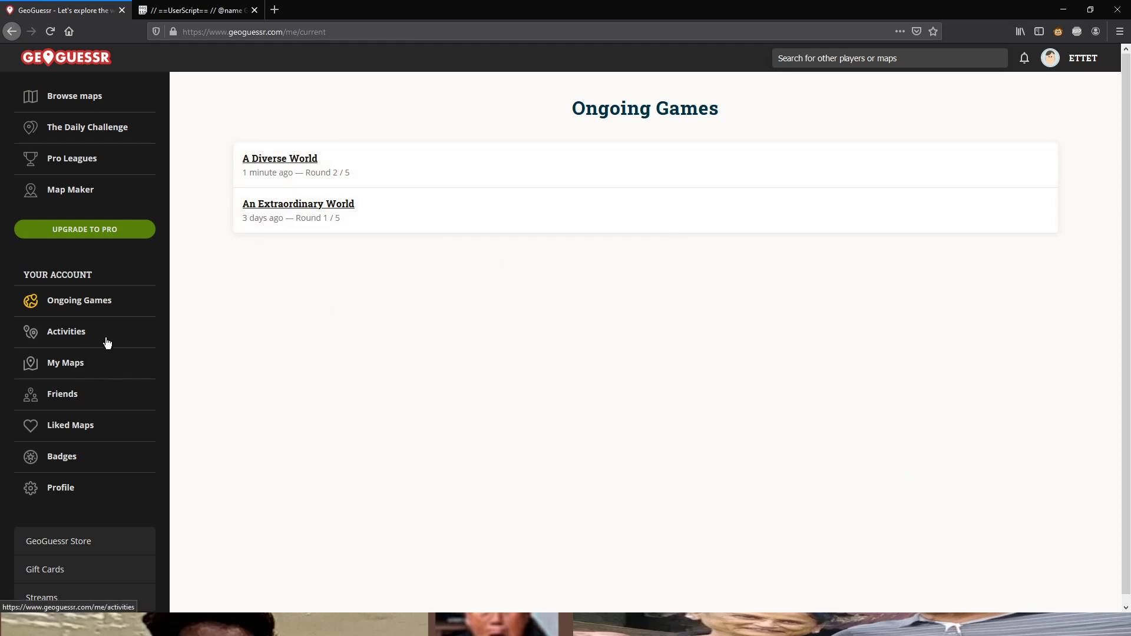
# Open Activities and view Alok's 22,085-point A Diverse World challenge results
pyautogui.click(66, 331)
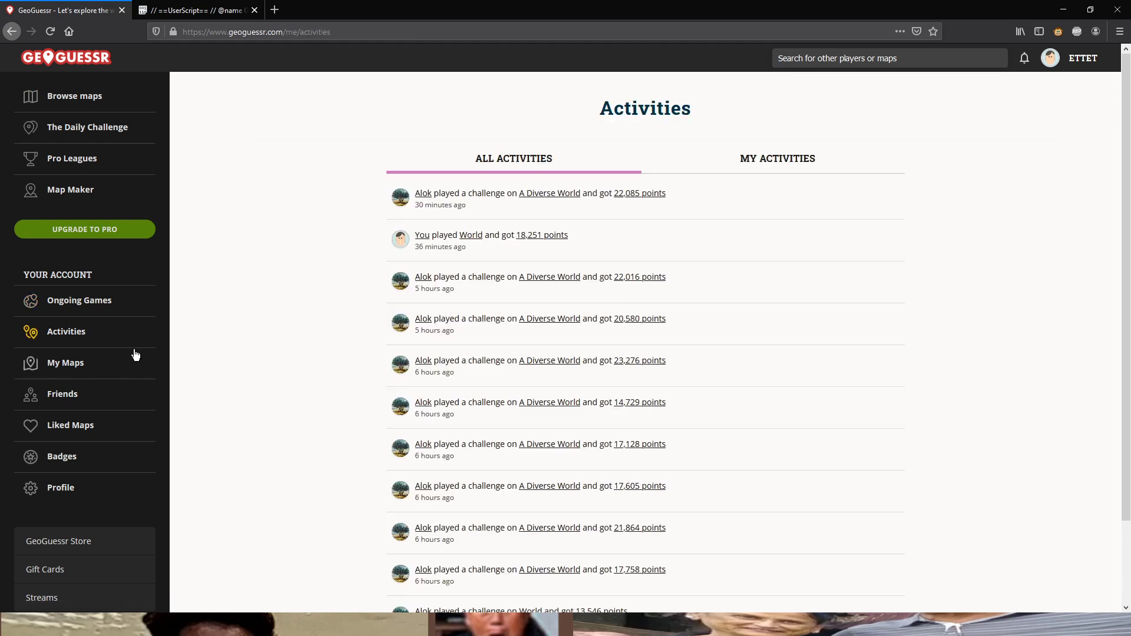
pyautogui.moveTo(575, 79)
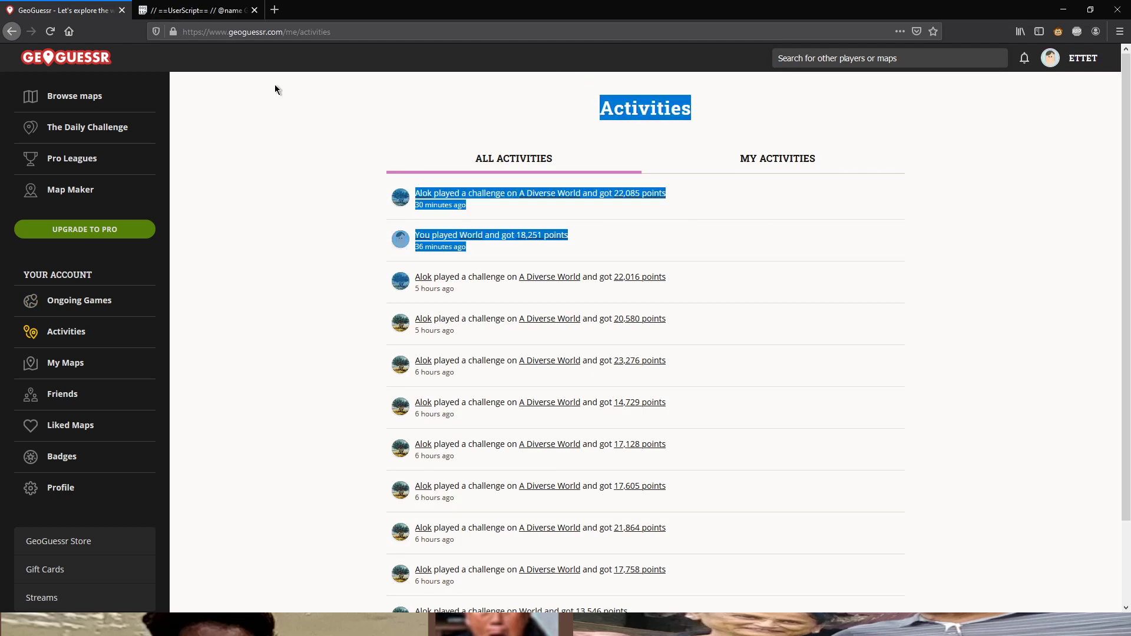
pyautogui.scroll(-3)
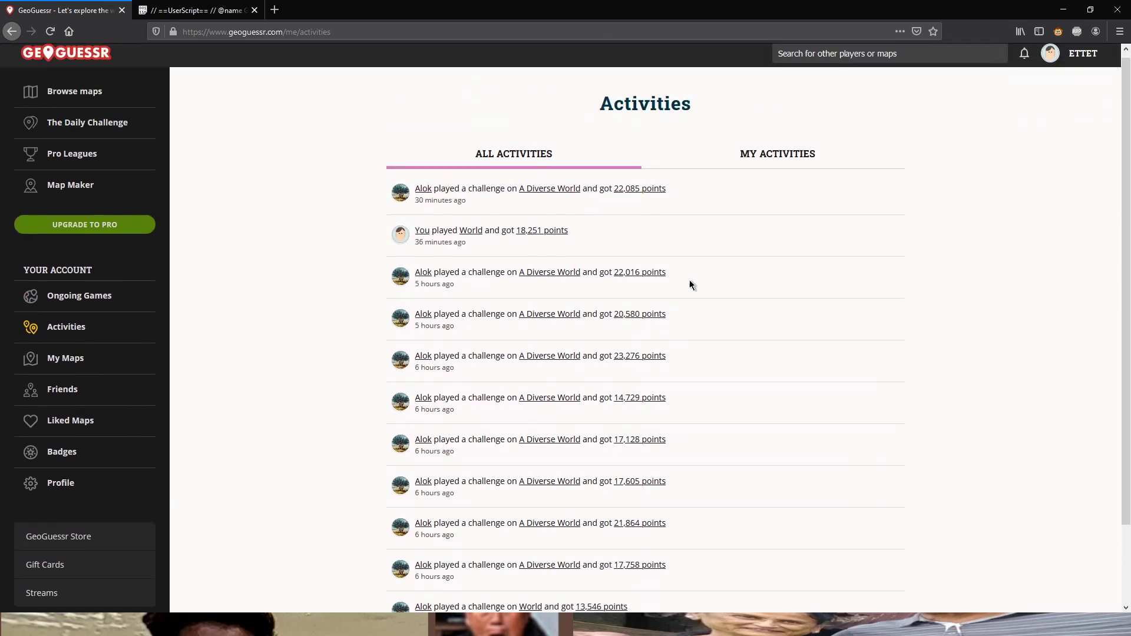
pyautogui.click(637, 188)
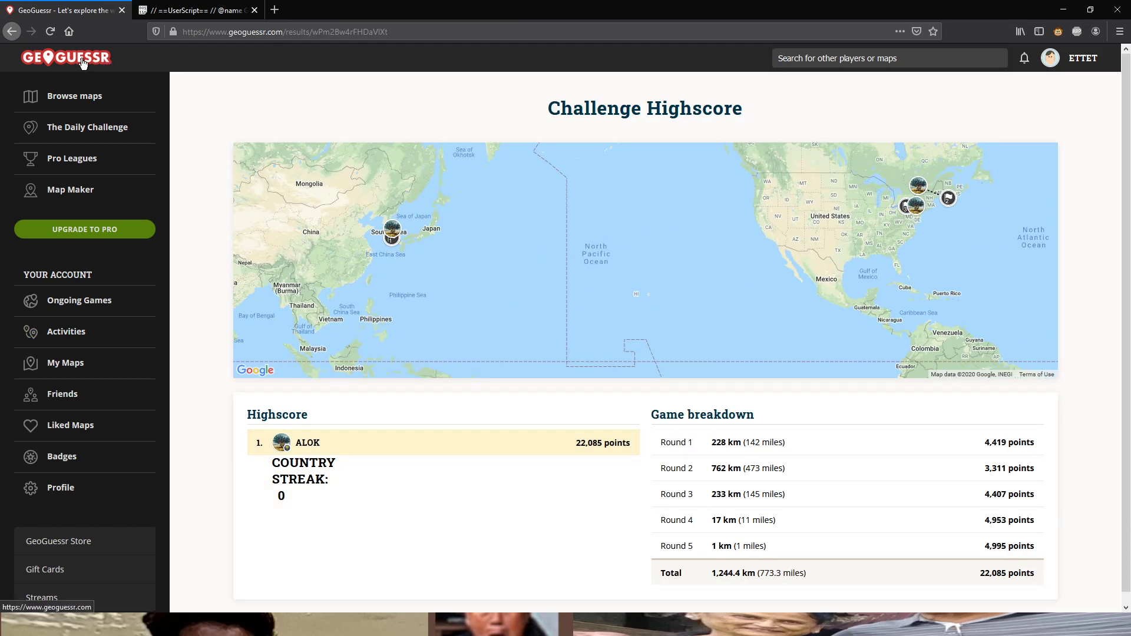
# Go to the home page, browse to the United States (no blurry) map, and come back
pyautogui.click(66, 57)
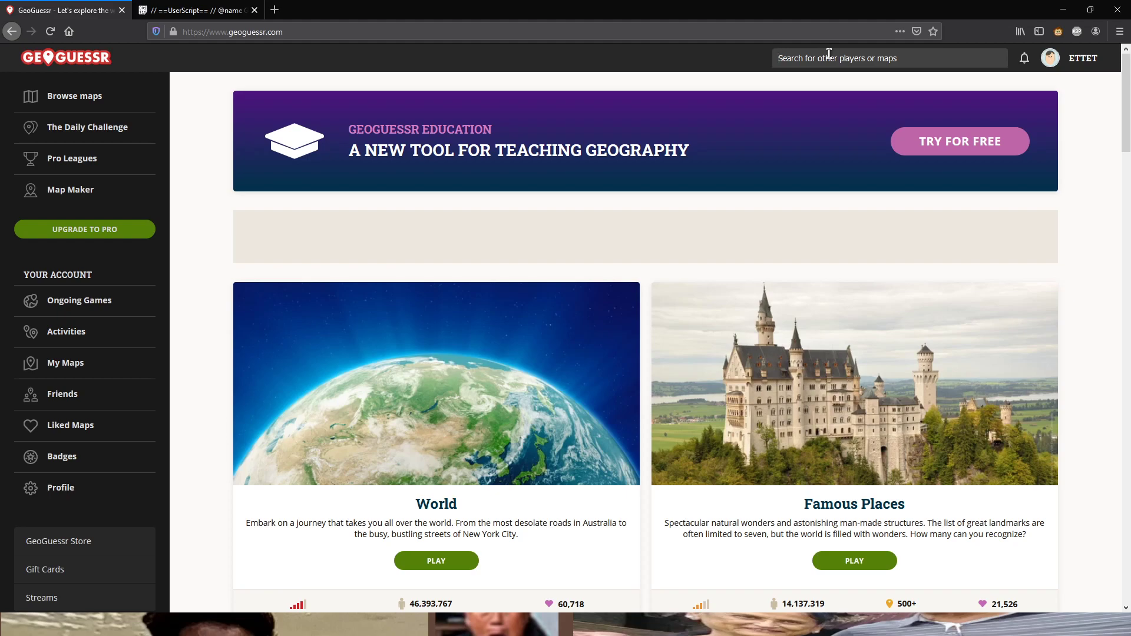
pyautogui.scroll(-3)
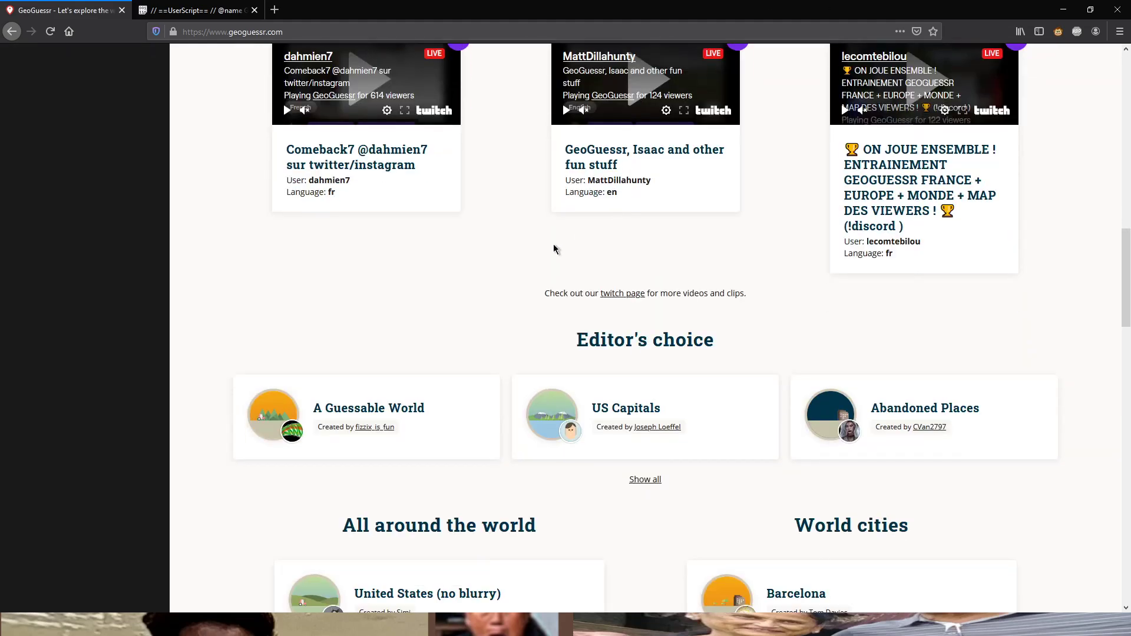
pyautogui.scroll(-3)
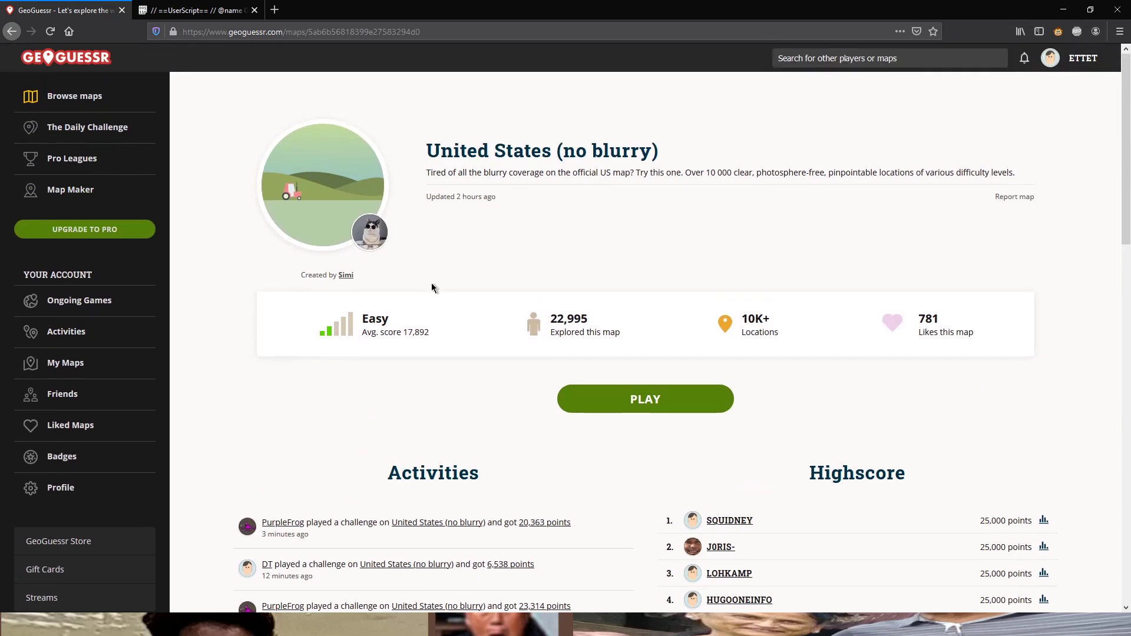
pyautogui.scroll(-3)
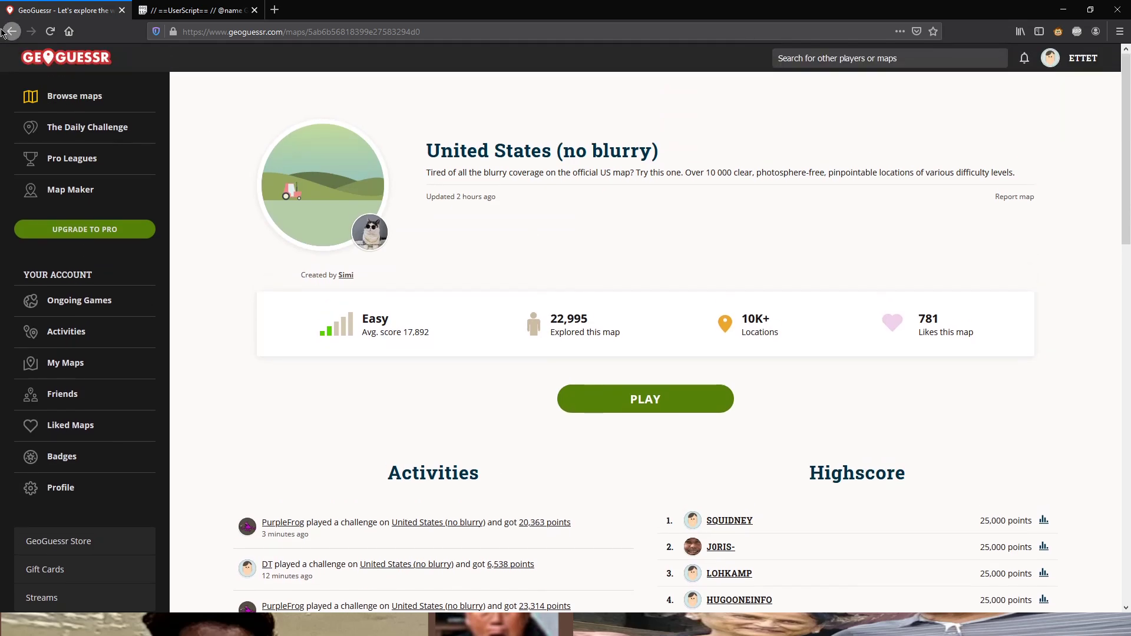
pyautogui.click(12, 32)
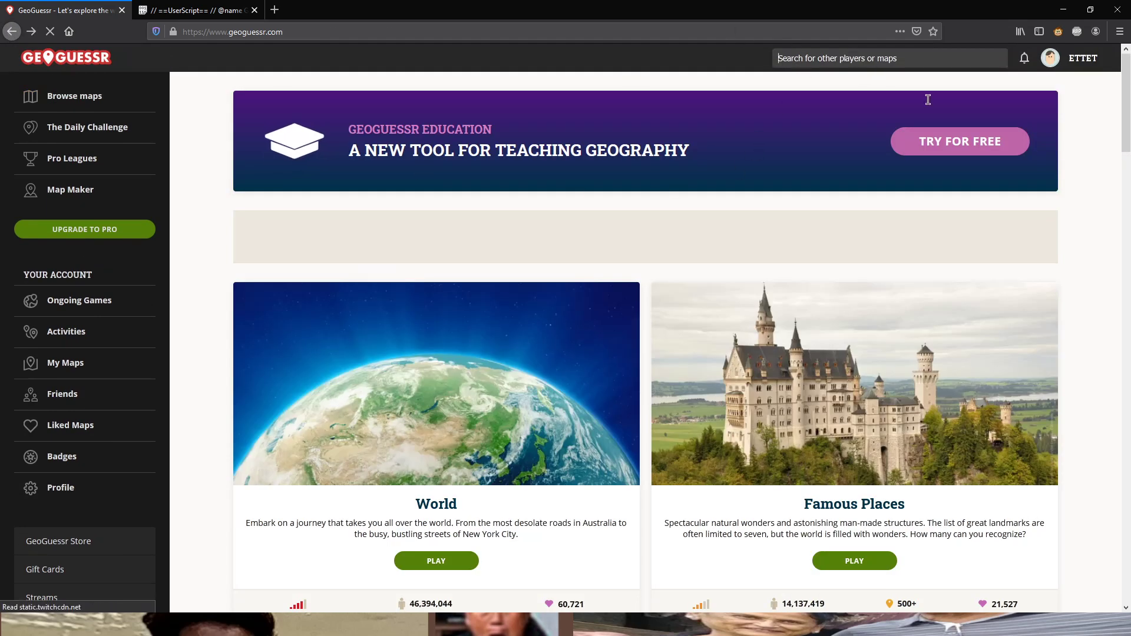
# Scroll up and down through the home page's featured map lists
pyautogui.scroll(-3)
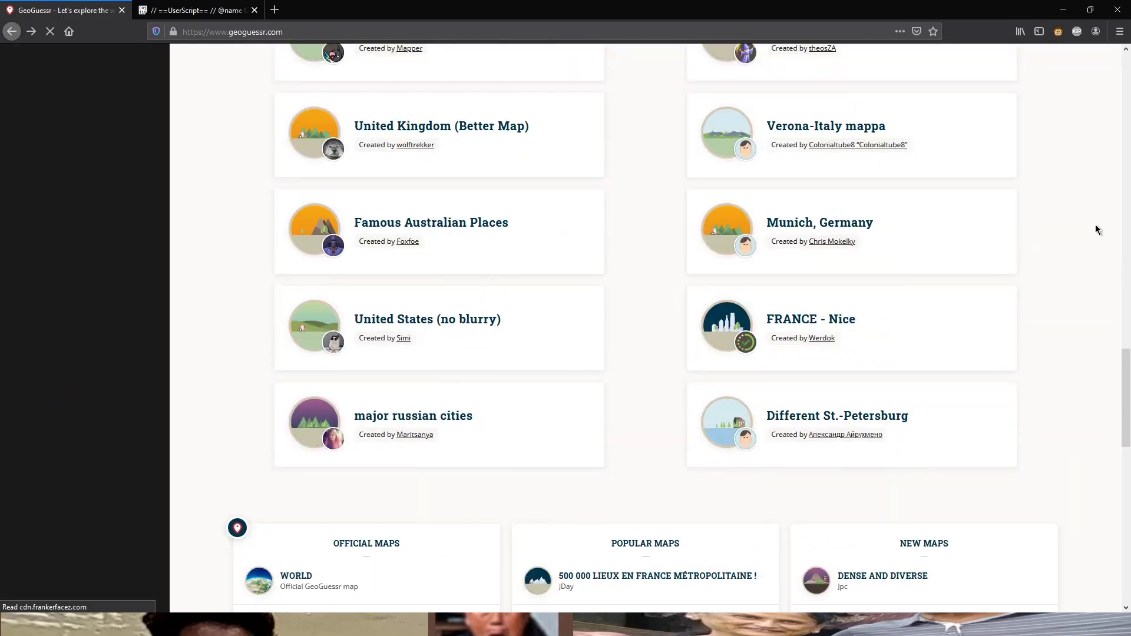
pyautogui.scroll(3)
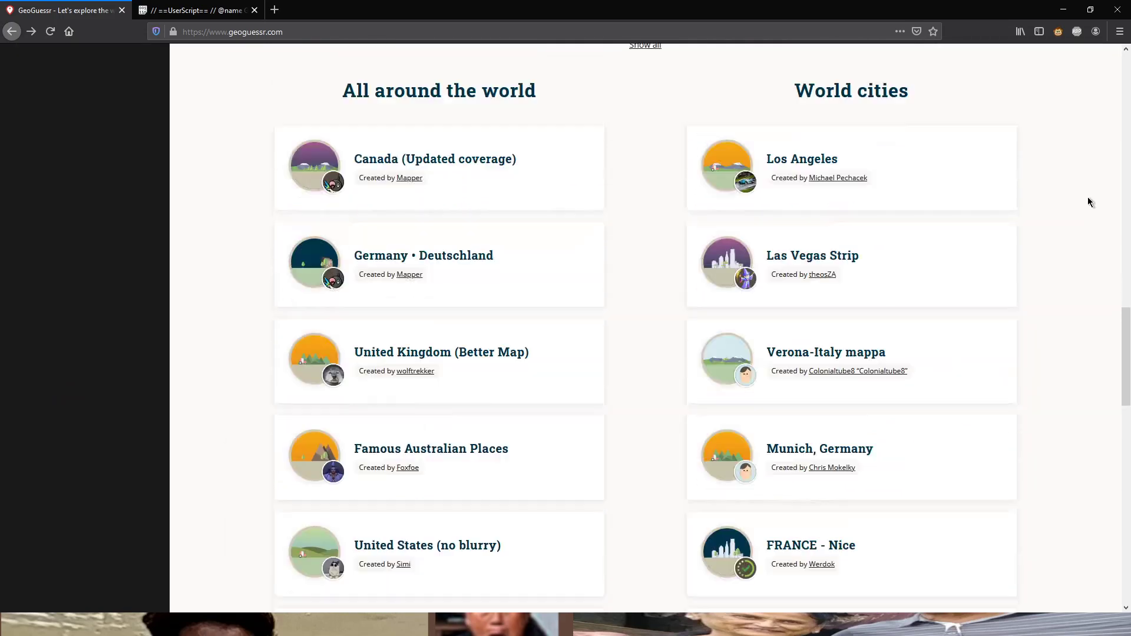
pyautogui.scroll(3)
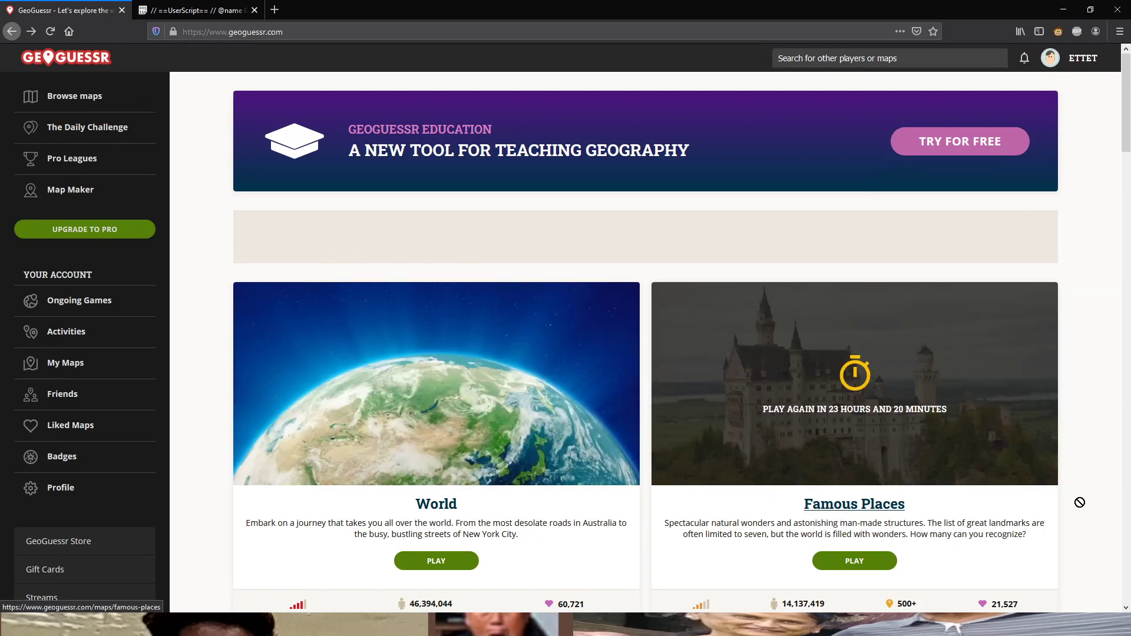
pyautogui.scroll(-3)
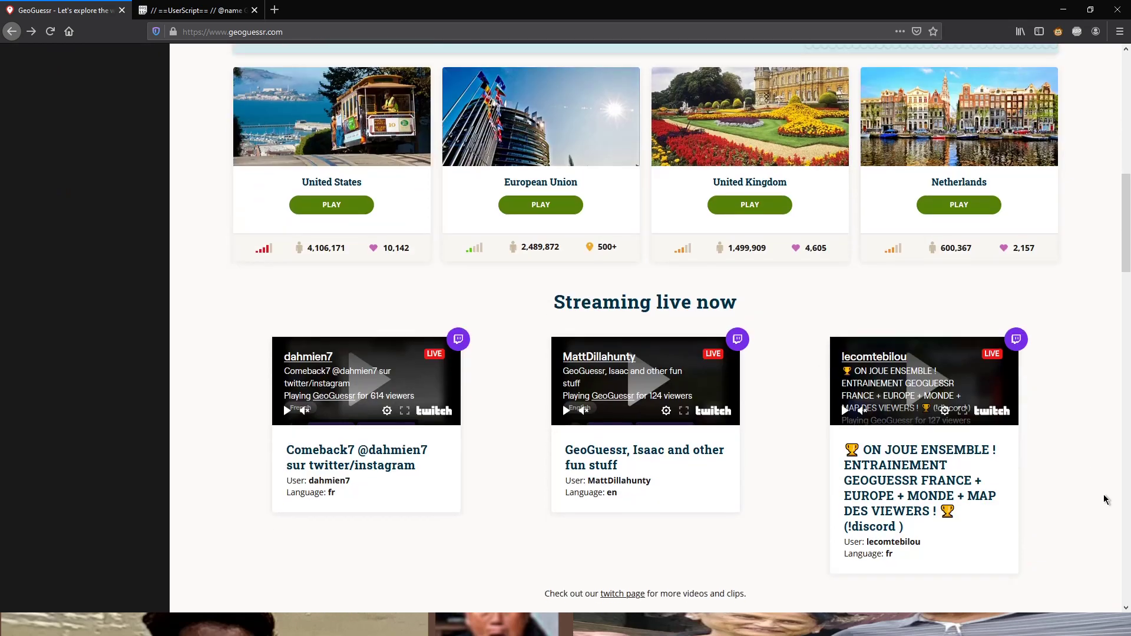
pyautogui.scroll(-3)
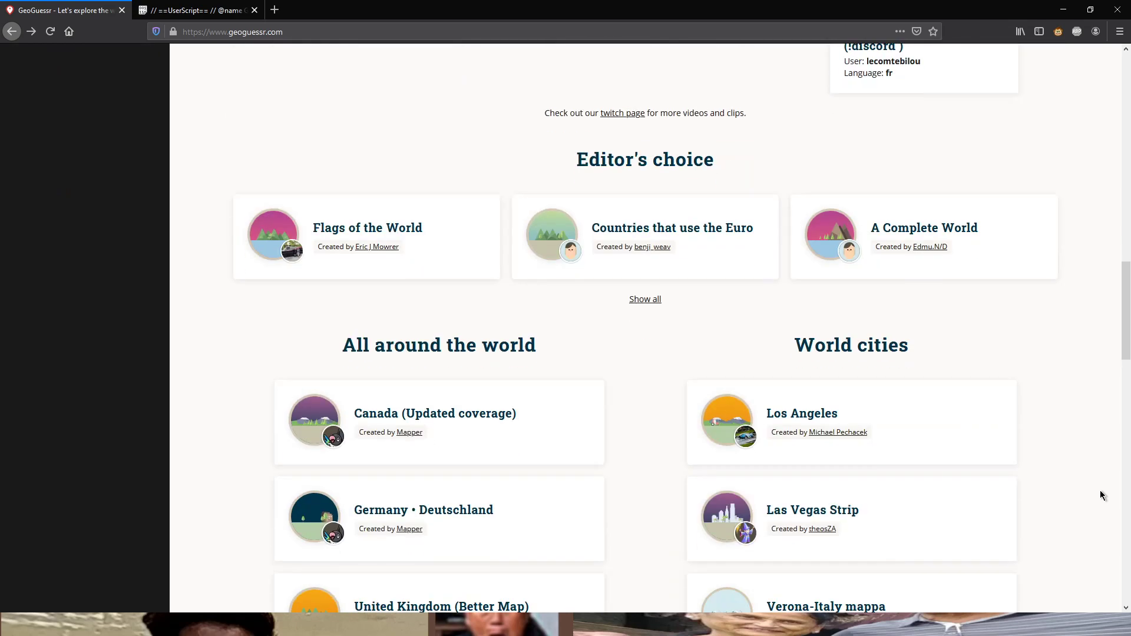
pyautogui.scroll(-3)
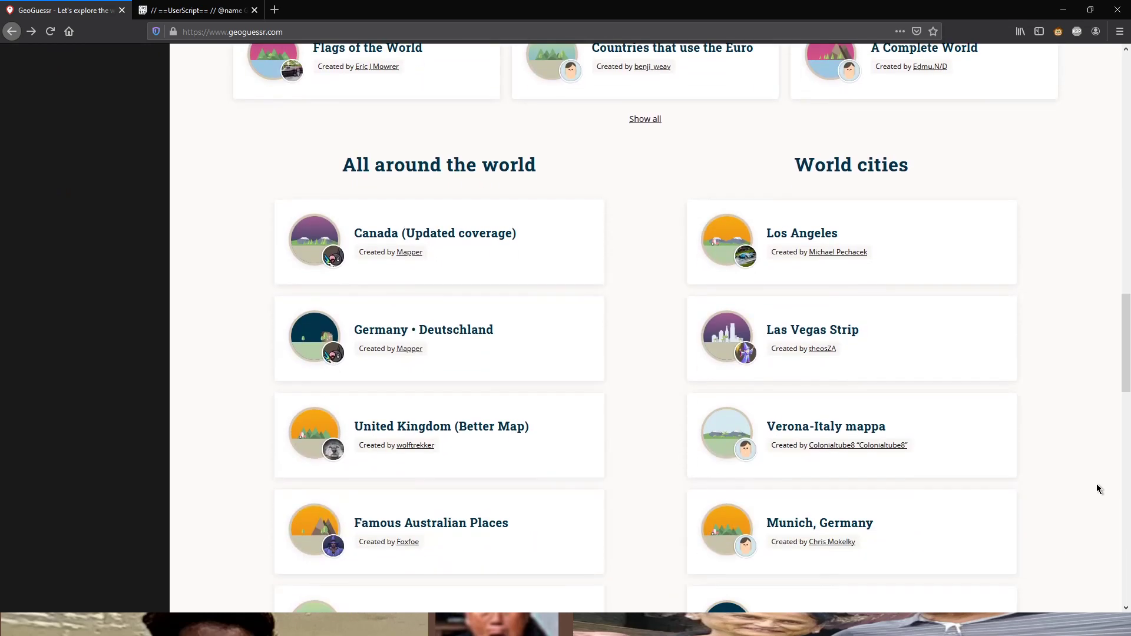
pyautogui.scroll(-3)
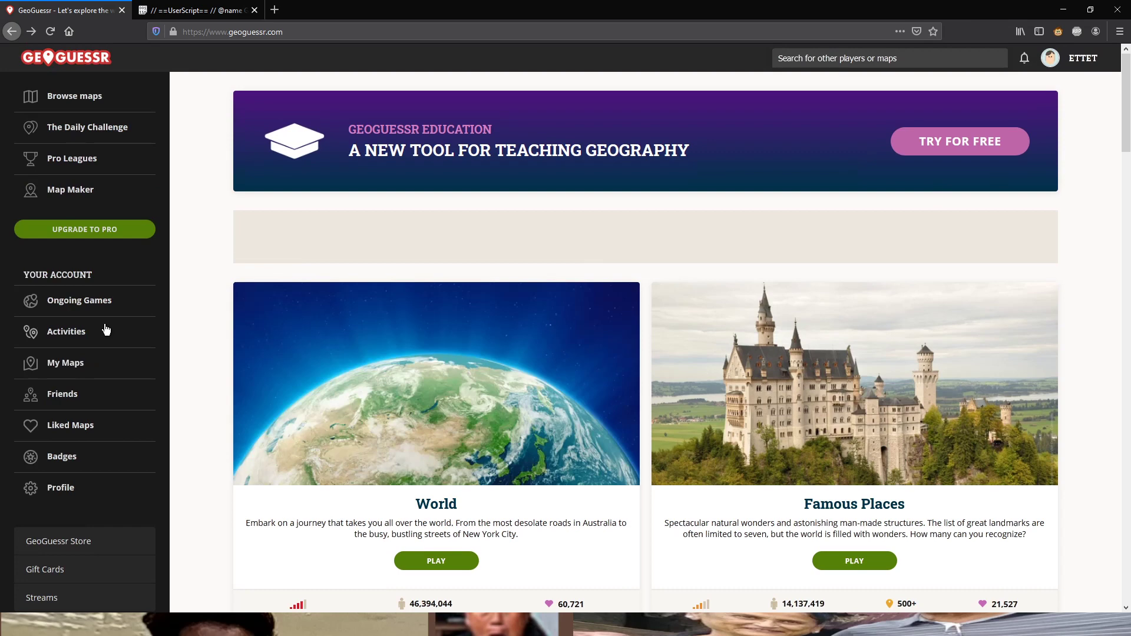
pyautogui.moveTo(87, 303)
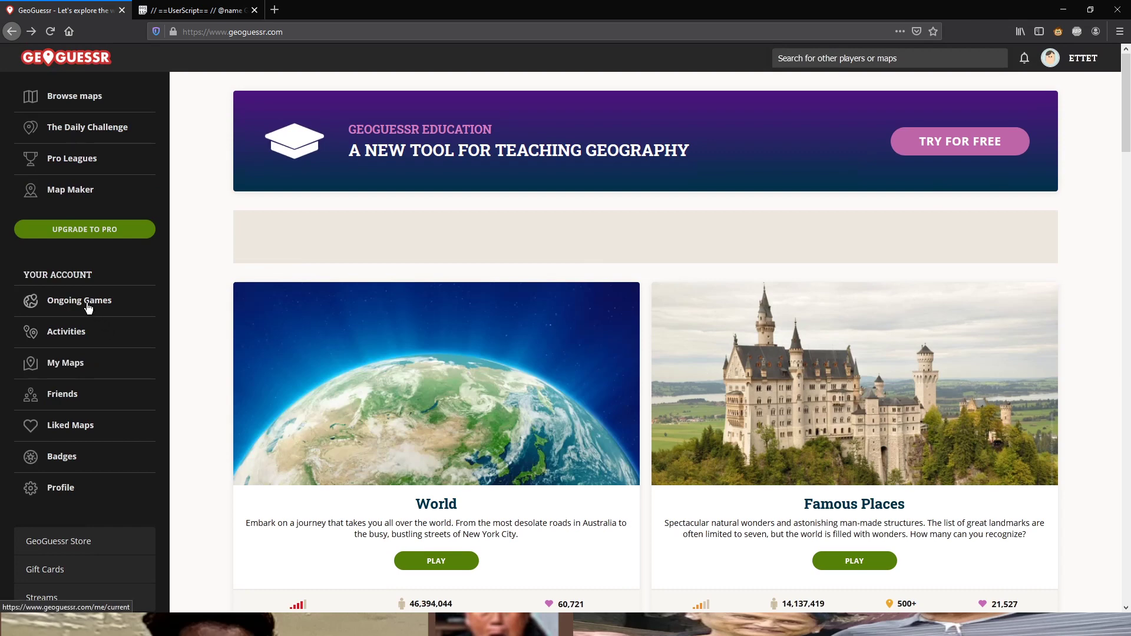
# Reopen the ongoing A Diverse World game at round 2 of 5 from Ongoing Games
pyautogui.click(80, 300)
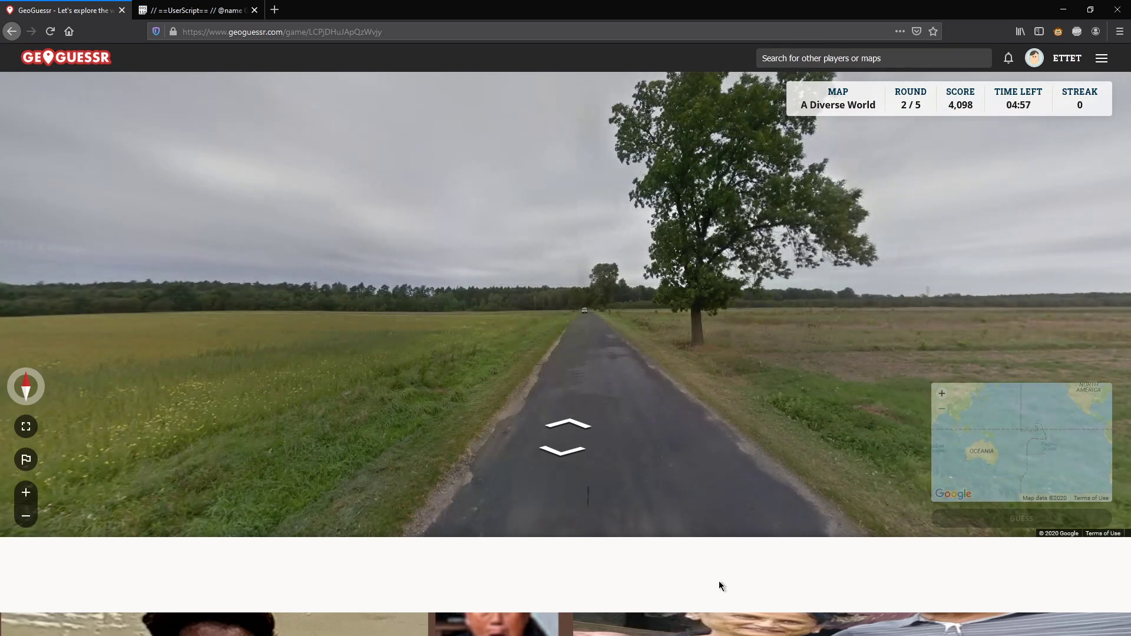
pyautogui.moveTo(977, 583)
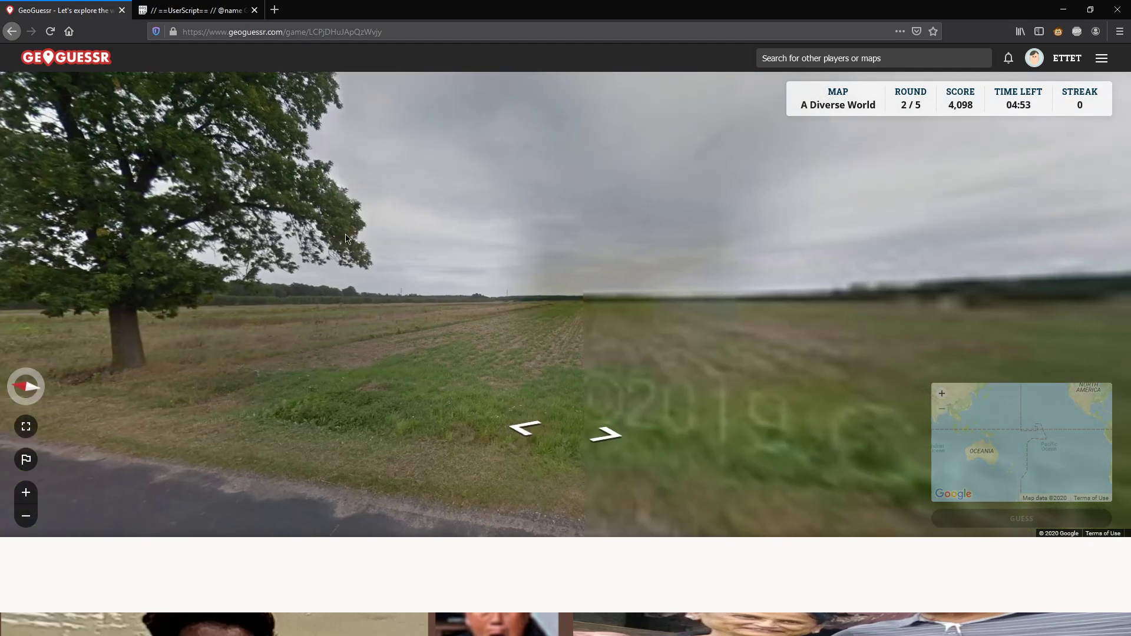
pyautogui.click(606, 433)
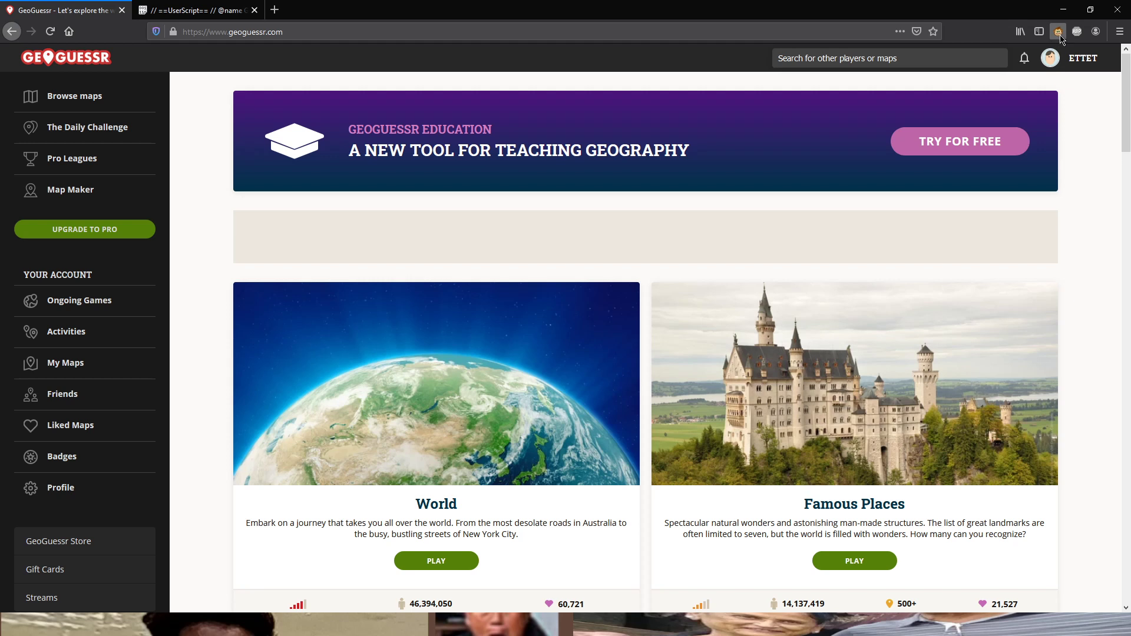
pyautogui.moveTo(1061, 39)
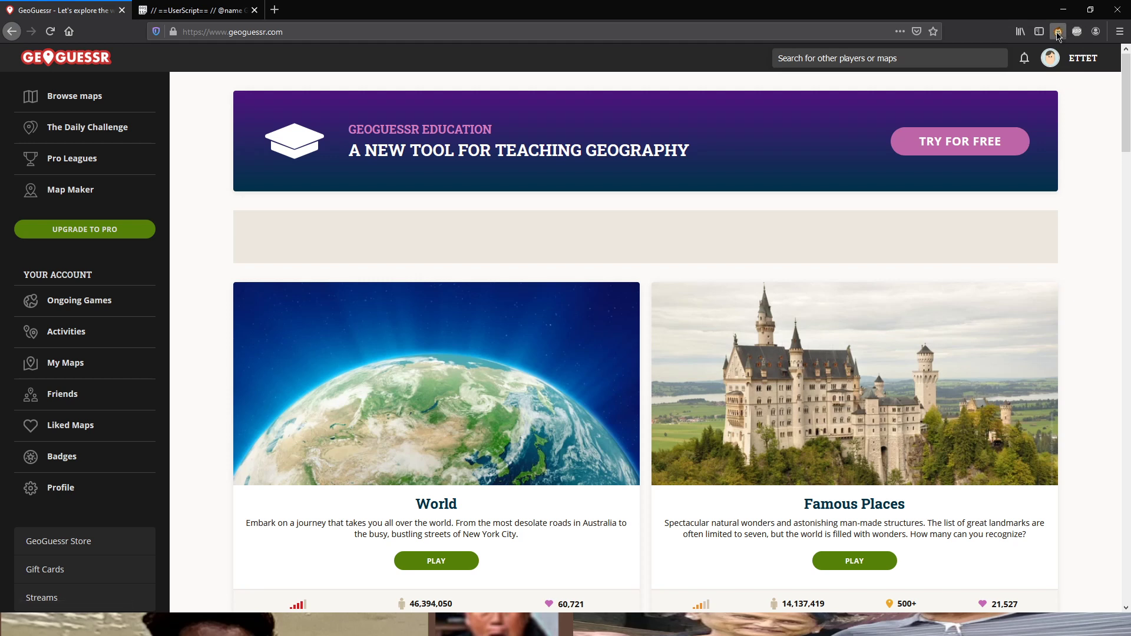
pyautogui.moveTo(1061, 38)
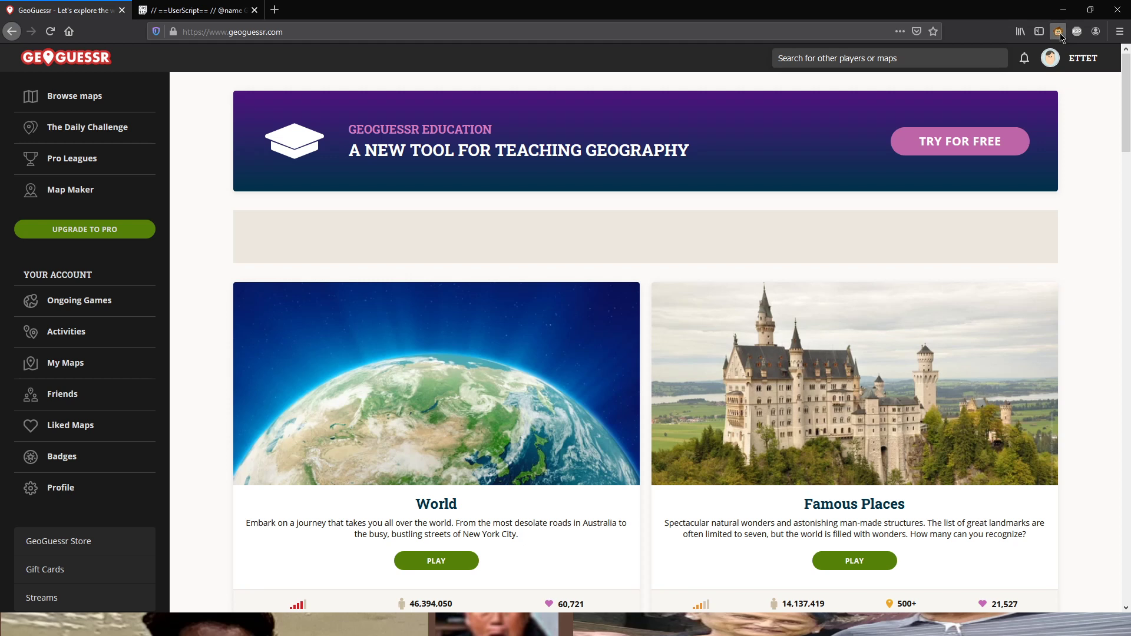
pyautogui.moveTo(1060, 39)
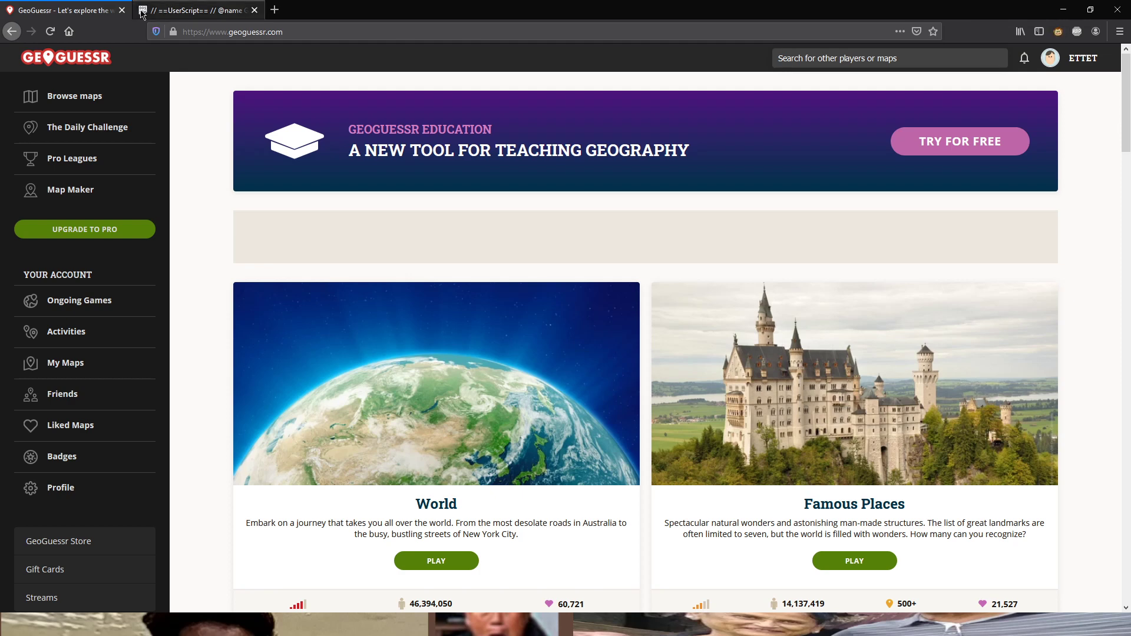
# Switch to the Pastebin tab holding the GeoGuessr Ultimate Script userscript
pyautogui.click(195, 10)
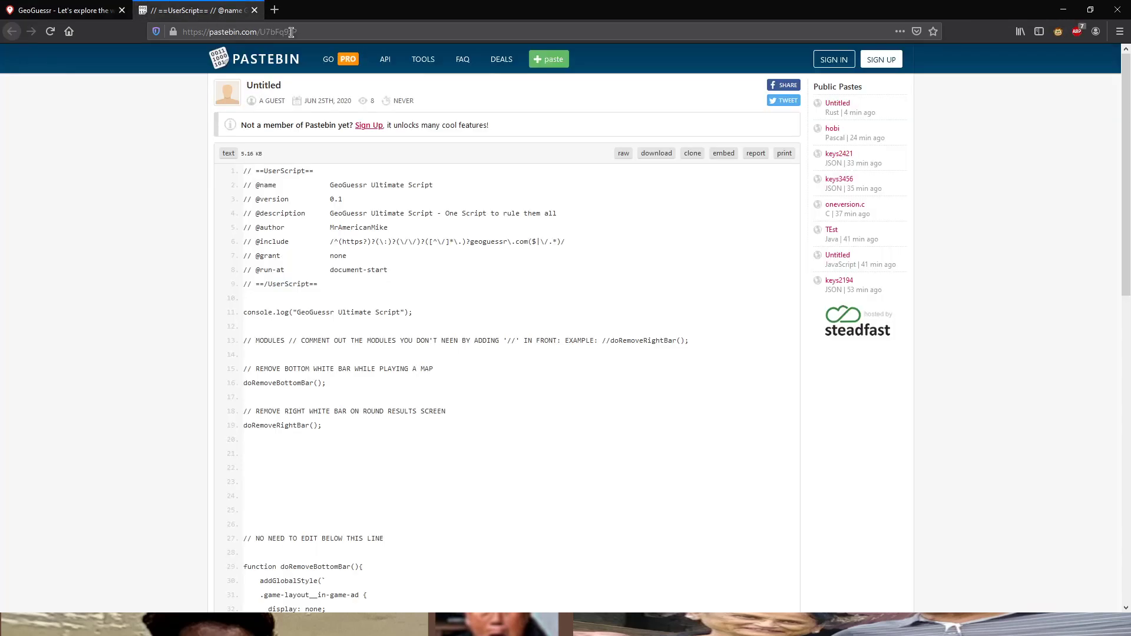
# Scroll through the Pastebin userscript's modules and bar-removal functions
pyautogui.scroll(-3)
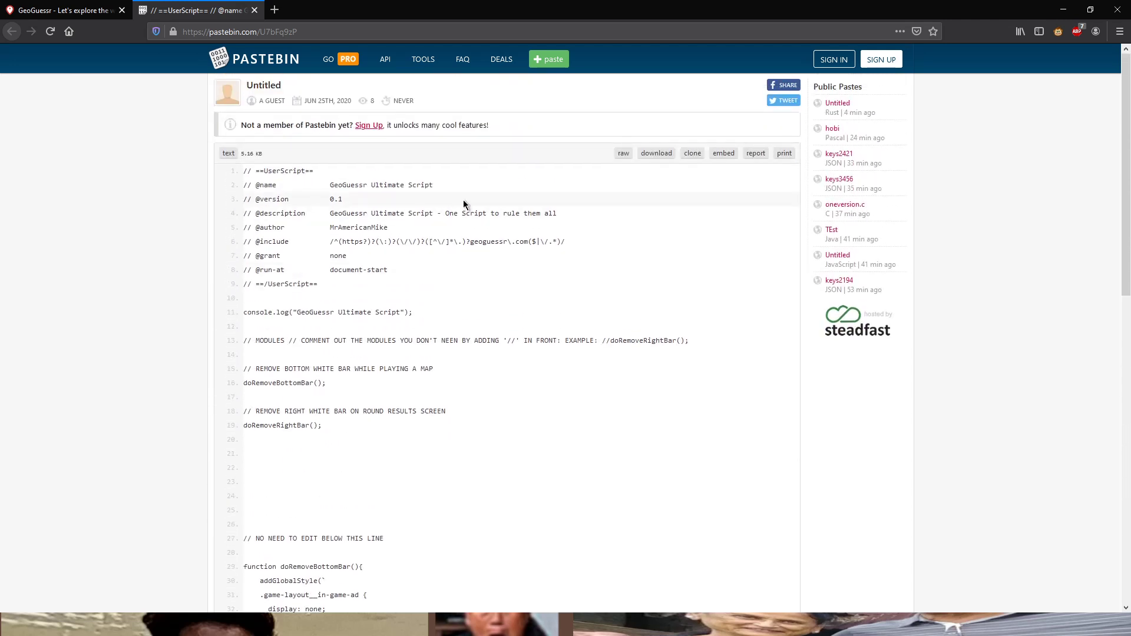
pyautogui.scroll(-3)
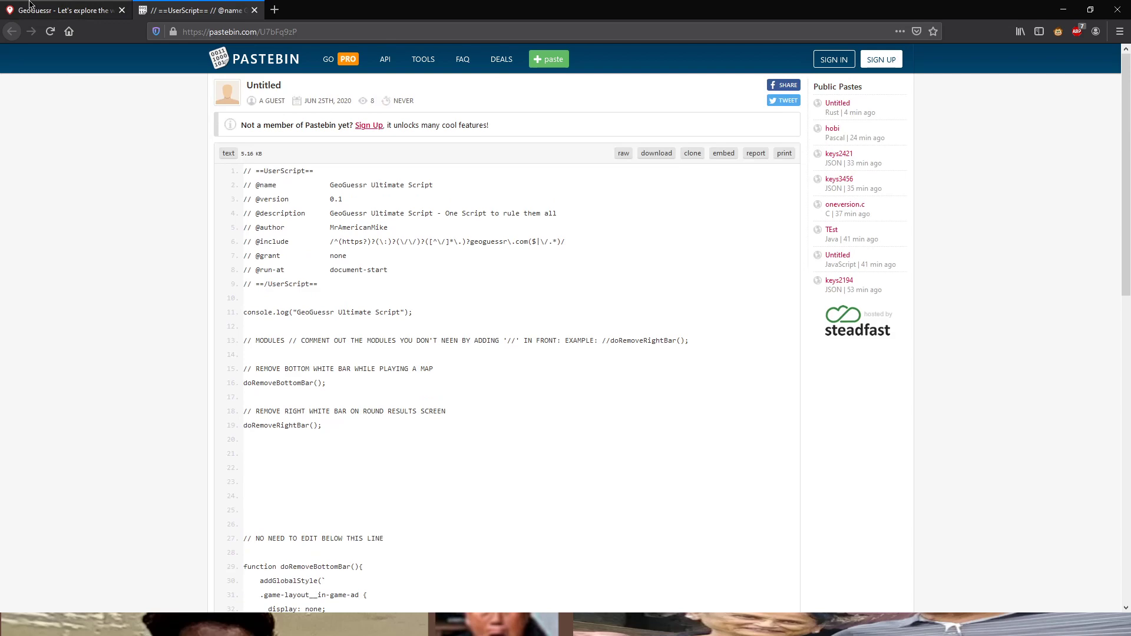
pyautogui.scroll(-3)
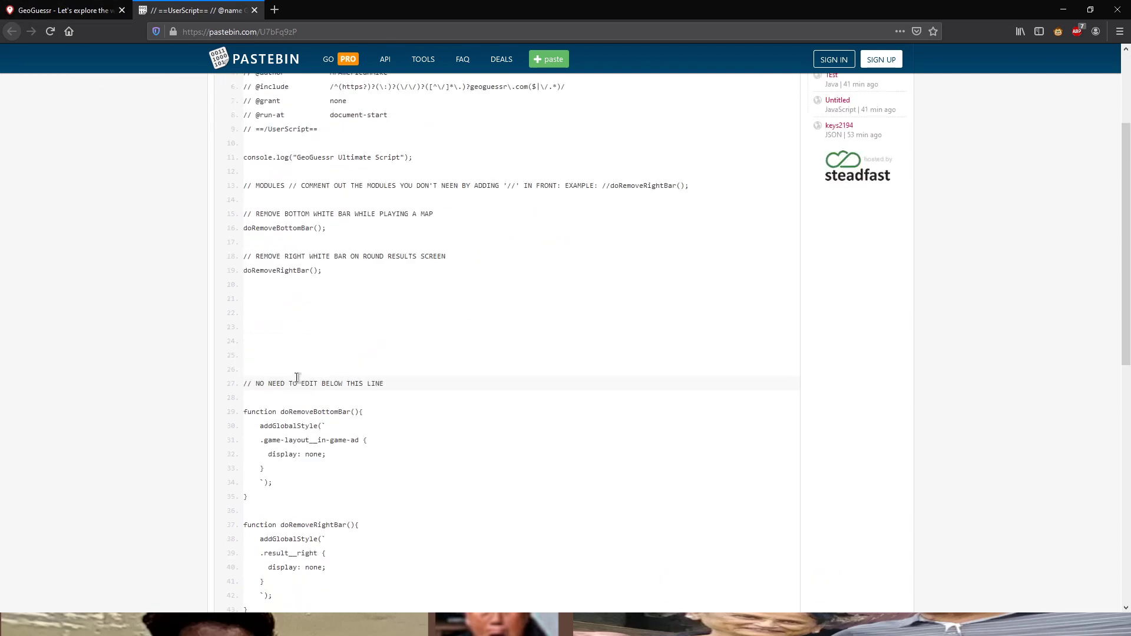
pyautogui.scroll(-3)
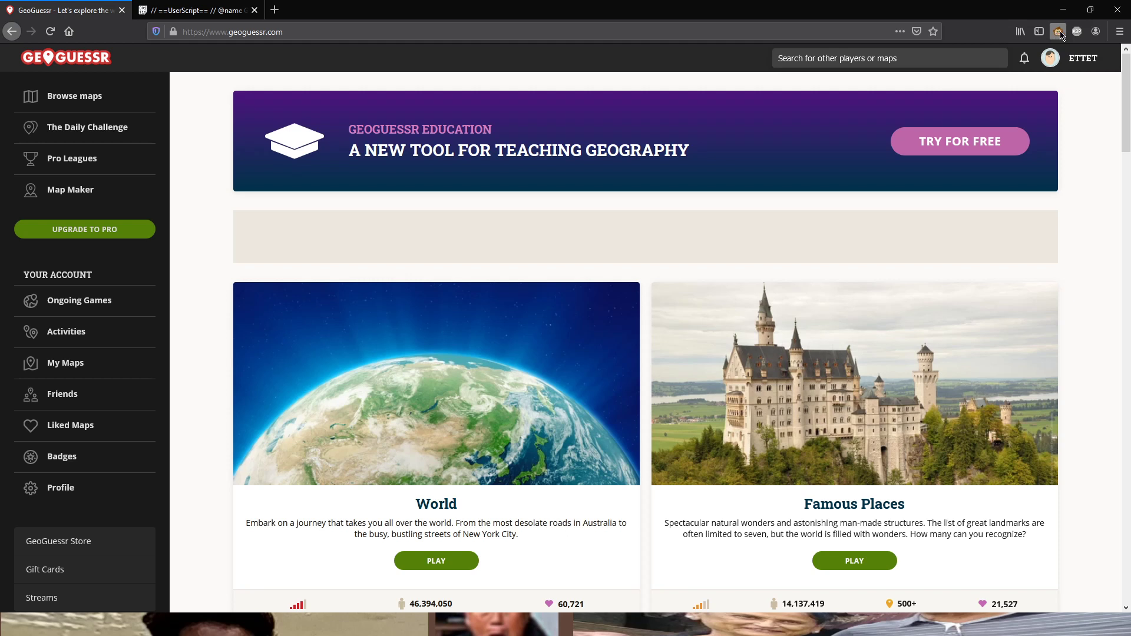
pyautogui.moveTo(971, 241)
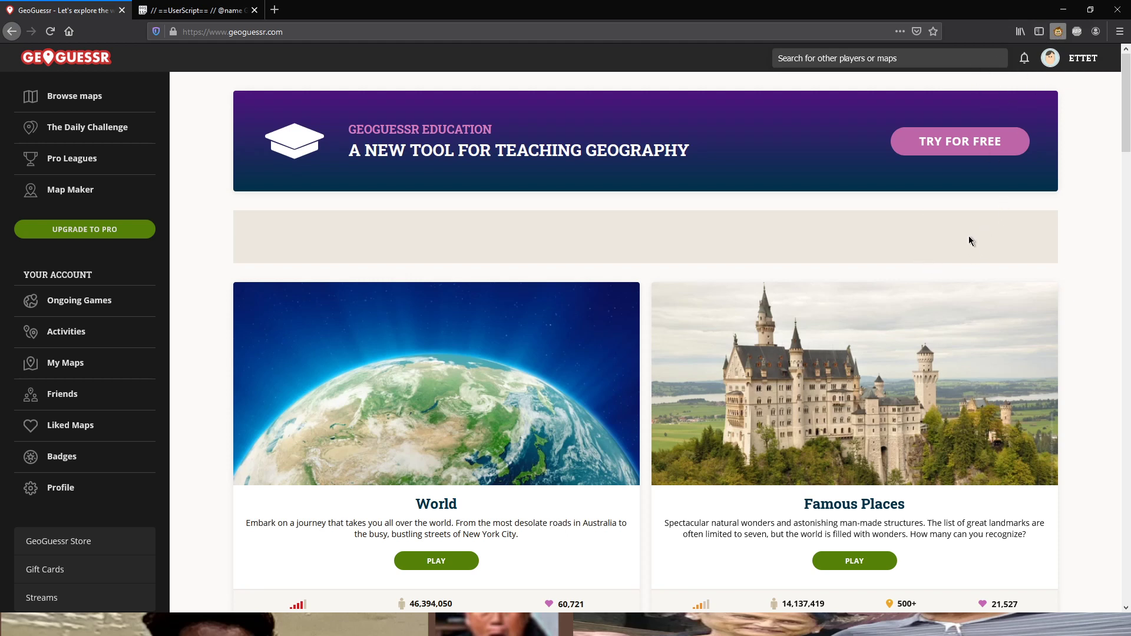
pyautogui.moveTo(929, 209)
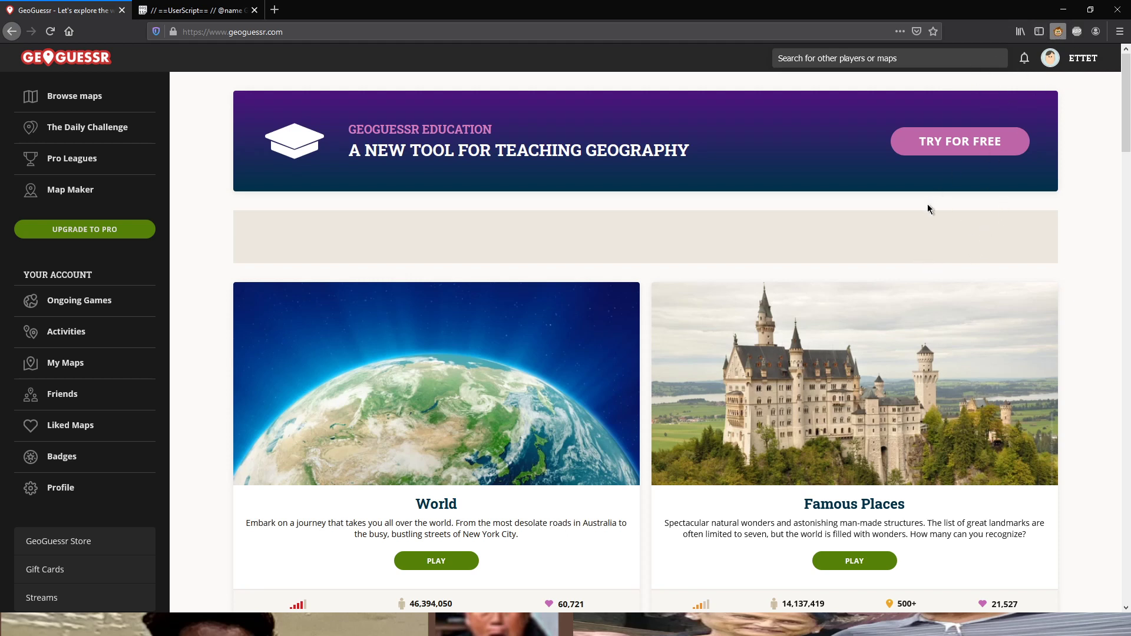
# Create a new blank Greasemonkey user script from the toolbar icon
pyautogui.click(324, 10)
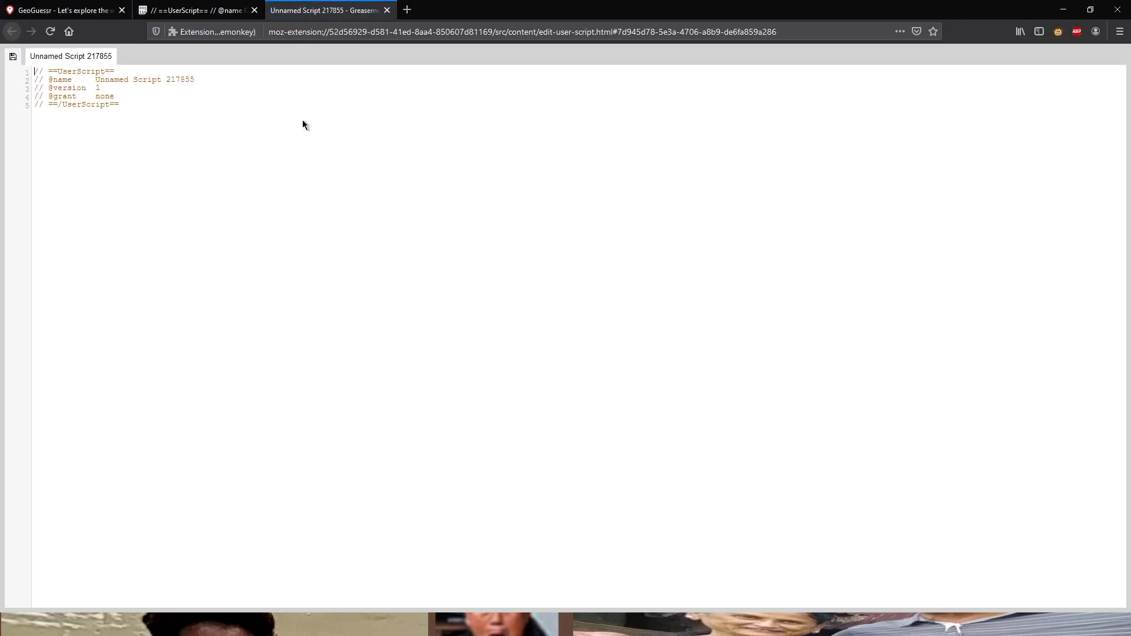
# Paste the GeoGuessr Ultimate Script into the editor and save it
pyautogui.click(36, 67)
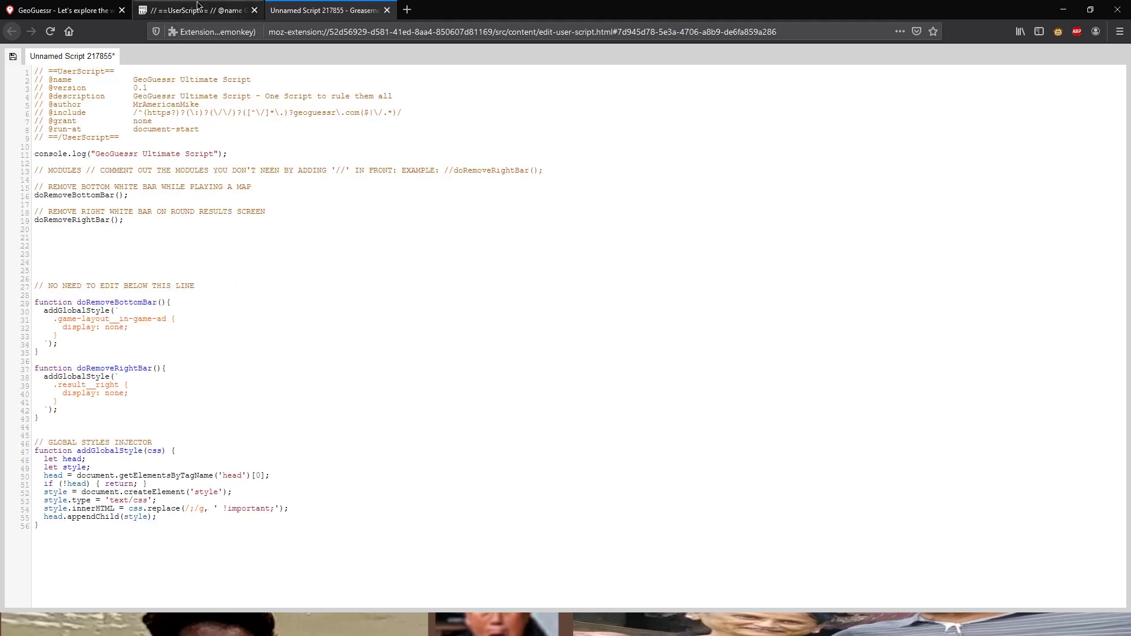
pyautogui.click(327, 10)
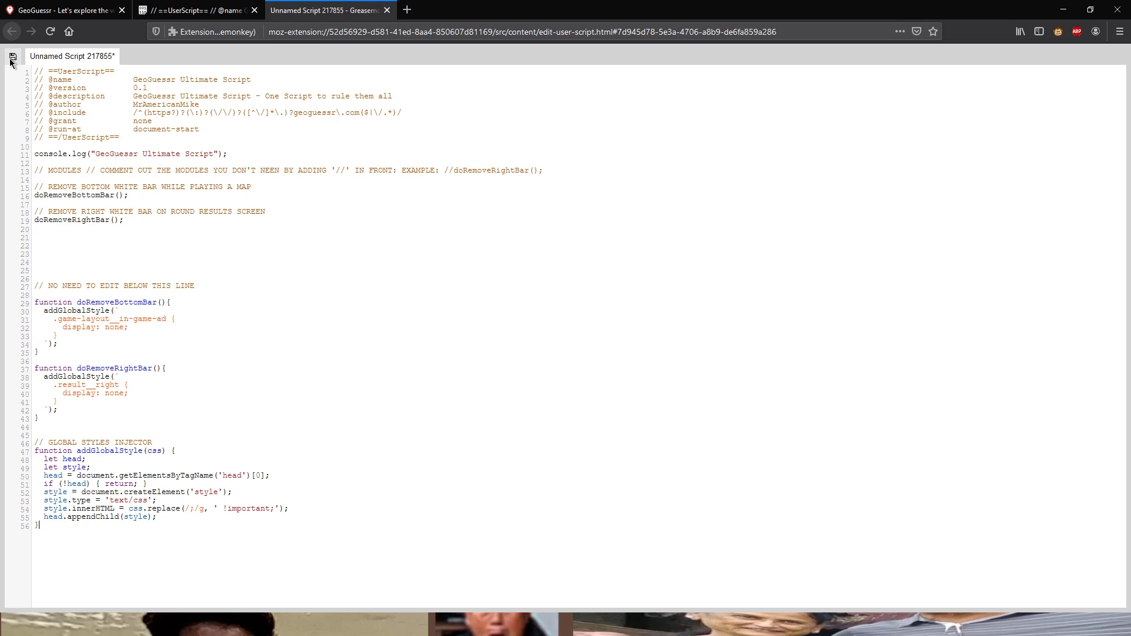
pyautogui.click(12, 56)
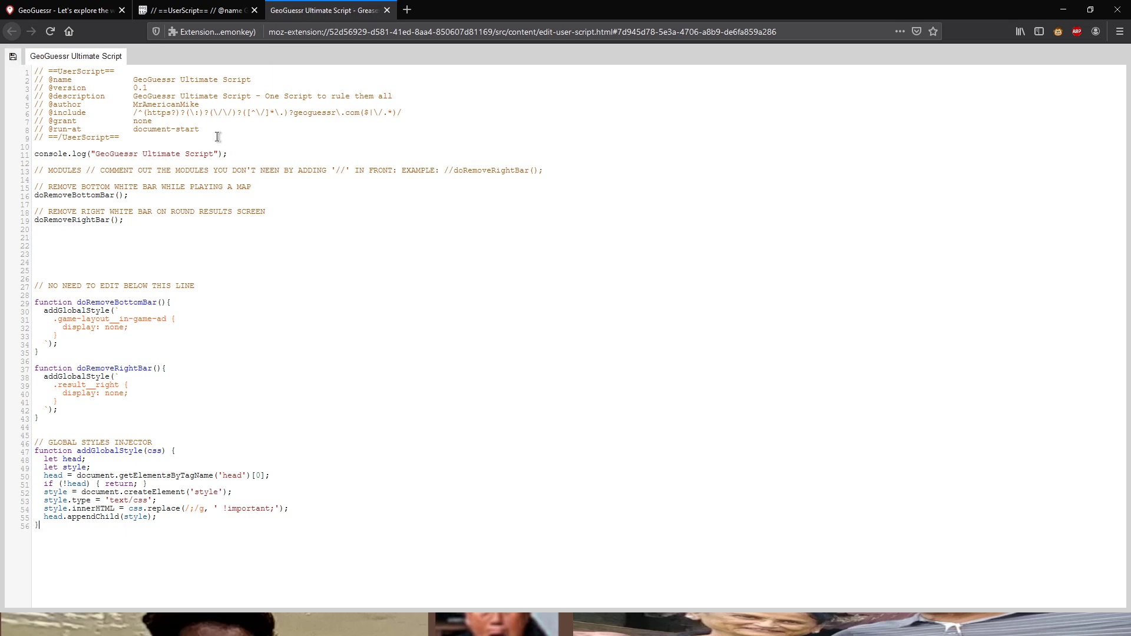
pyautogui.moveTo(299, 240)
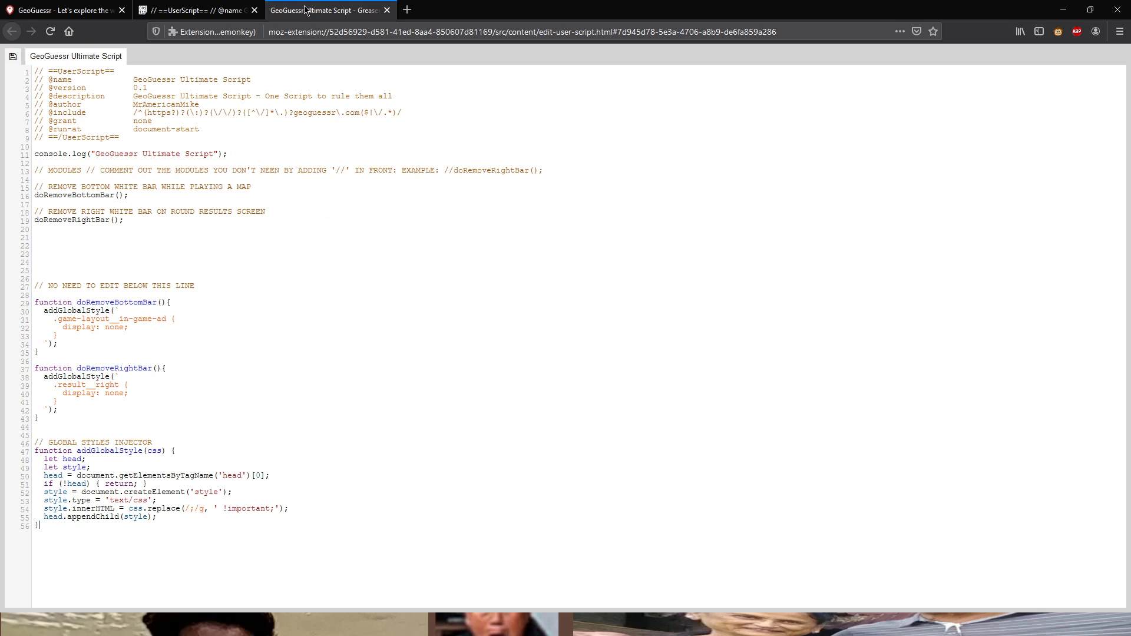
pyautogui.moveTo(300, 10)
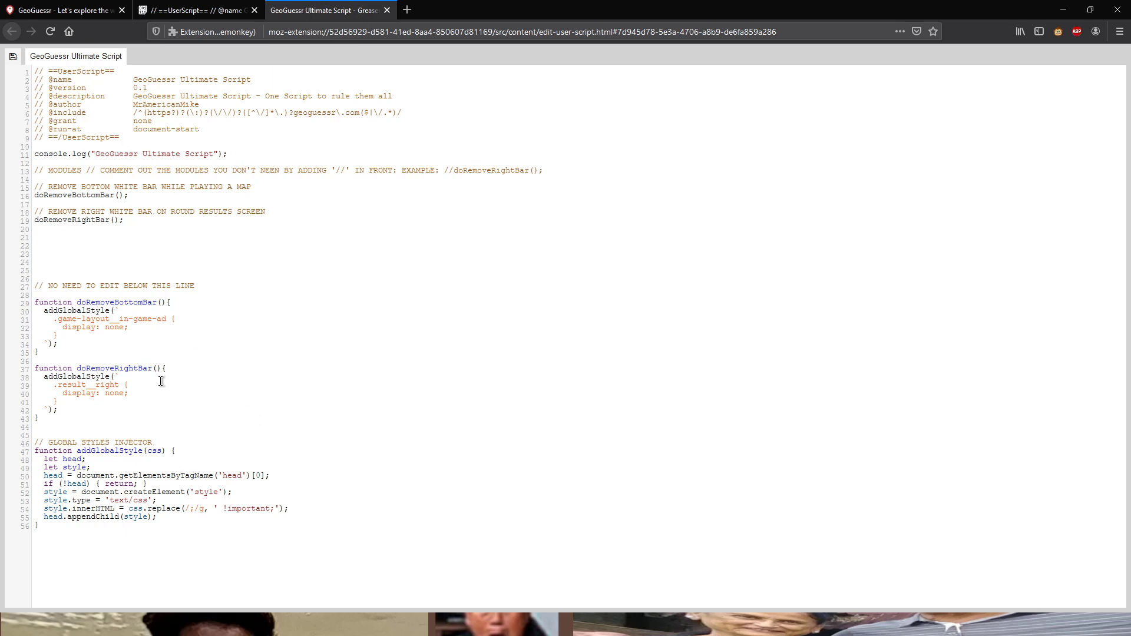
pyautogui.moveTo(32, 306)
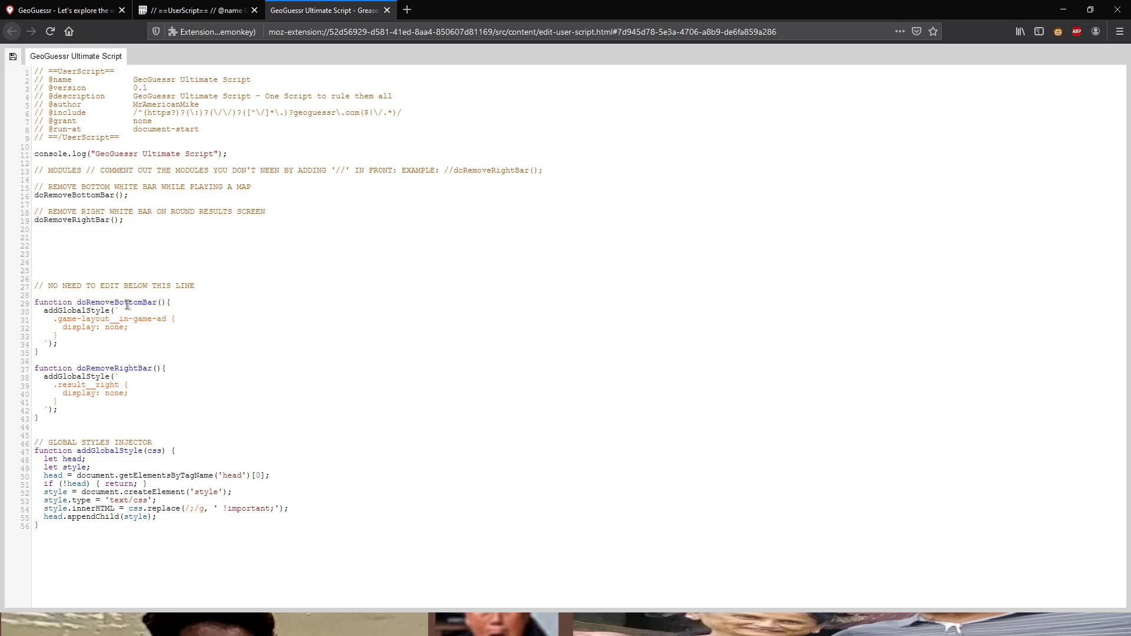
# Select the doRemoveBottomBar and doRemoveRightBar function names, then return to GeoGuessr
pyautogui.doubleClick(113, 302)
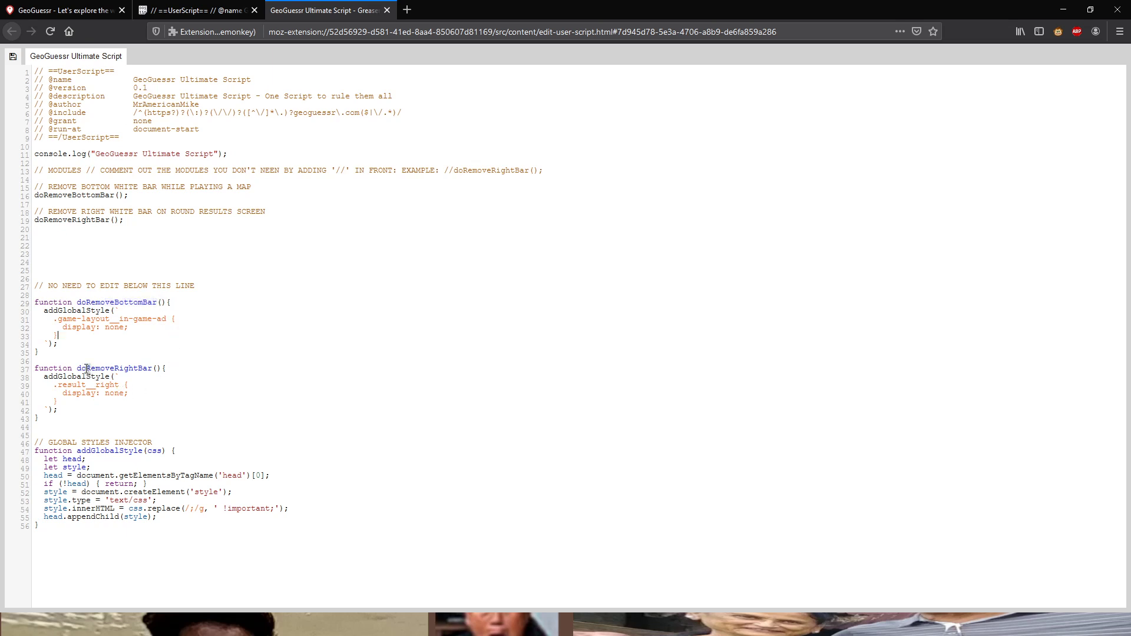
pyautogui.doubleClick(113, 368)
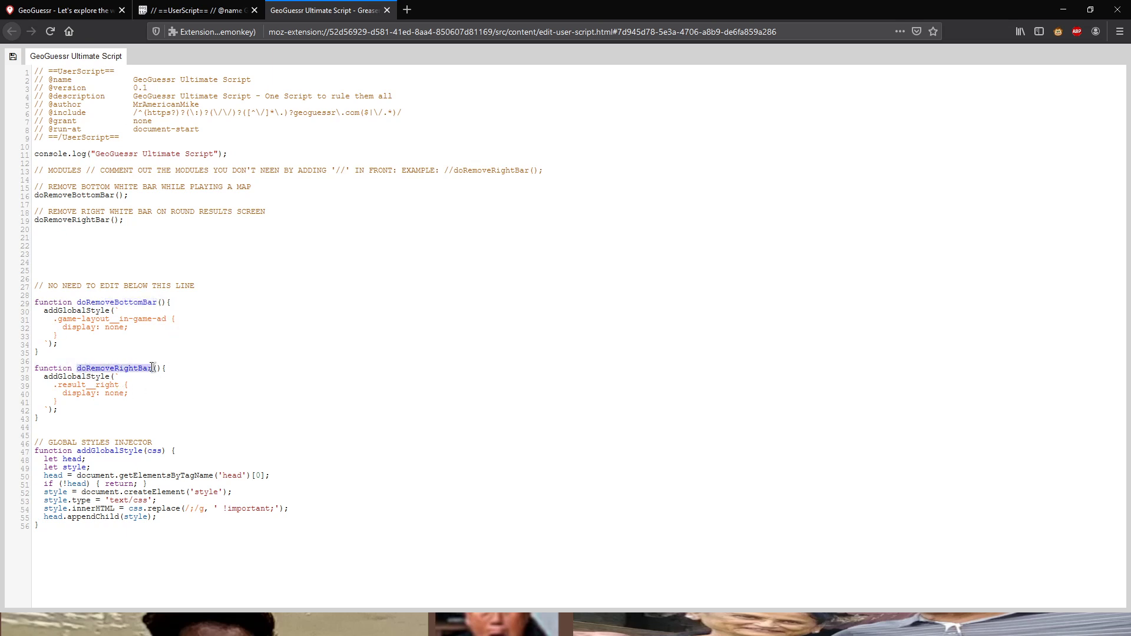
pyautogui.click(64, 10)
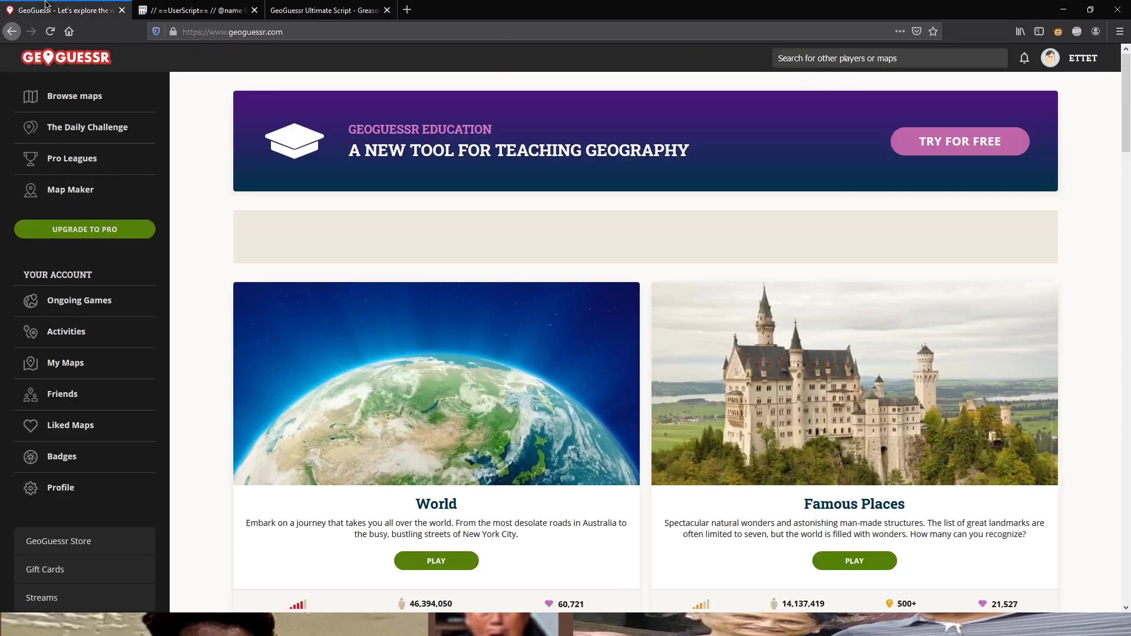
pyautogui.moveTo(1117, 313)
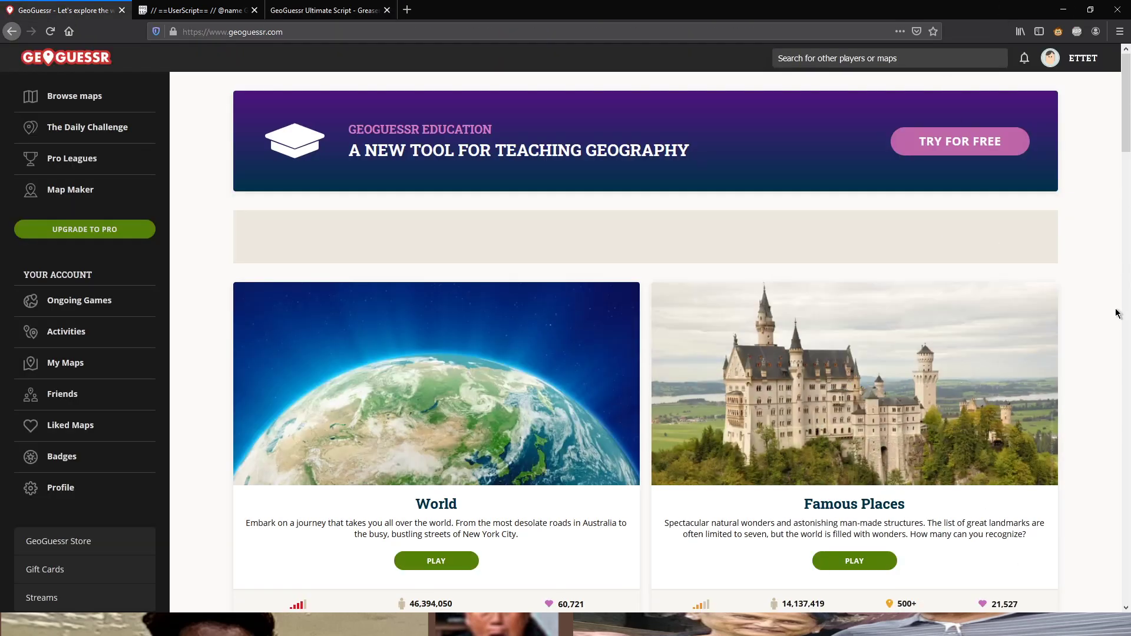
# Reload GeoGuessr's home page and scroll through featured maps and streams
pyautogui.click(326, 10)
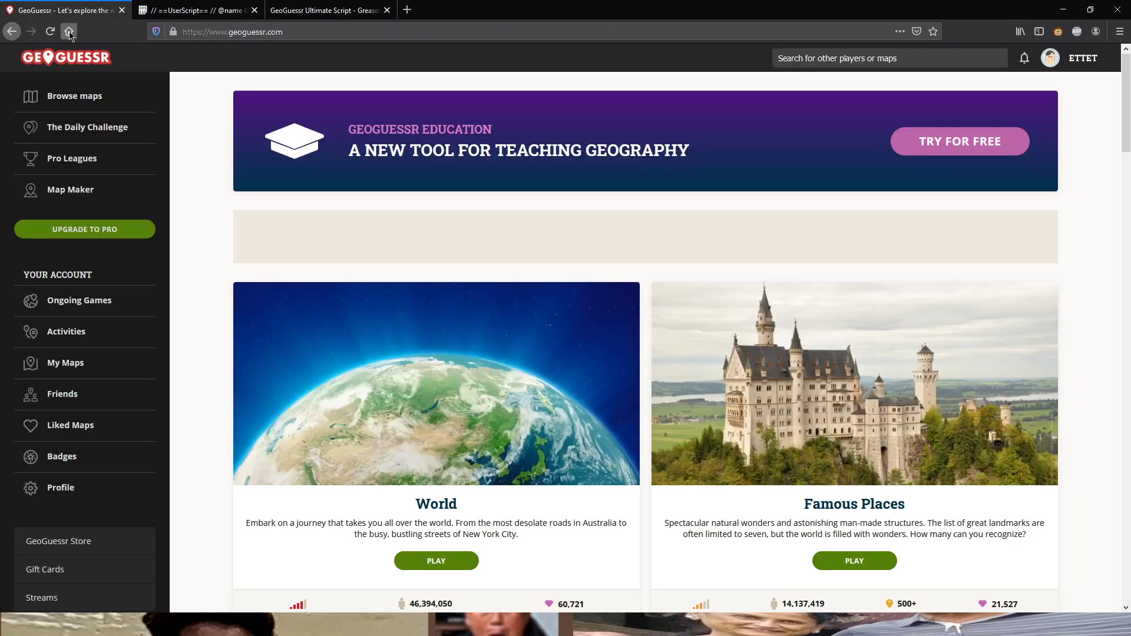
pyautogui.click(68, 32)
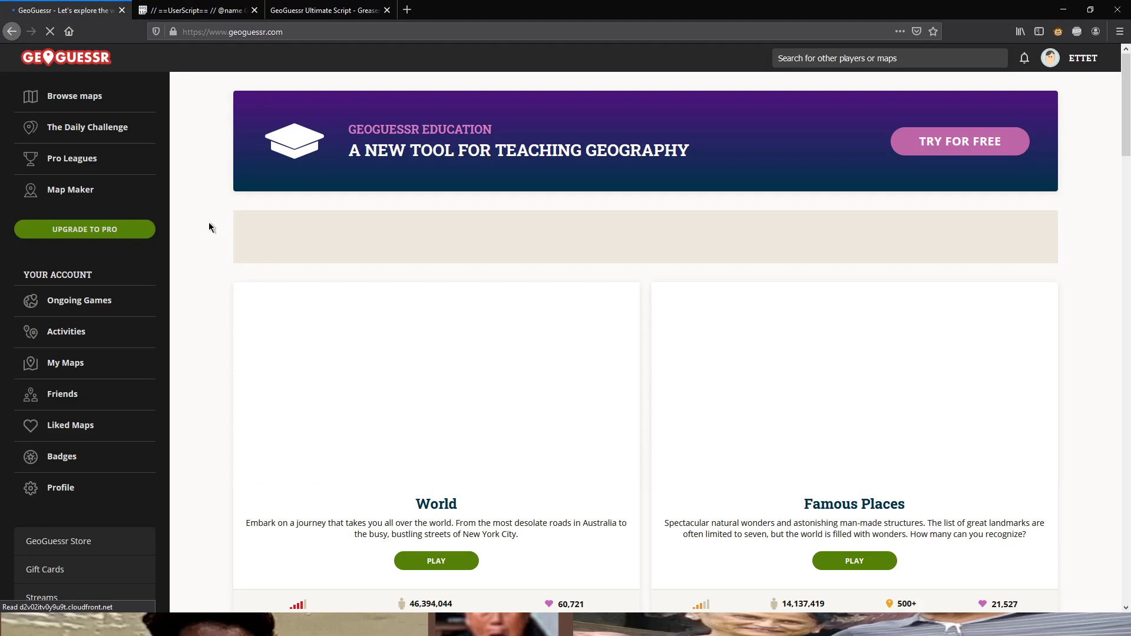
pyautogui.scroll(-3)
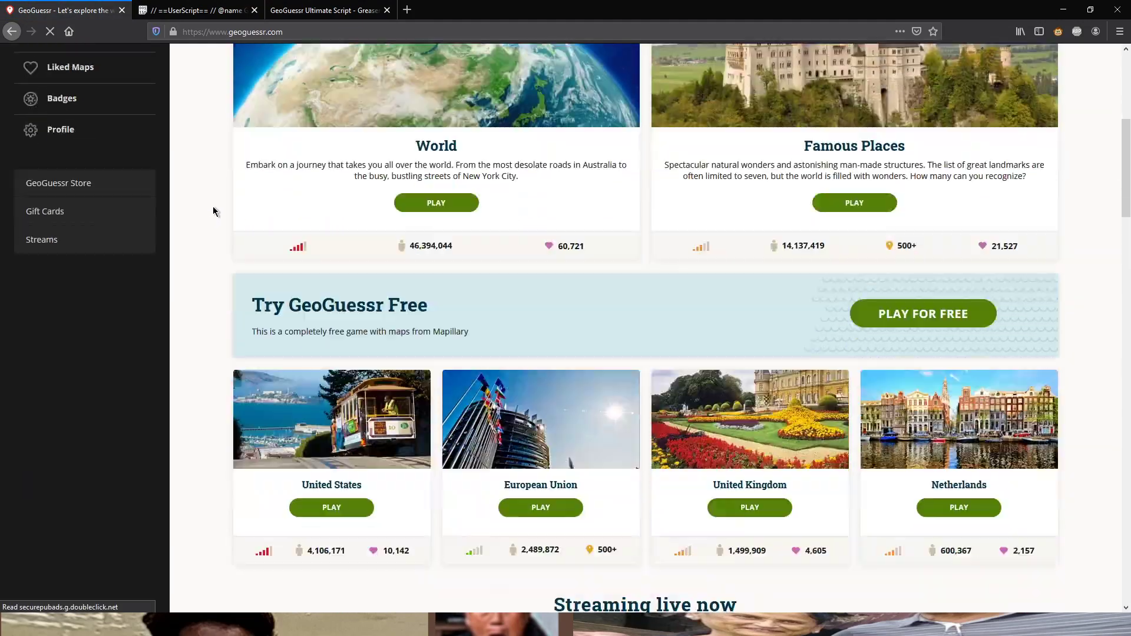
pyautogui.scroll(-3)
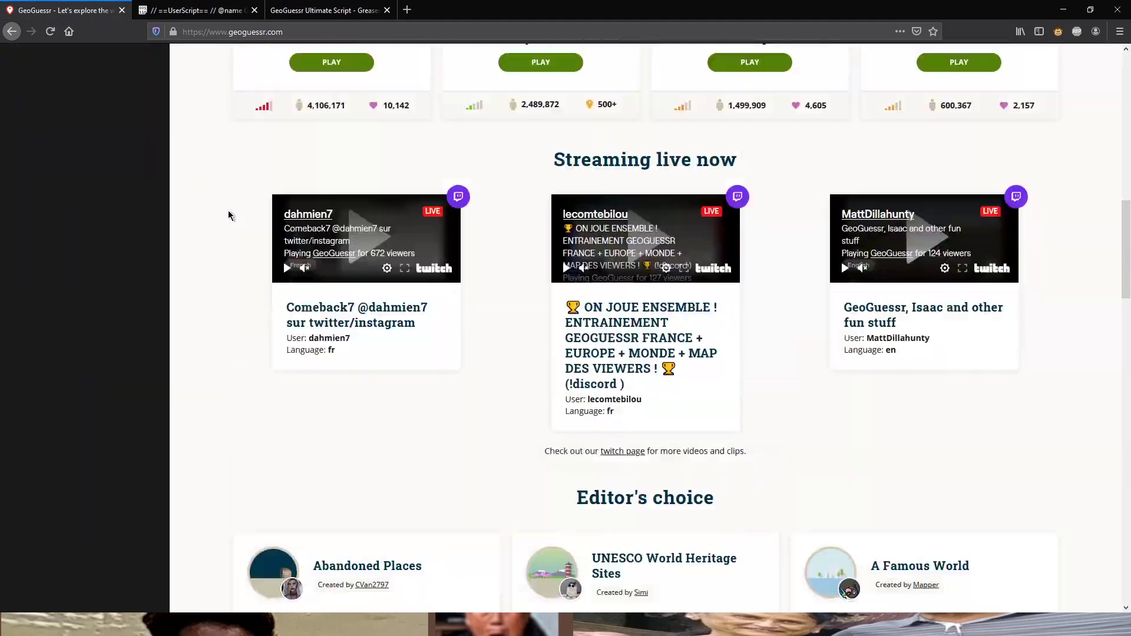
pyautogui.scroll(3)
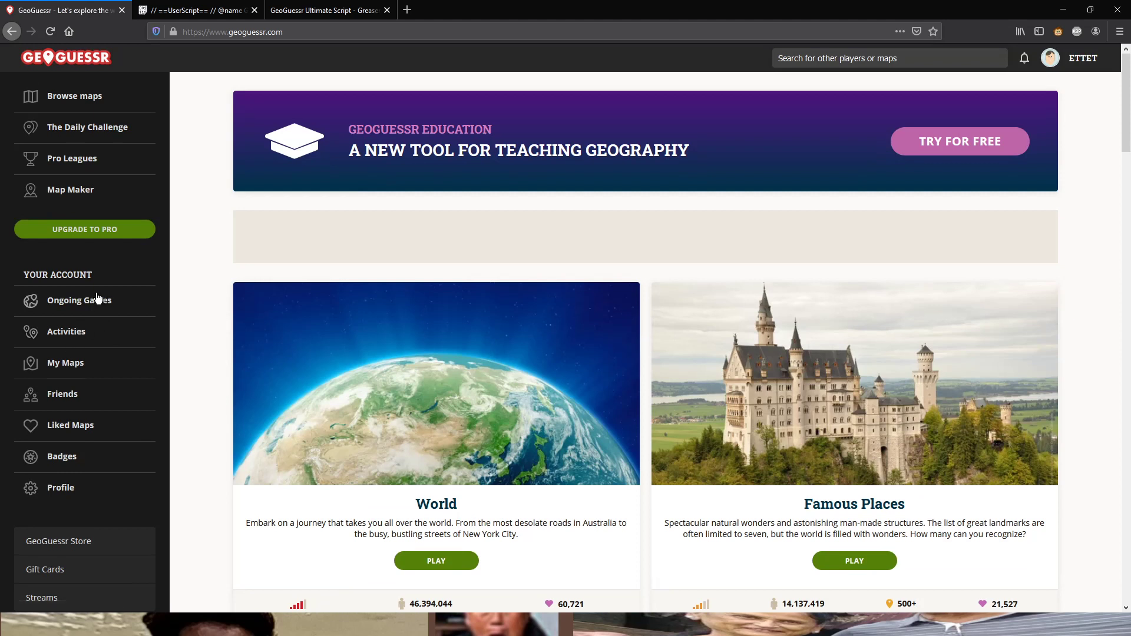
# Open Ongoing Games from the GeoGuessr sidebar
pyautogui.click(79, 300)
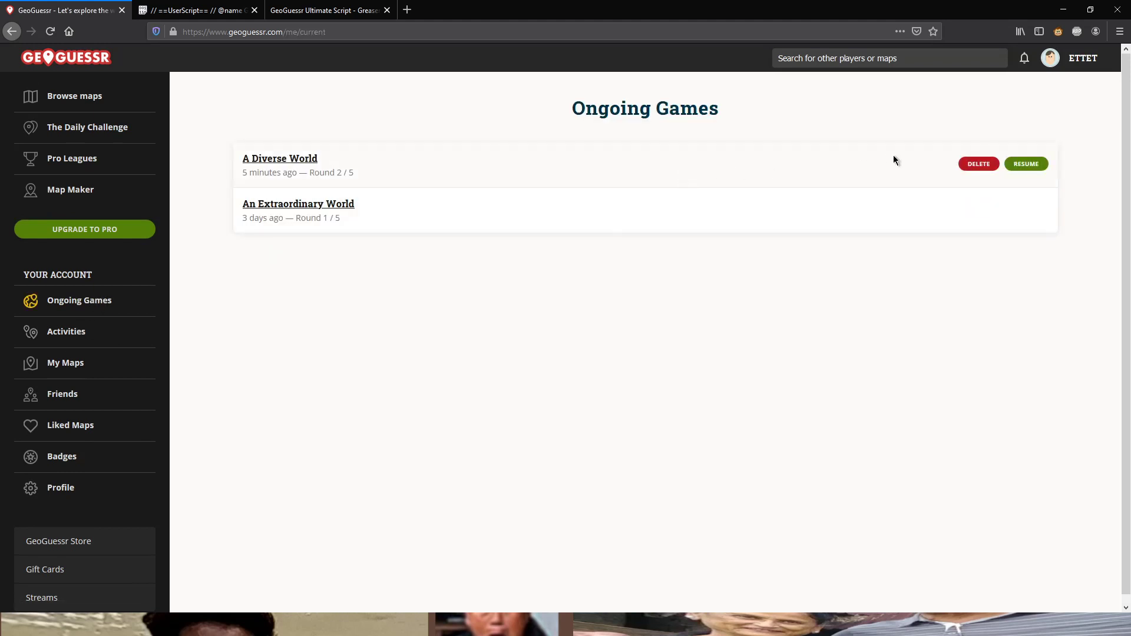
pyautogui.click(1025, 163)
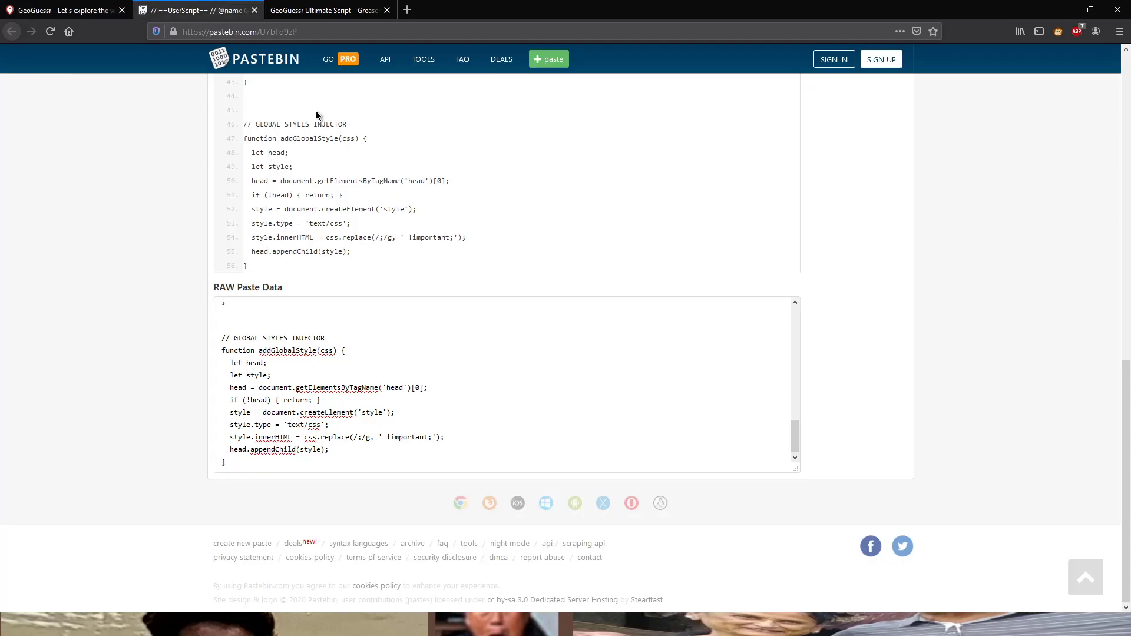
# Scroll over the paste's bar-removal and global style injector code
pyautogui.scroll(3)
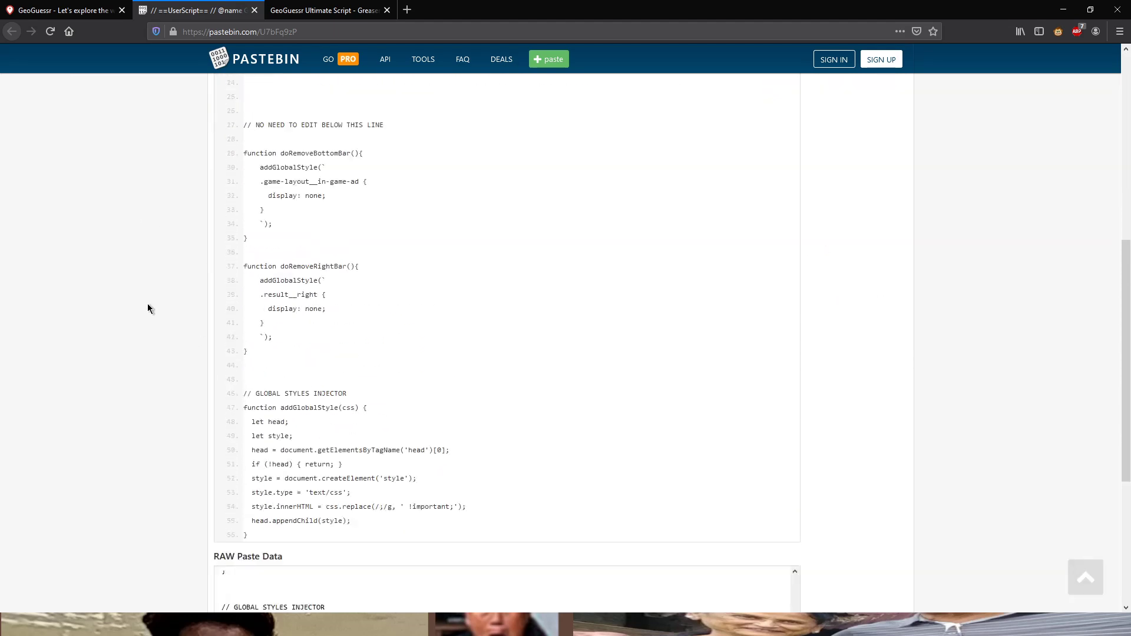
pyautogui.scroll(-3)
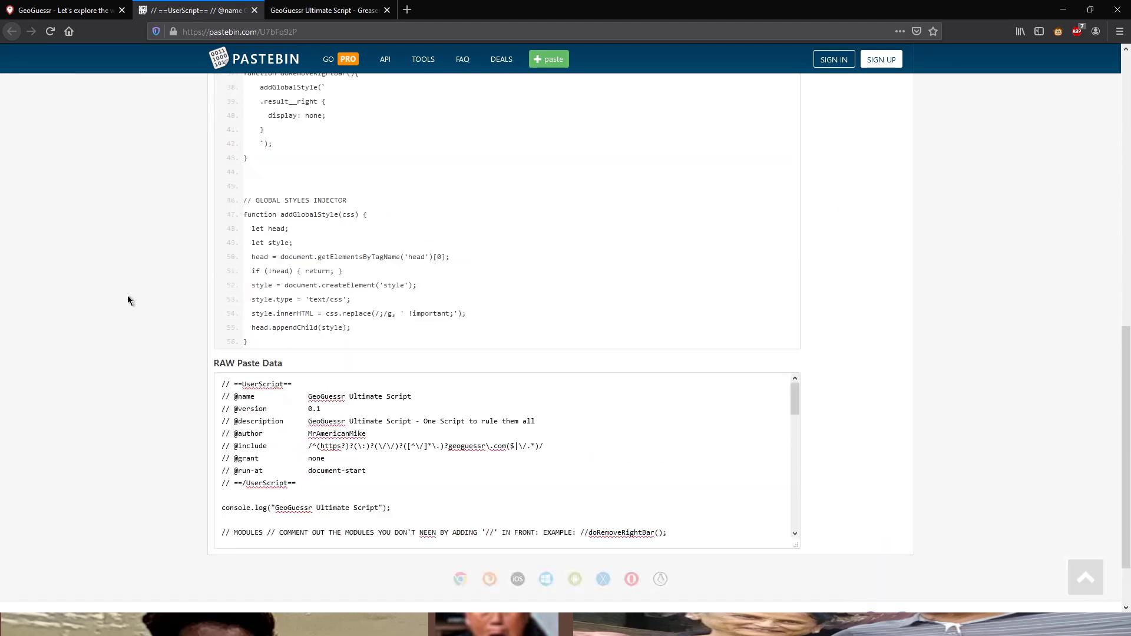
pyautogui.scroll(3)
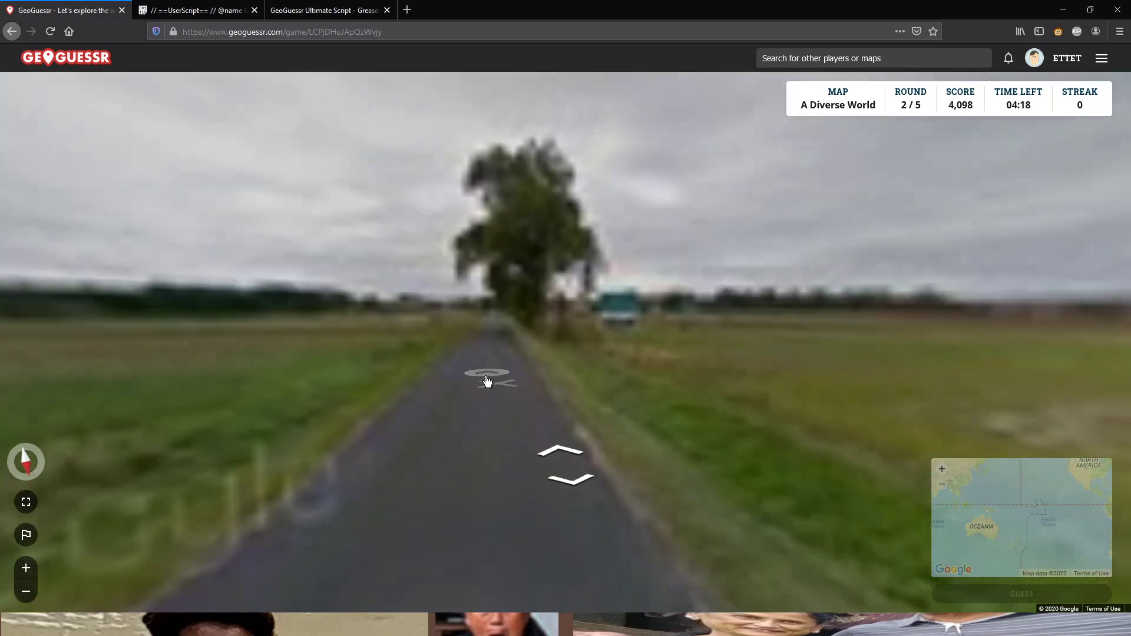
# Travel down round 2's country road past the fenced building toward the crossing
pyautogui.click(487, 379)
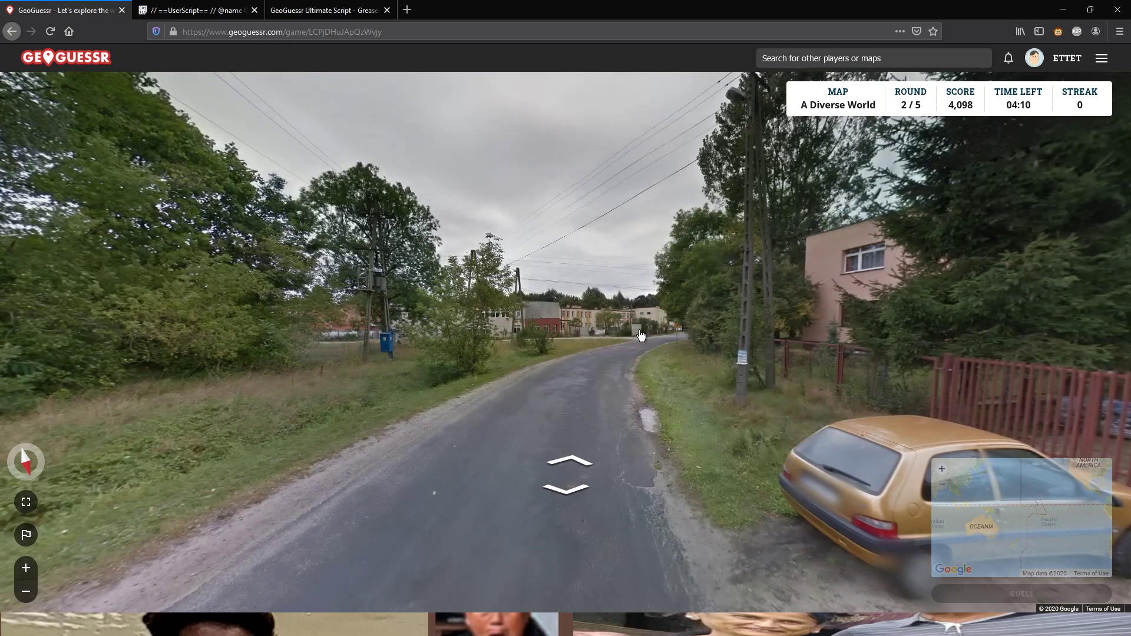
pyautogui.click(568, 462)
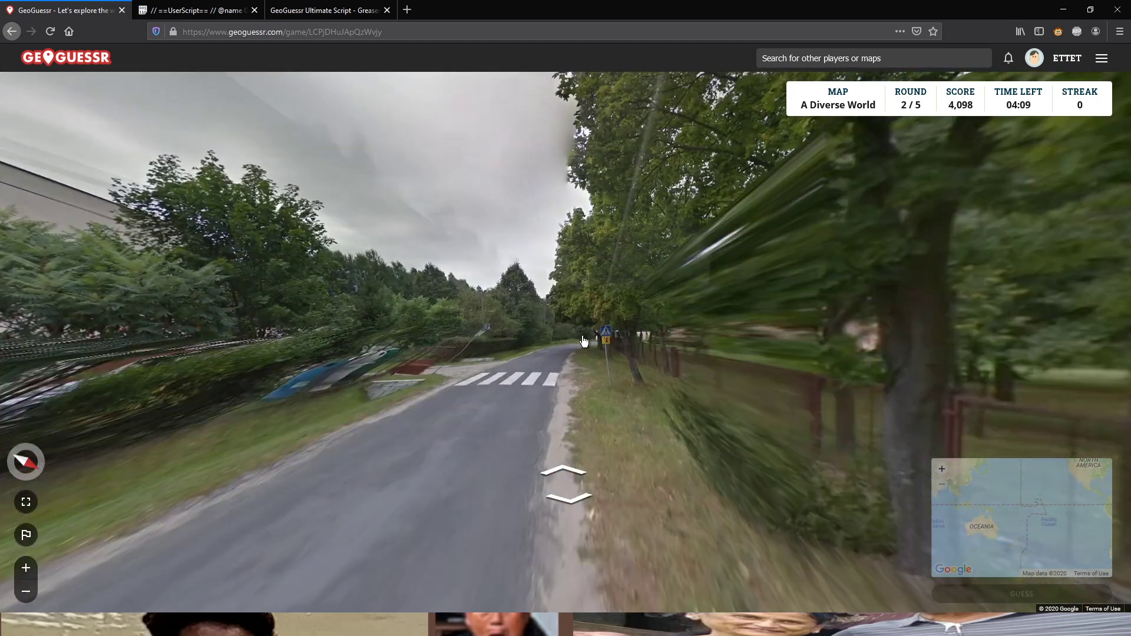
pyautogui.click(566, 476)
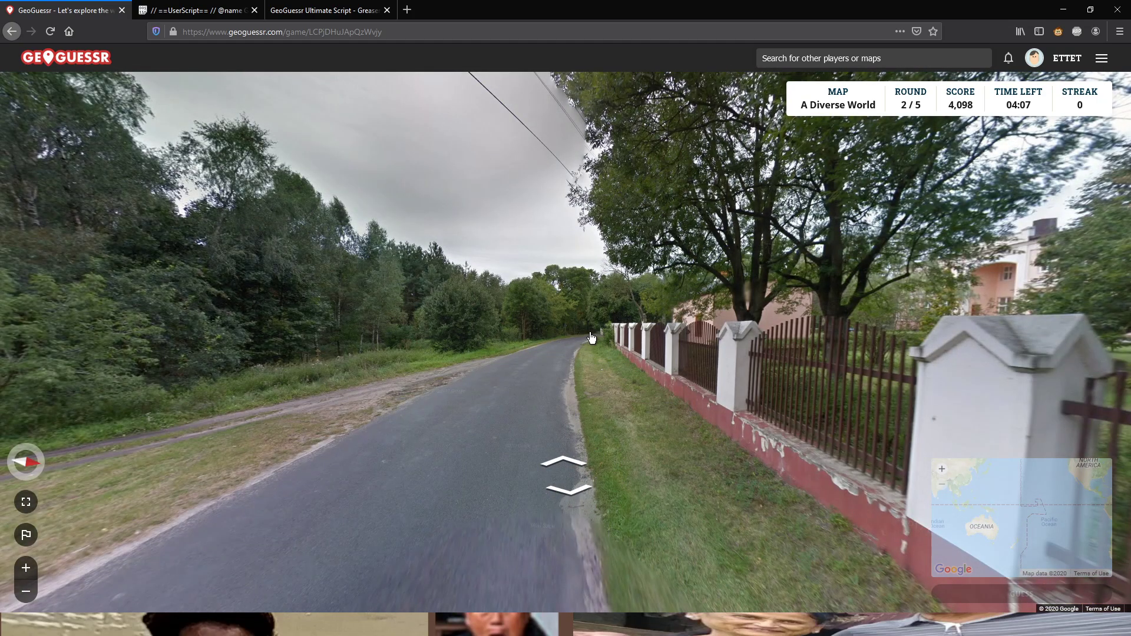
pyautogui.click(566, 462)
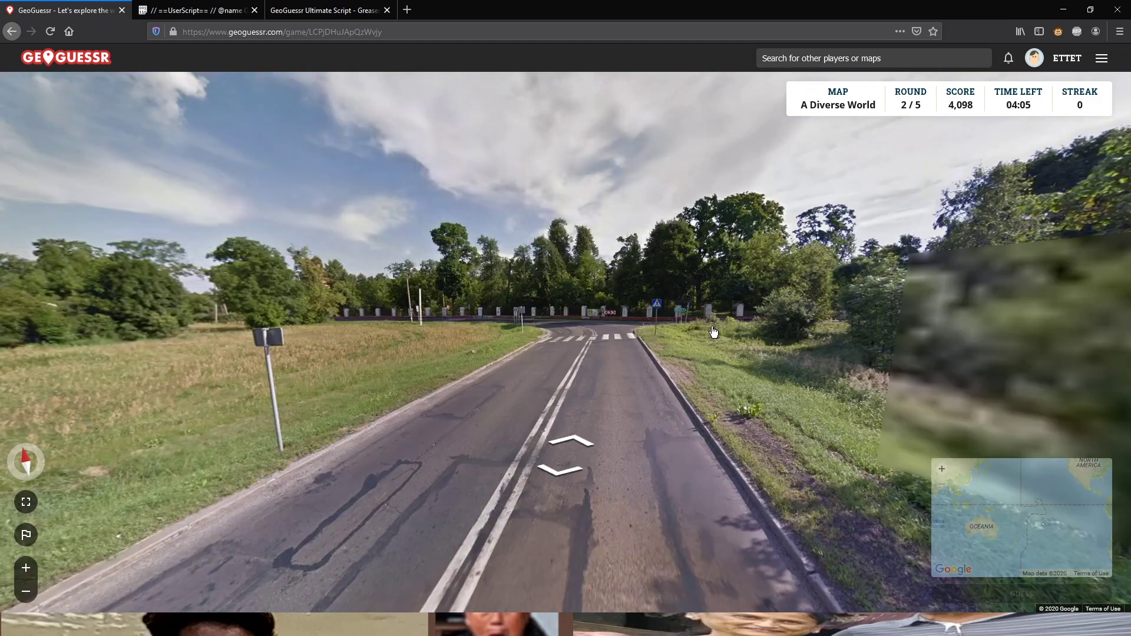
pyautogui.click(565, 438)
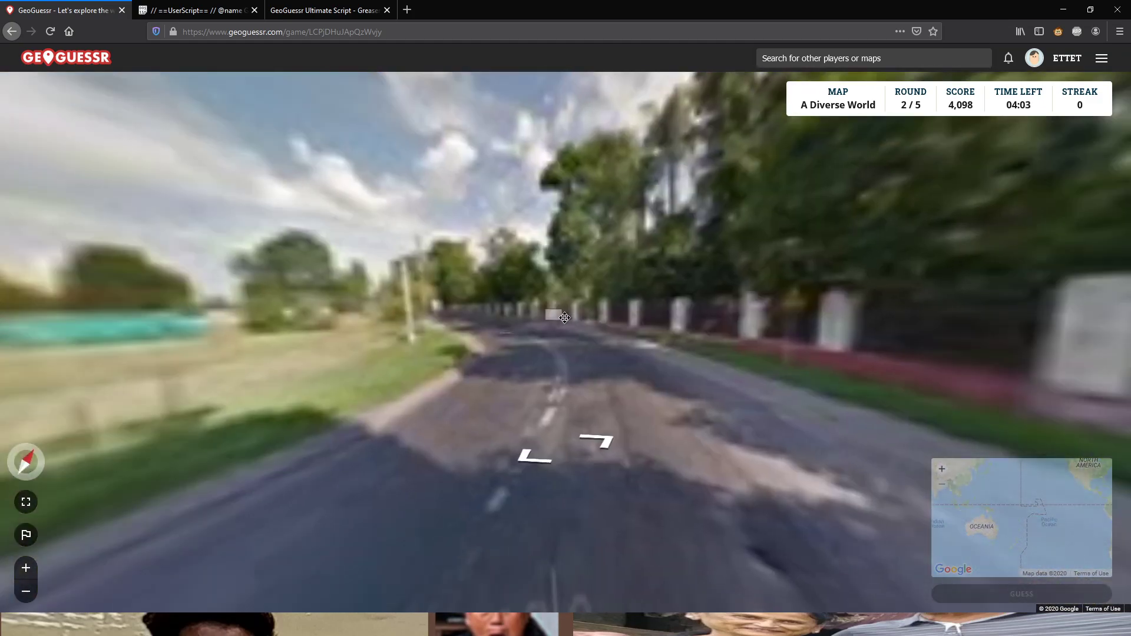
pyautogui.click(565, 318)
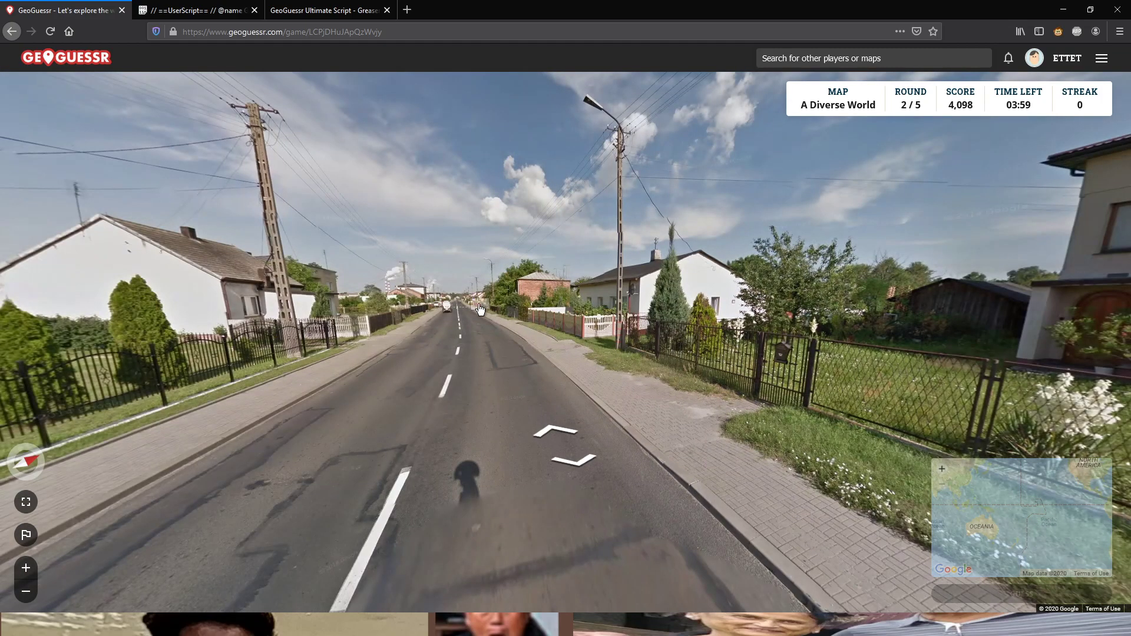
# Move through the village, guess in Poland for 4,767 points, then return home
pyautogui.click(480, 308)
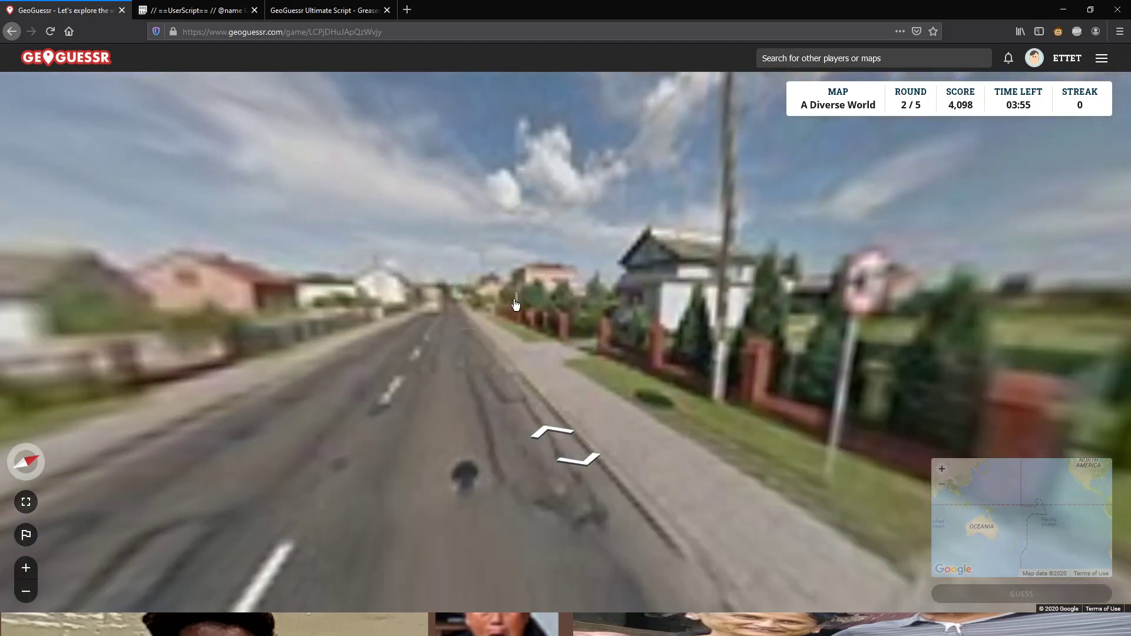
pyautogui.click(566, 444)
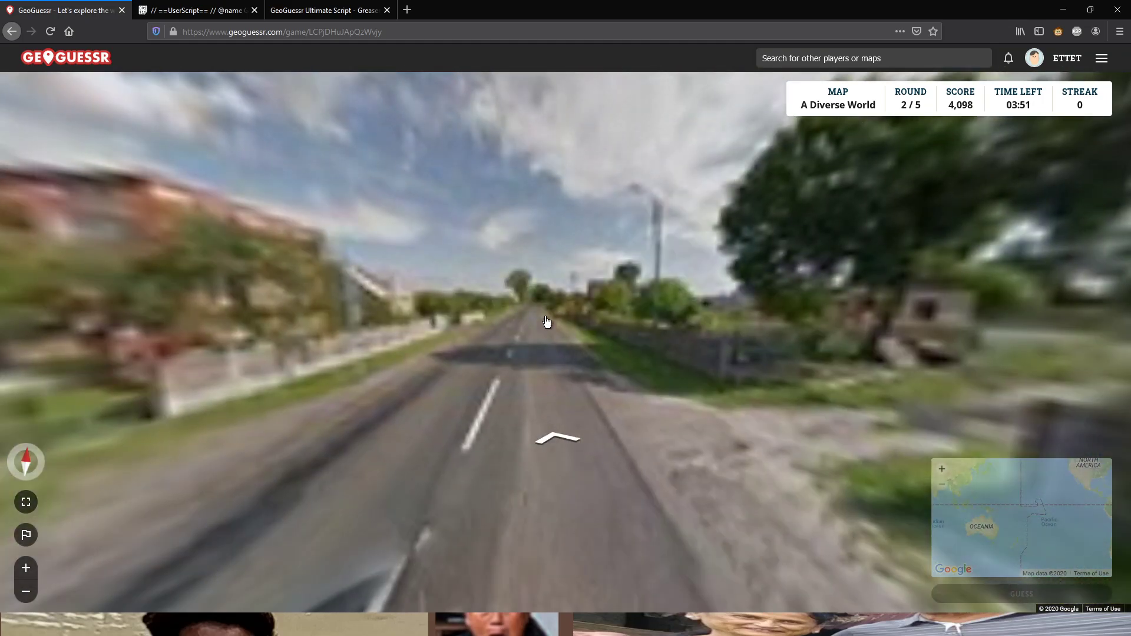
pyautogui.click(557, 440)
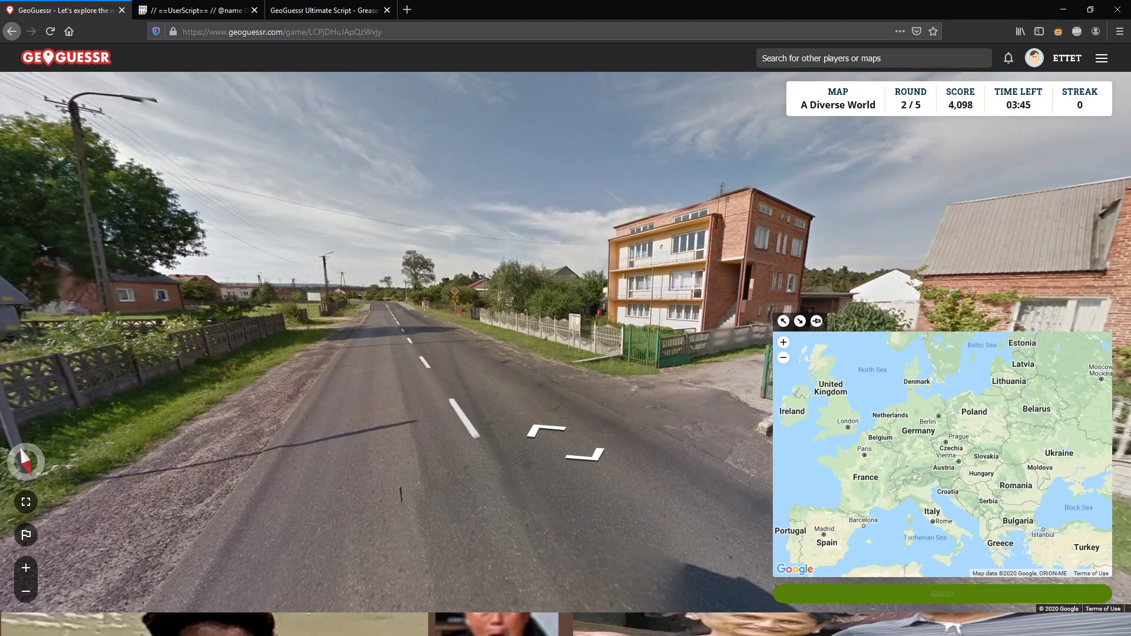
pyautogui.click(941, 594)
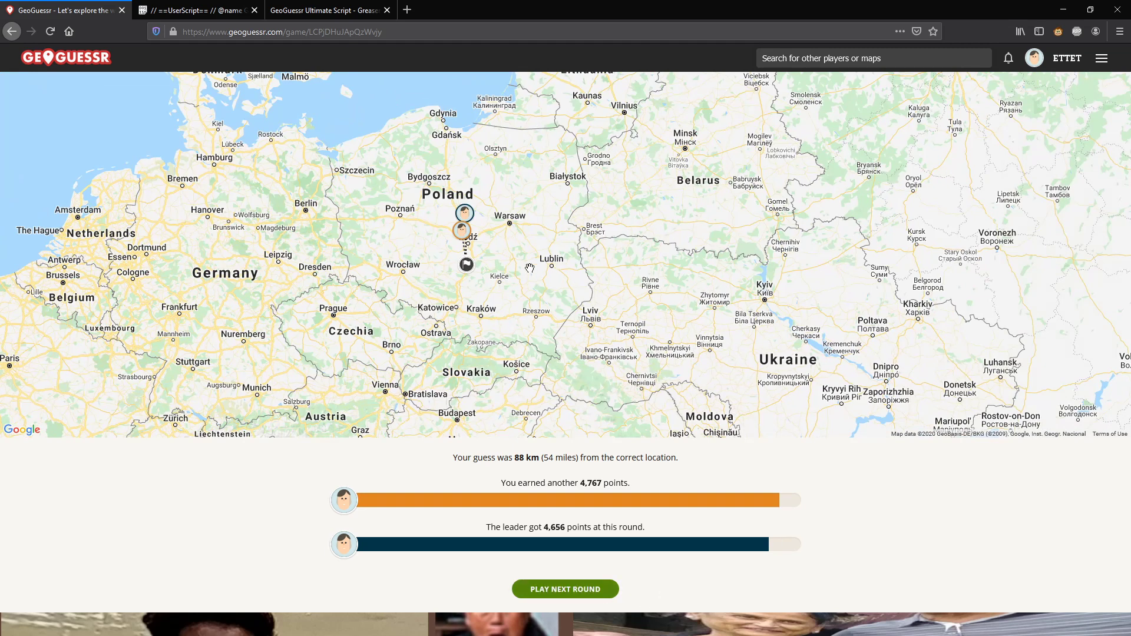
pyautogui.moveTo(65, 64)
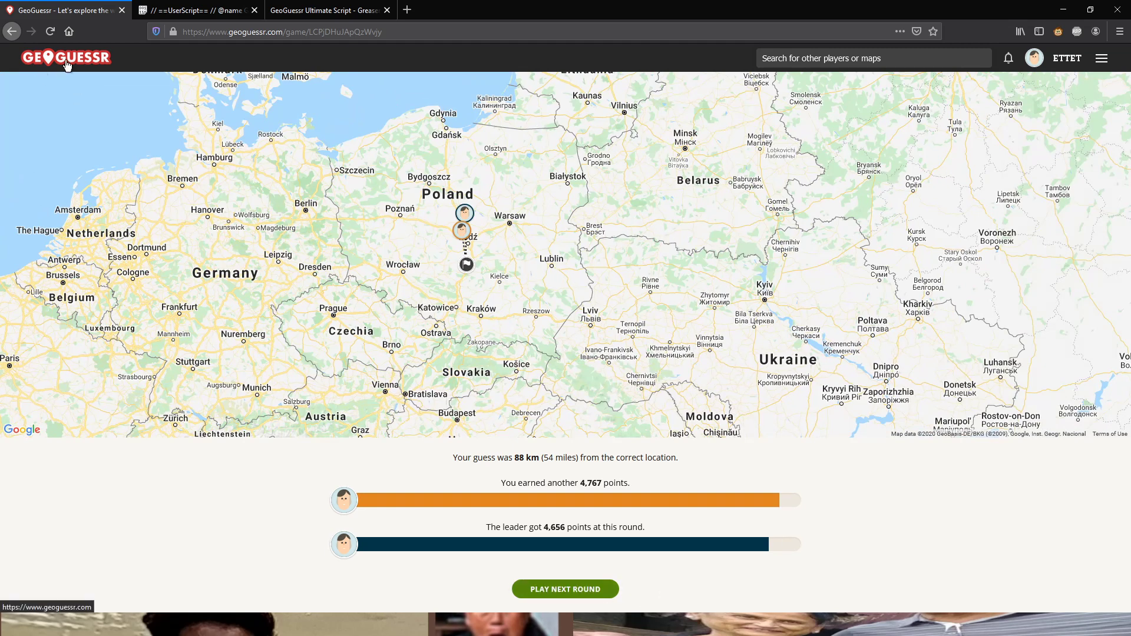
pyautogui.click(67, 58)
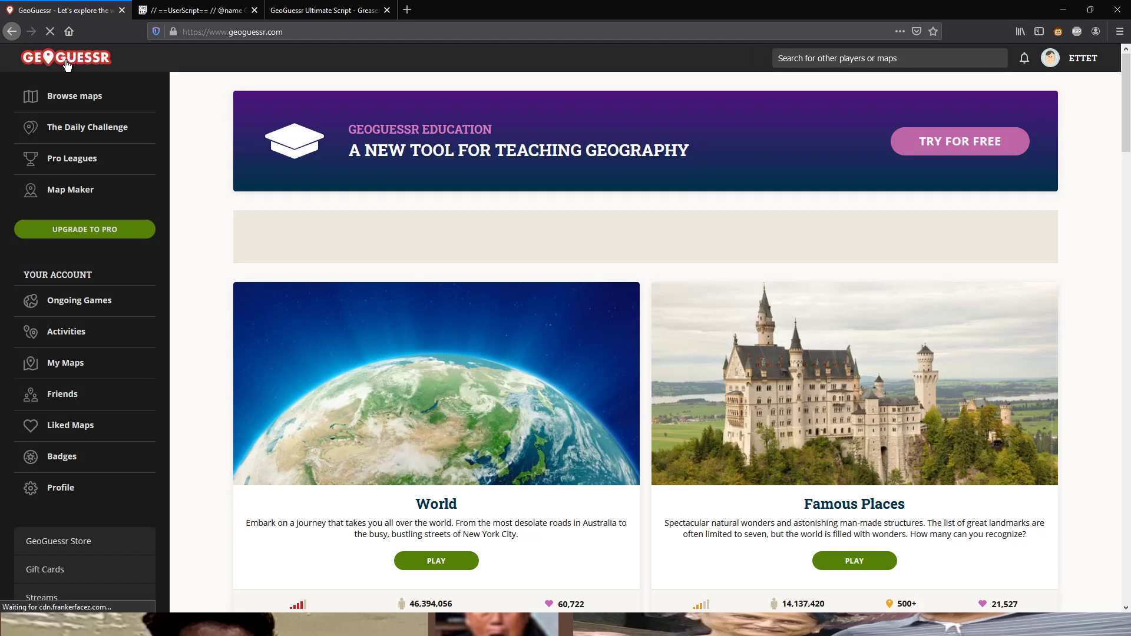
pyautogui.scroll(-3)
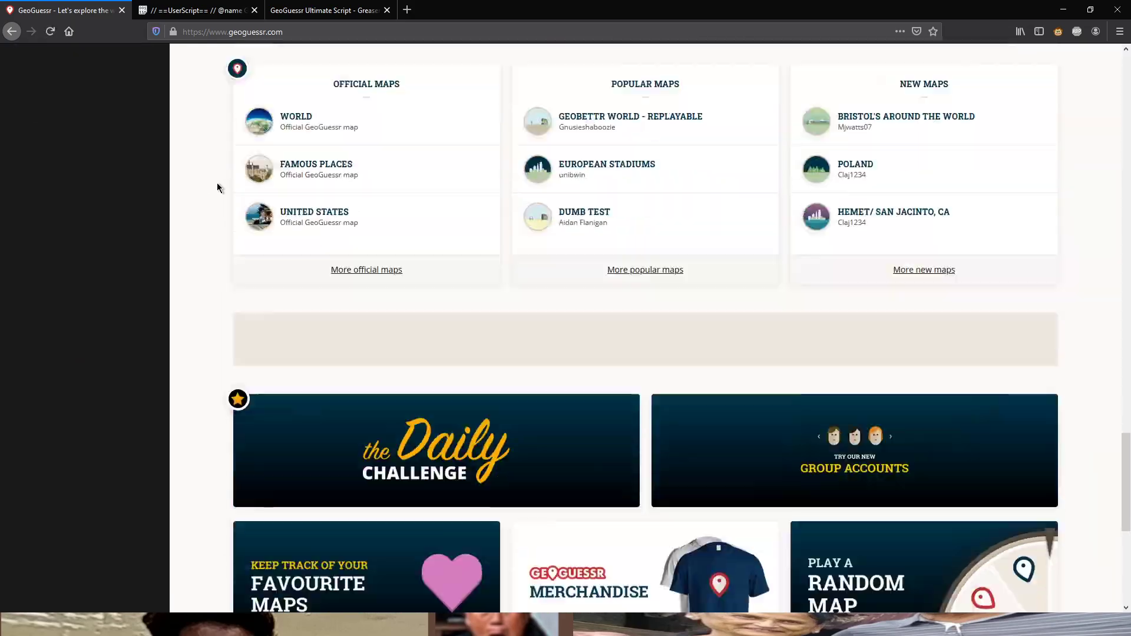
pyautogui.scroll(-3)
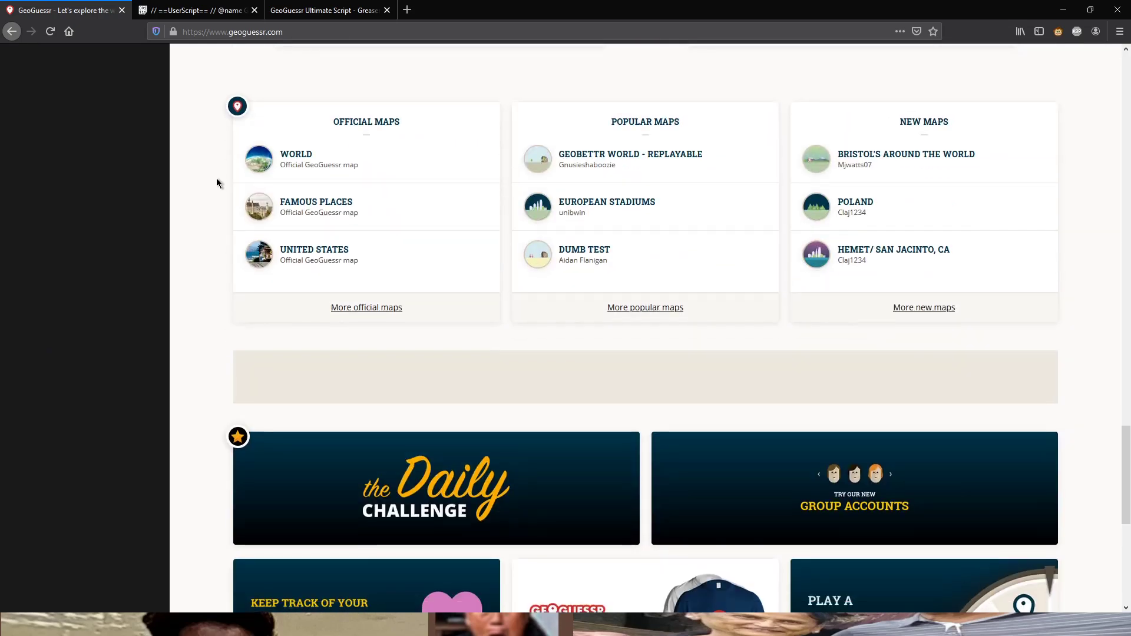
pyautogui.scroll(-3)
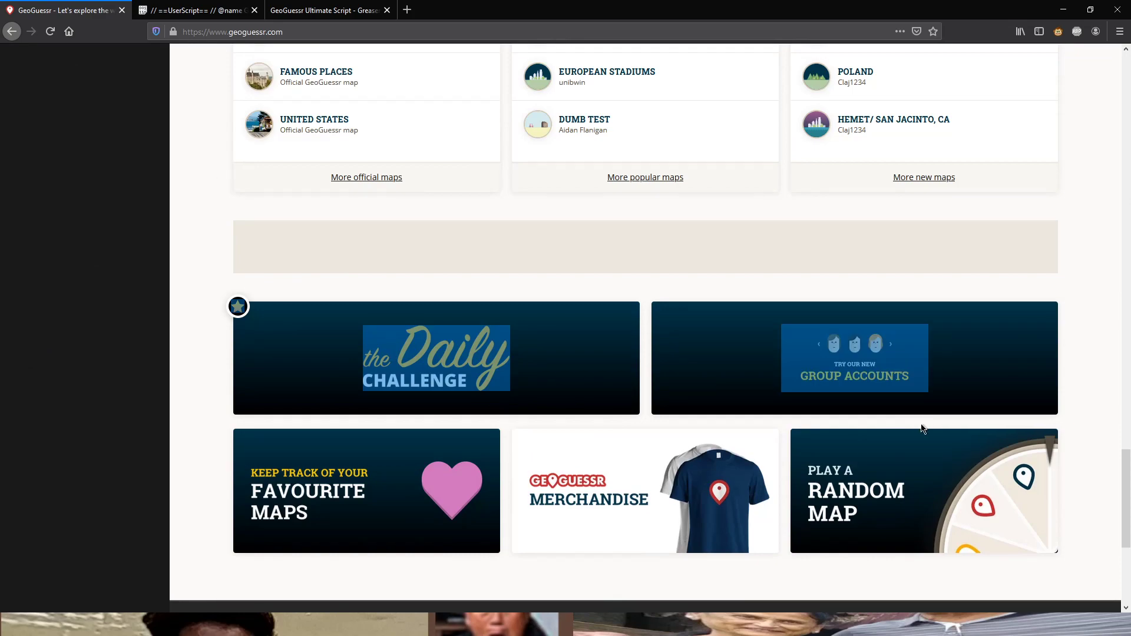
pyautogui.scroll(-3)
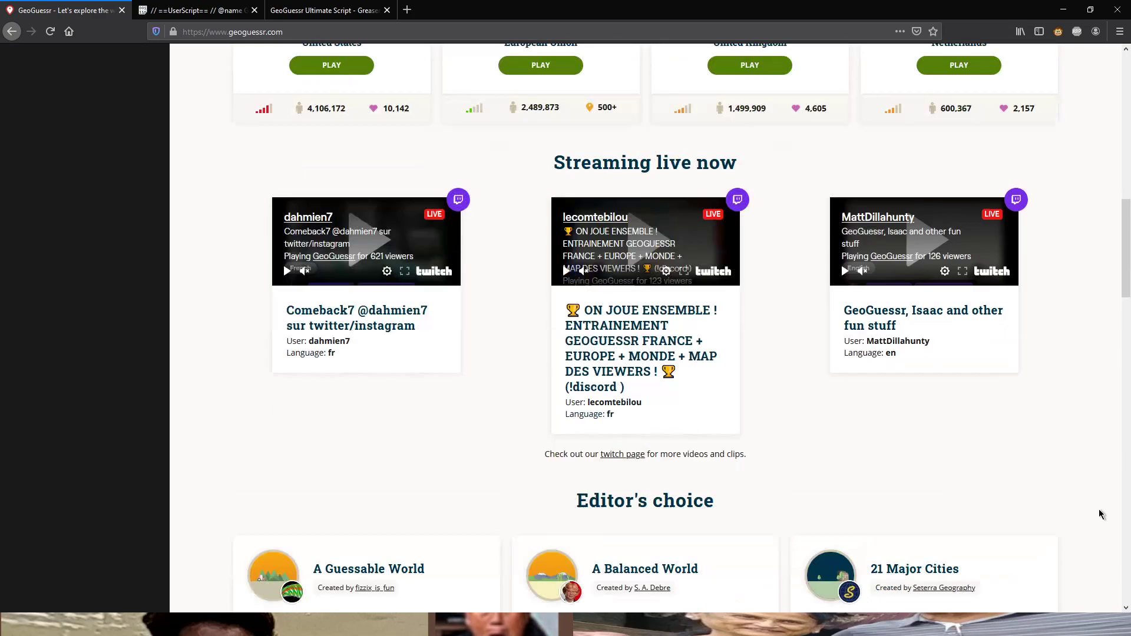
pyautogui.scroll(3)
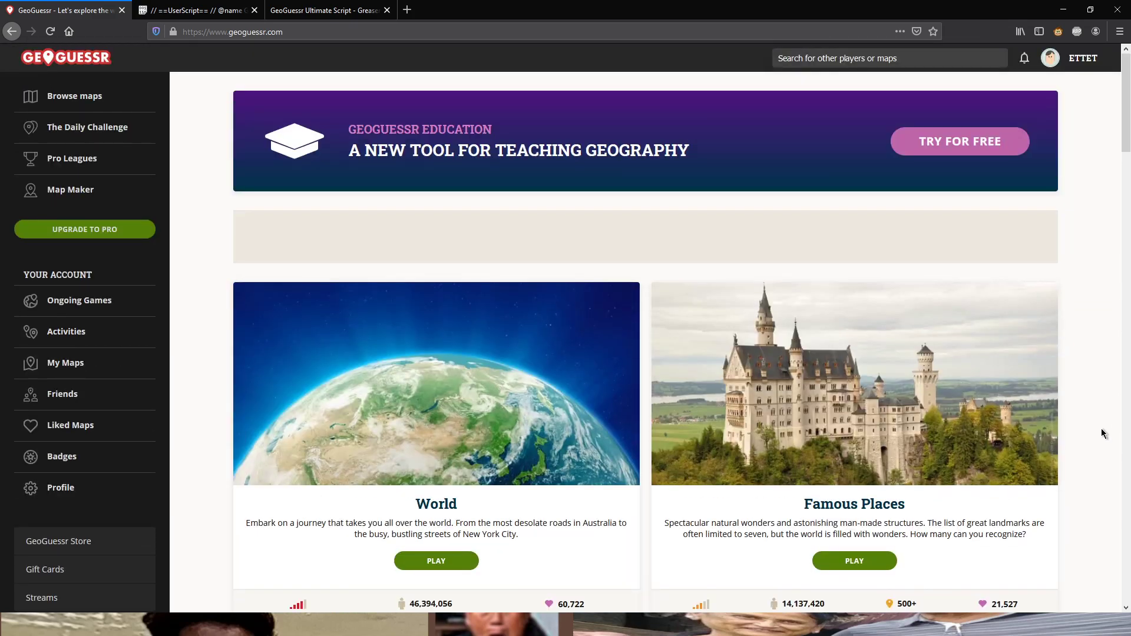
pyautogui.moveTo(14, 61)
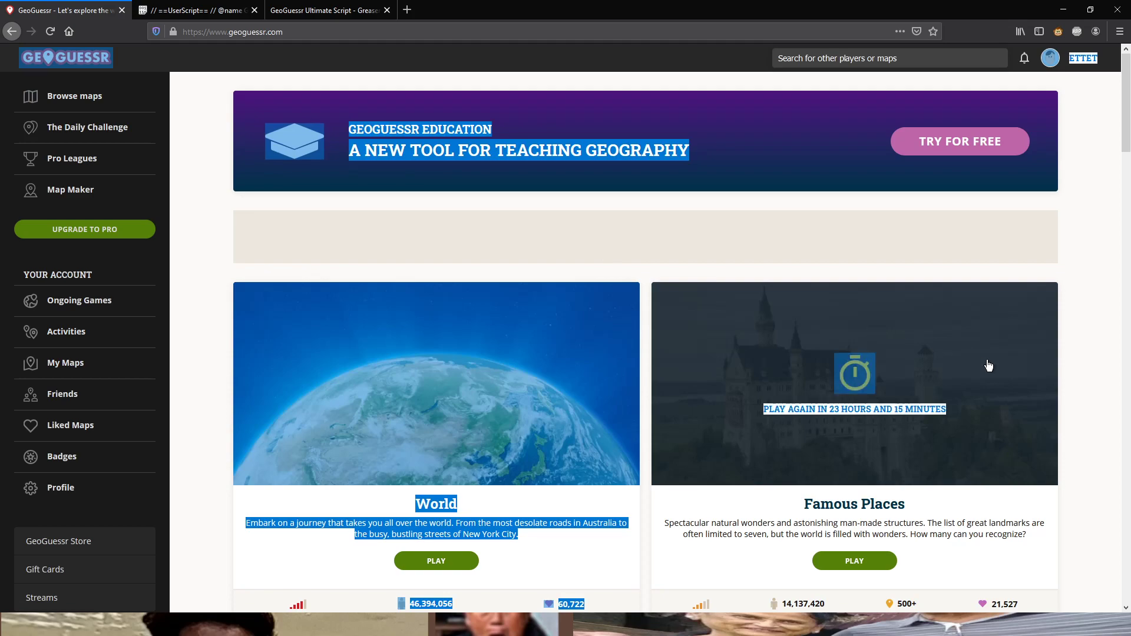
pyautogui.scroll(-3)
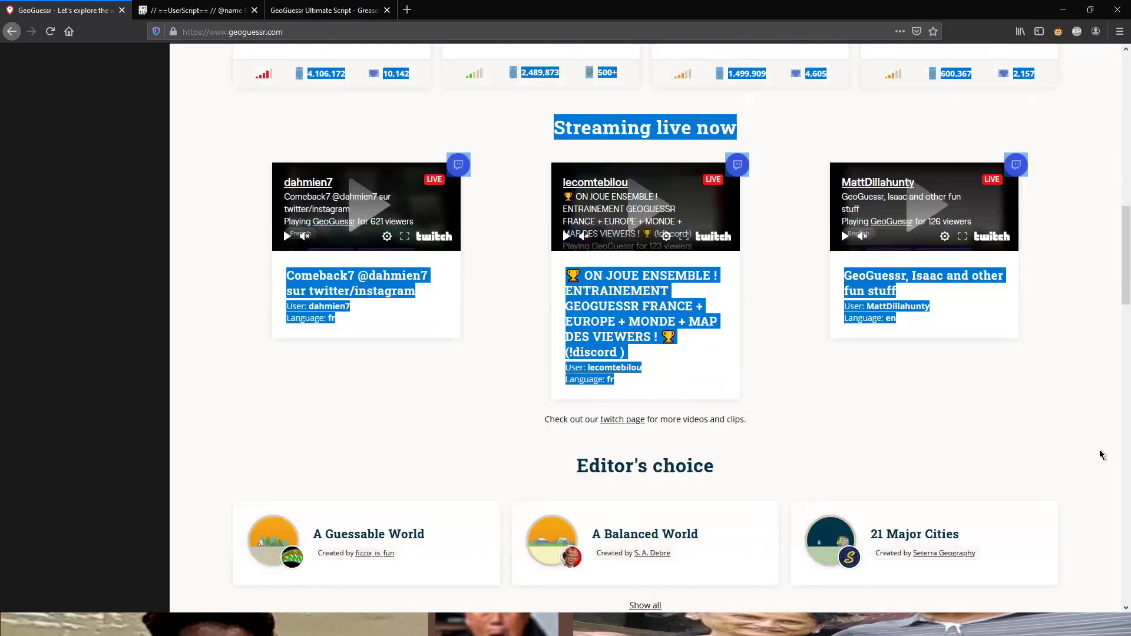
pyautogui.scroll(-3)
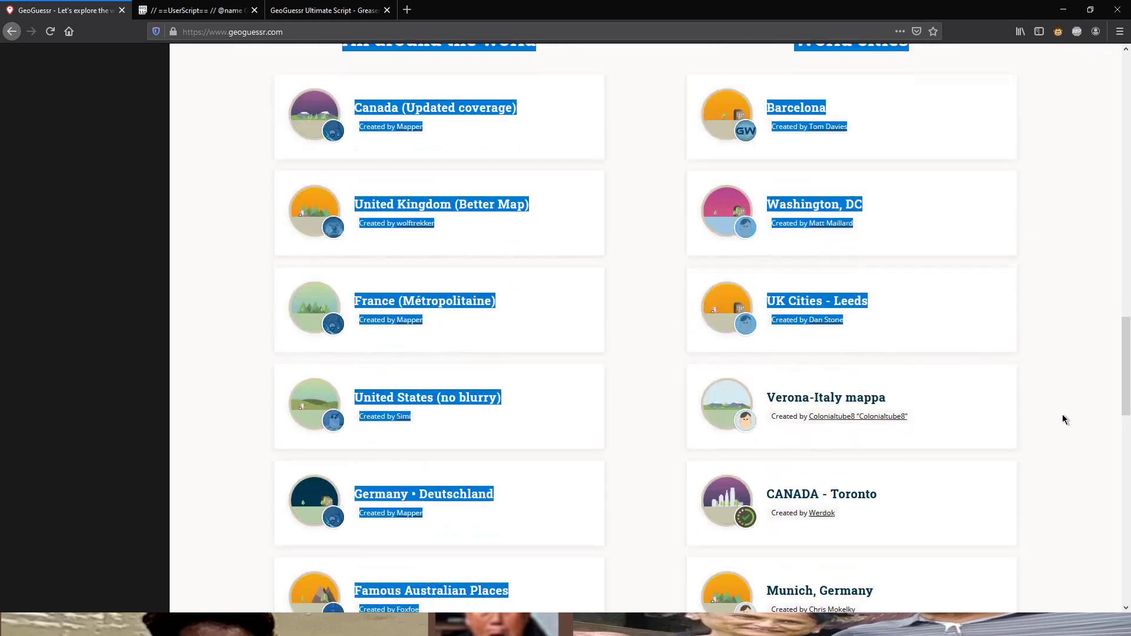
pyautogui.scroll(-3)
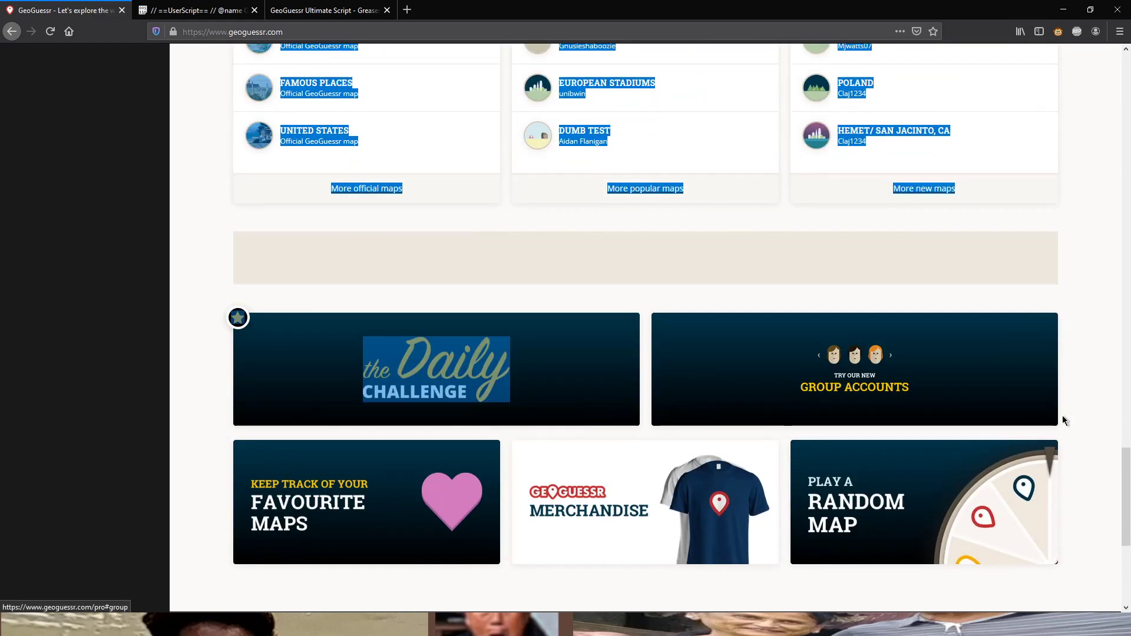